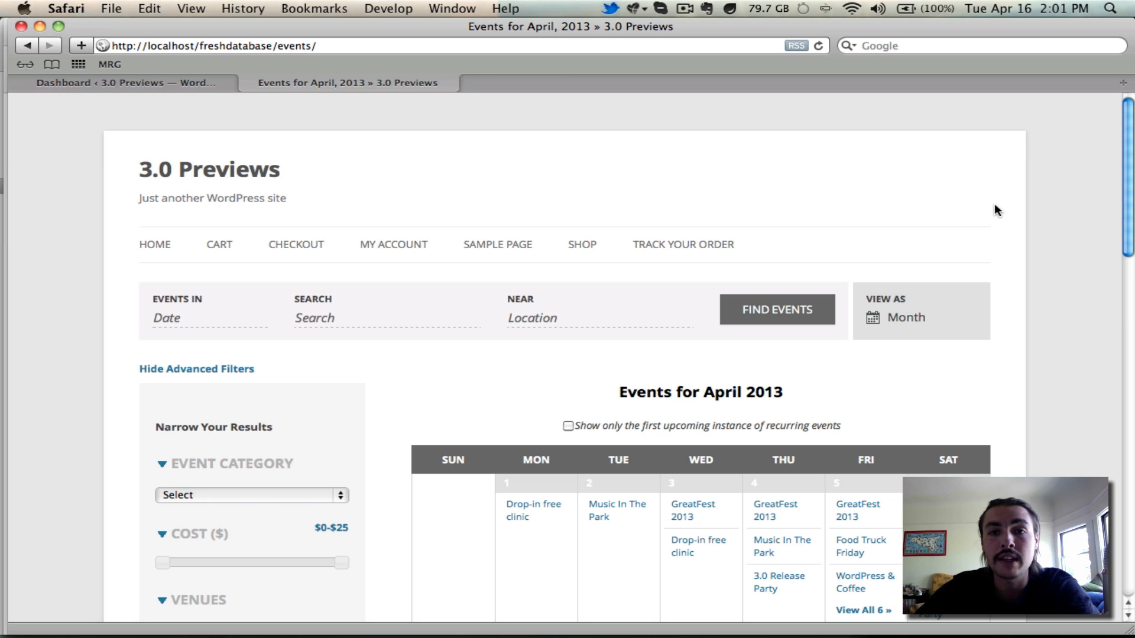
mouse_move(877, 229)
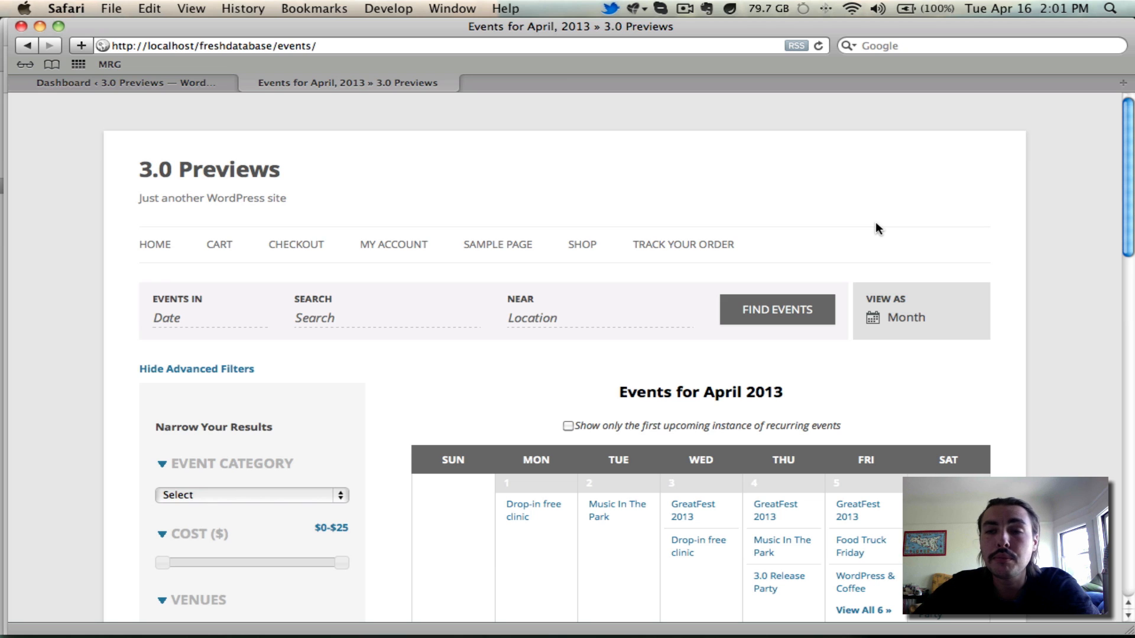
mouse_move(823, 329)
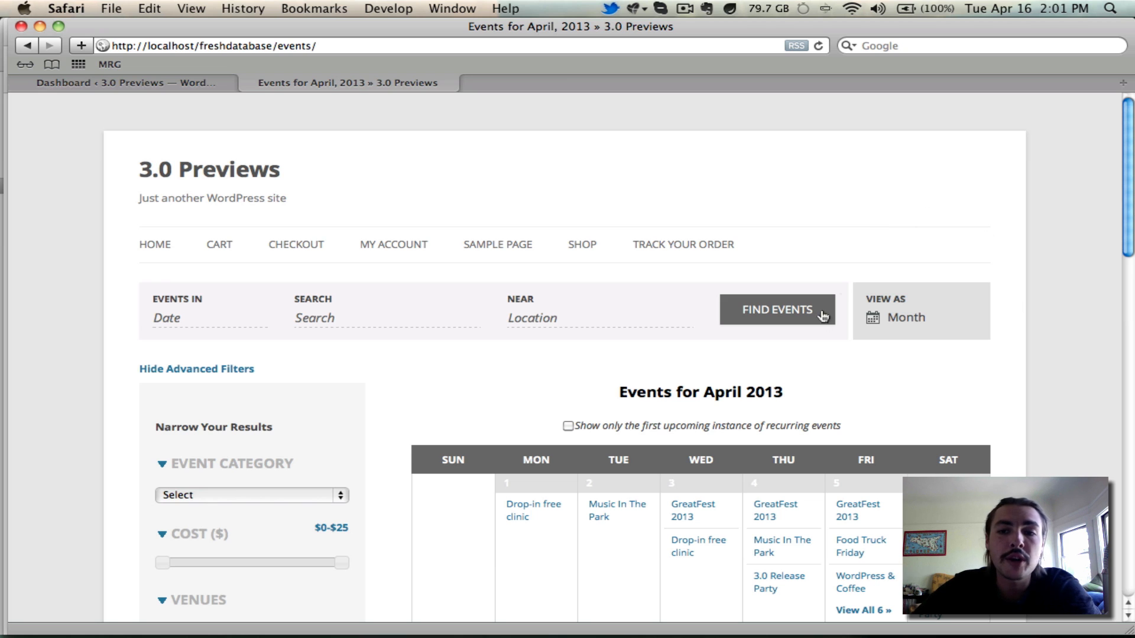
mouse_move(920, 255)
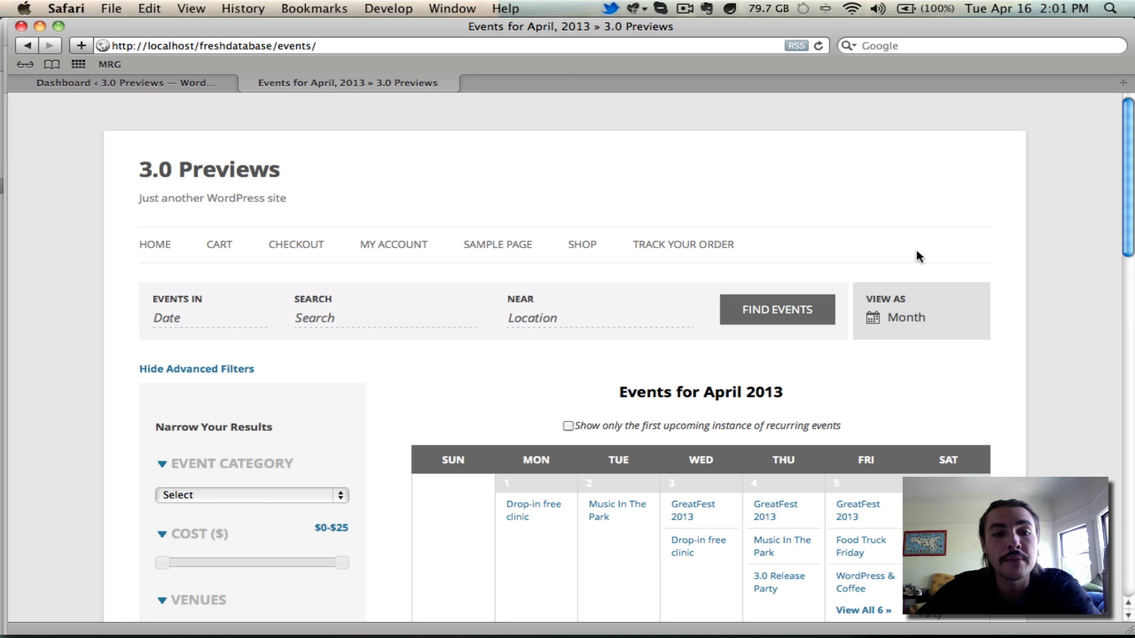
mouse_move(1002, 326)
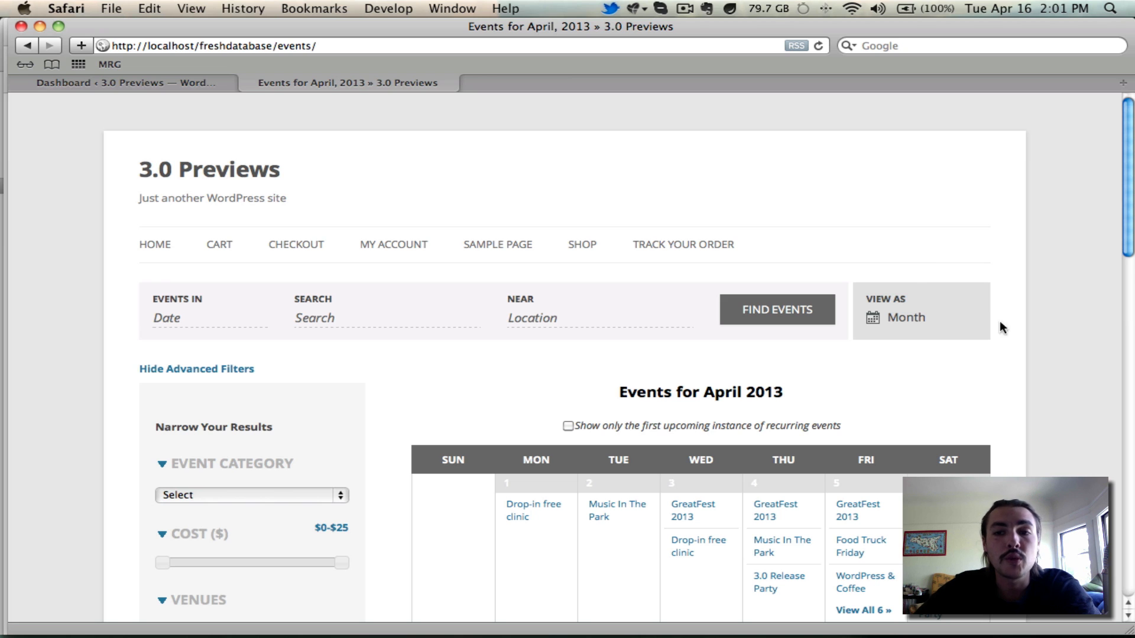
mouse_move(884, 241)
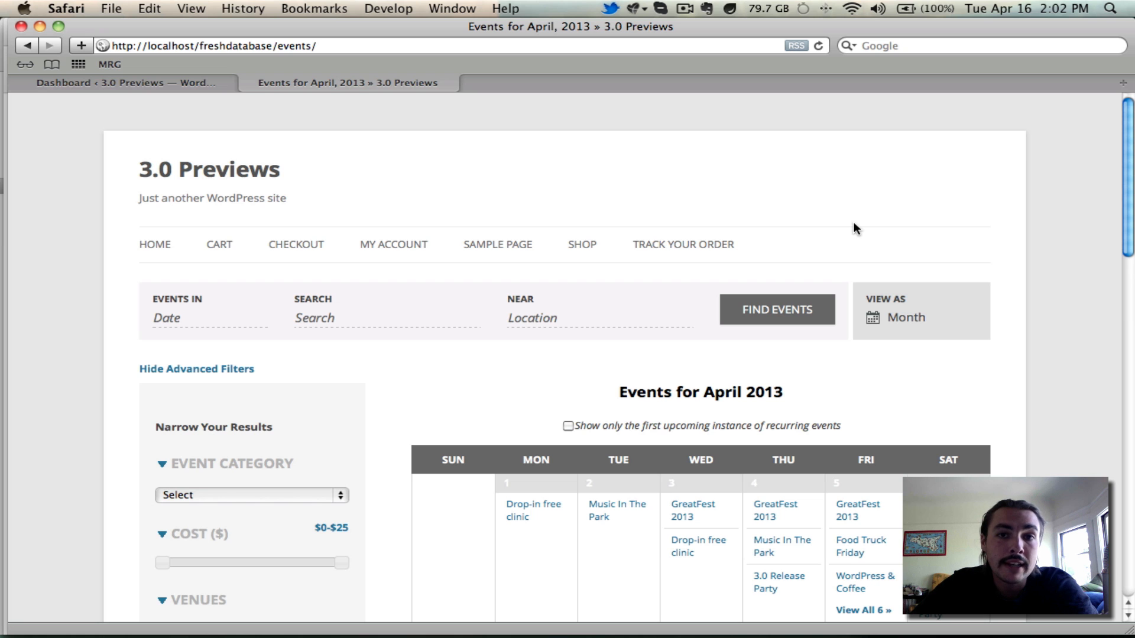
Collapse and re-expand the Narrow Your Results filter sidebar on the April 2013 month view
scroll(down, 3)
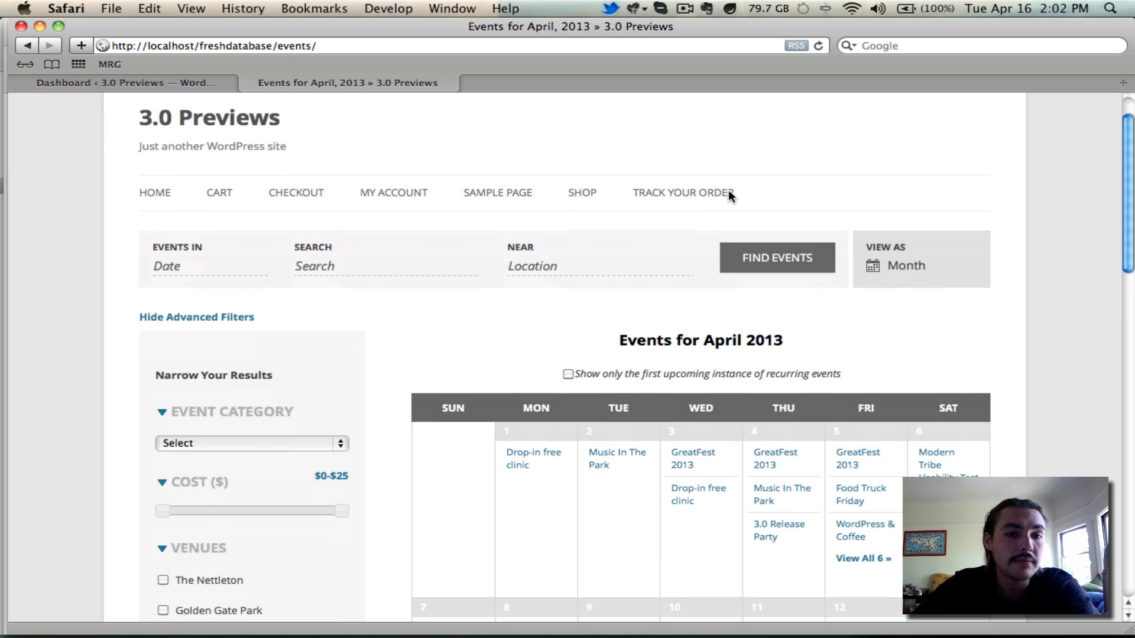
scroll(down, 3)
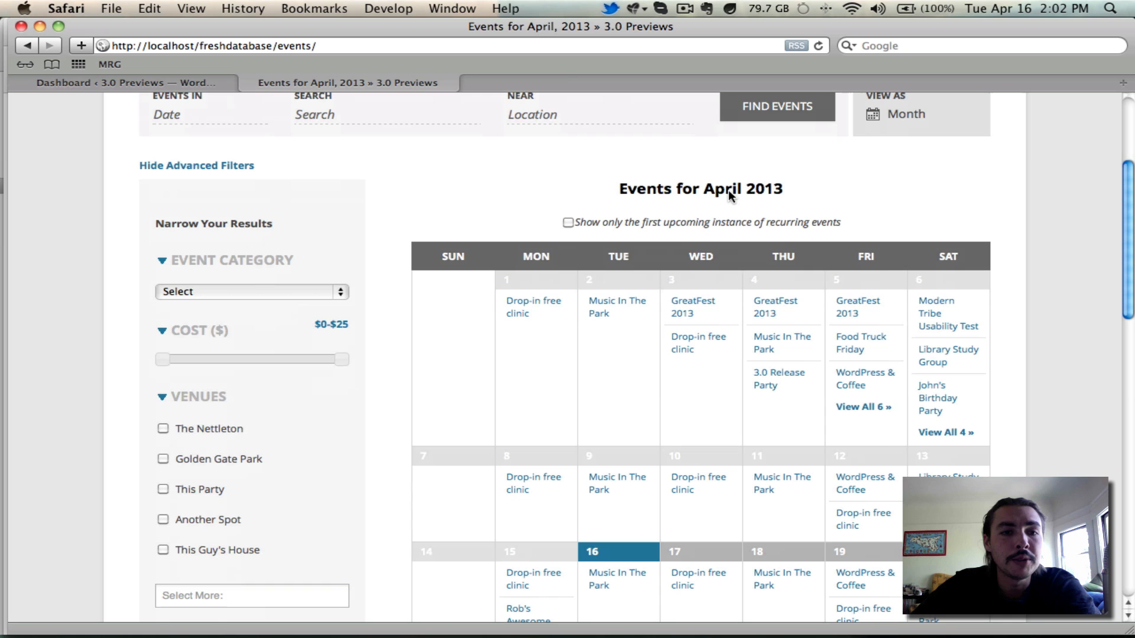
mouse_move(473, 201)
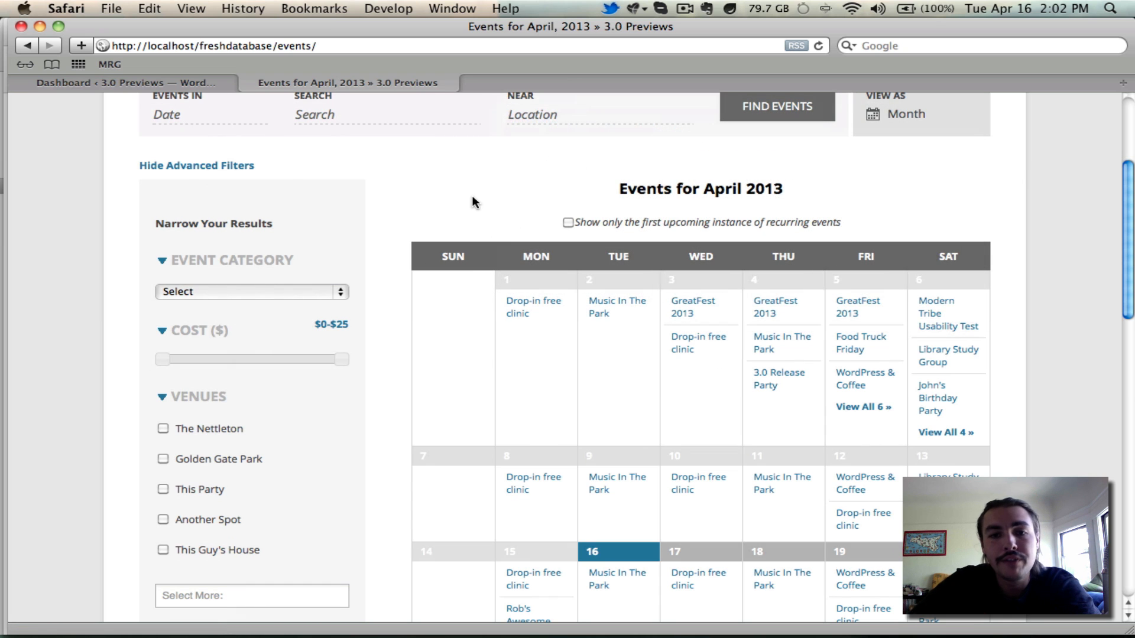
click(195, 165)
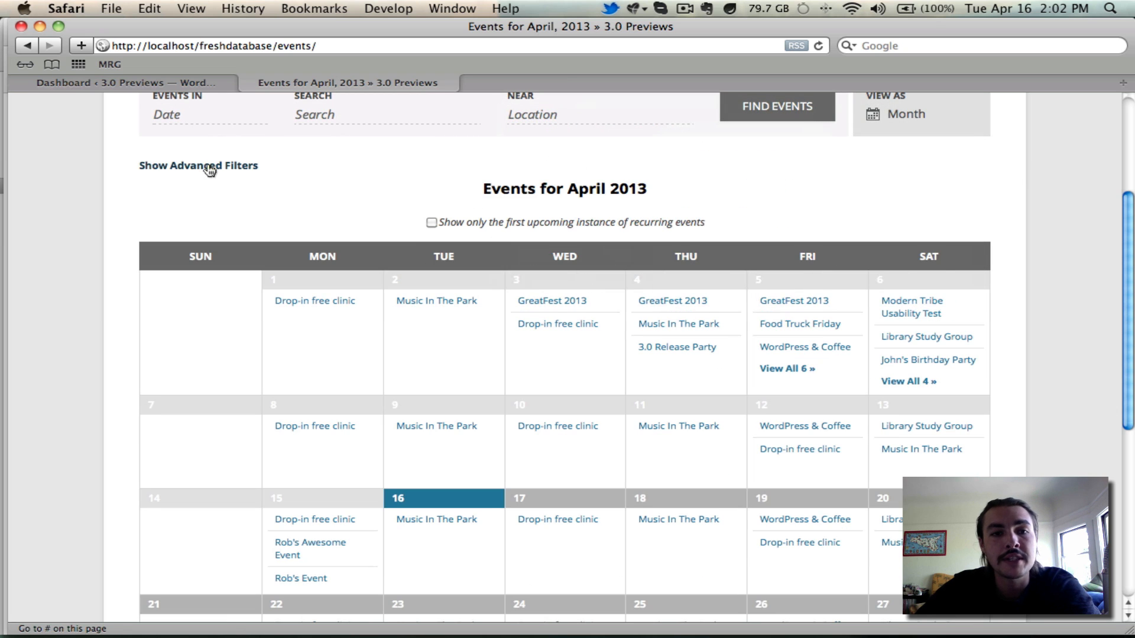
click(200, 166)
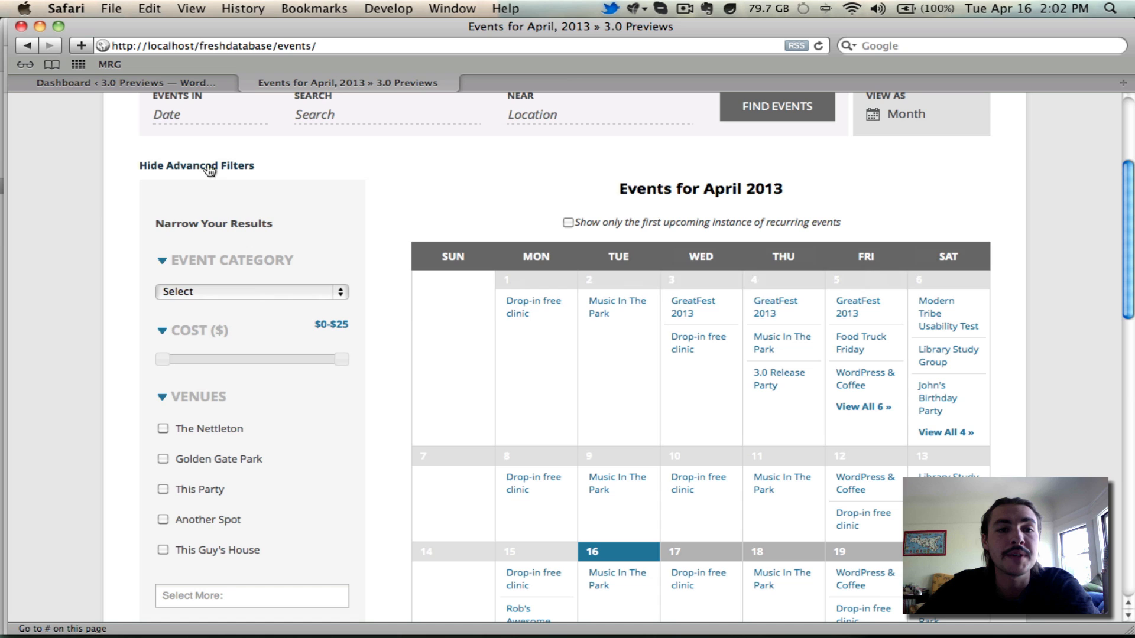
scroll(down, 3)
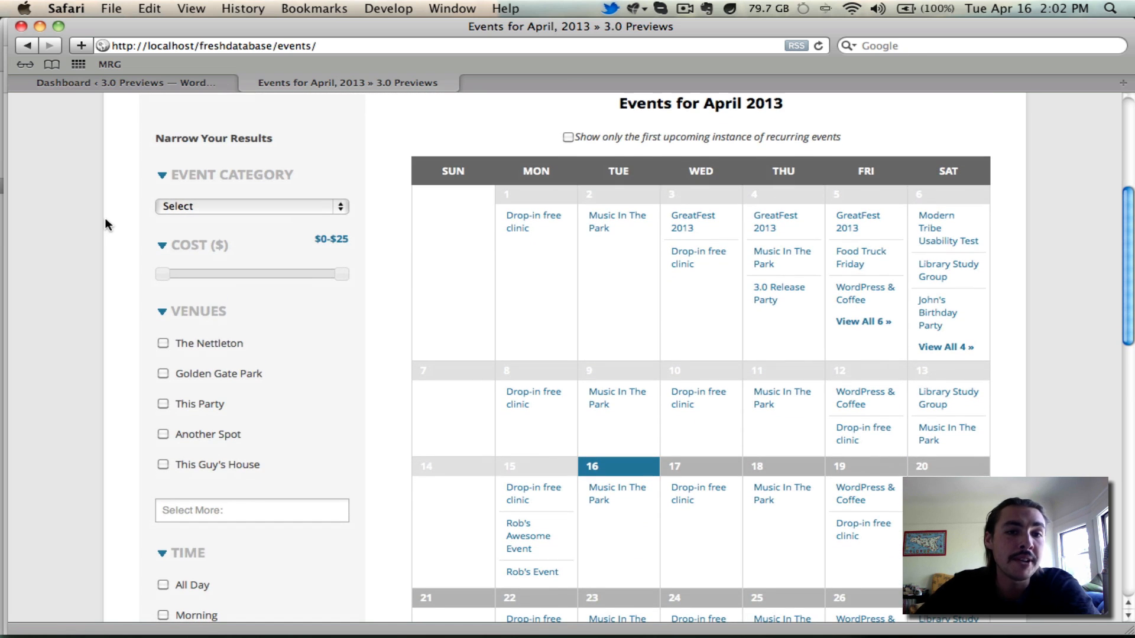
mouse_move(291, 214)
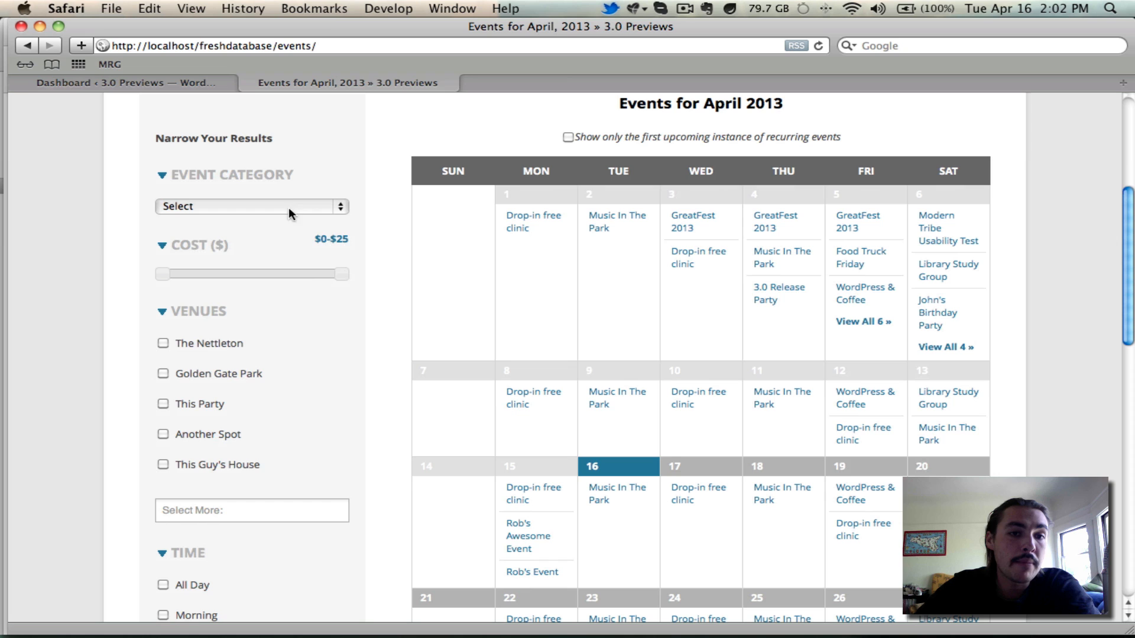
Filter the calendar to Health & Wellness events, then return to the unfiltered month view
click(252, 207)
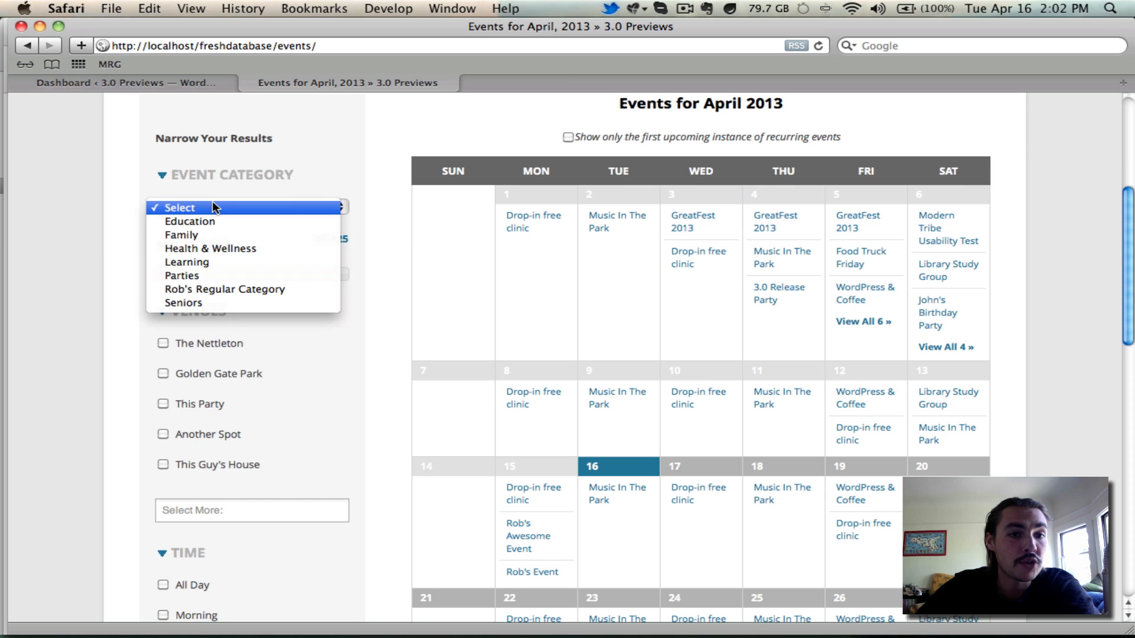
mouse_move(224, 251)
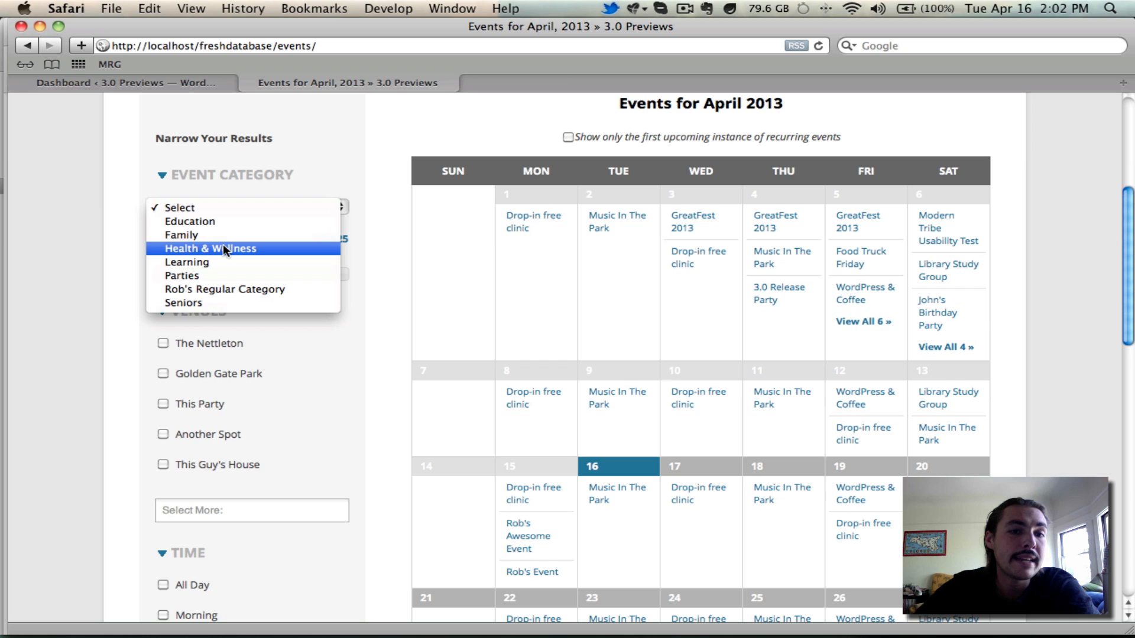
click(222, 248)
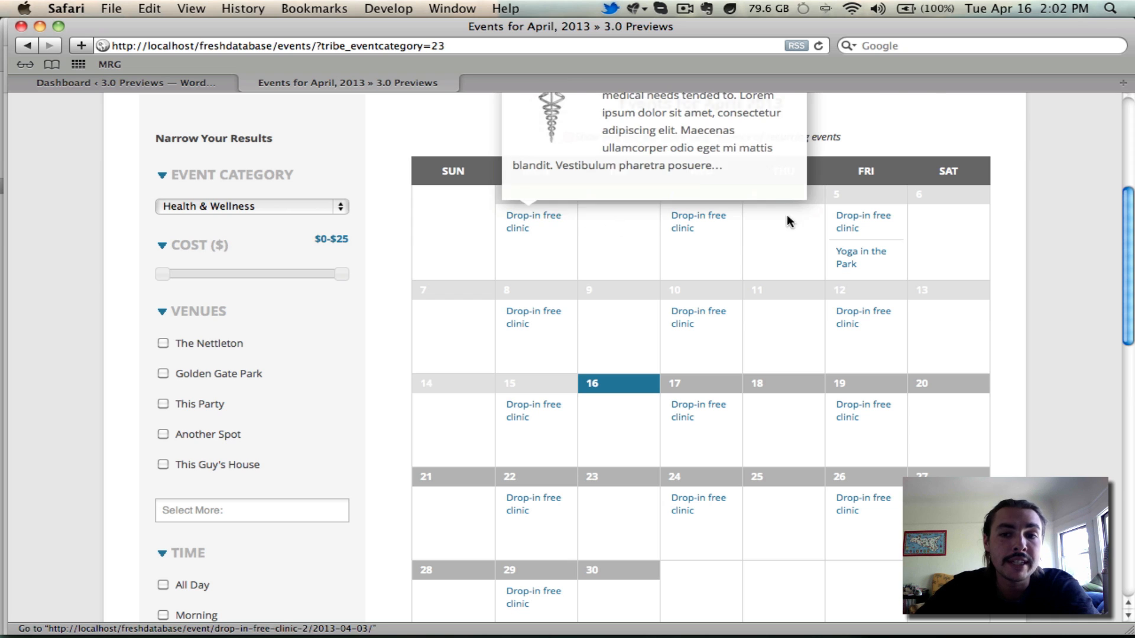
click(252, 205)
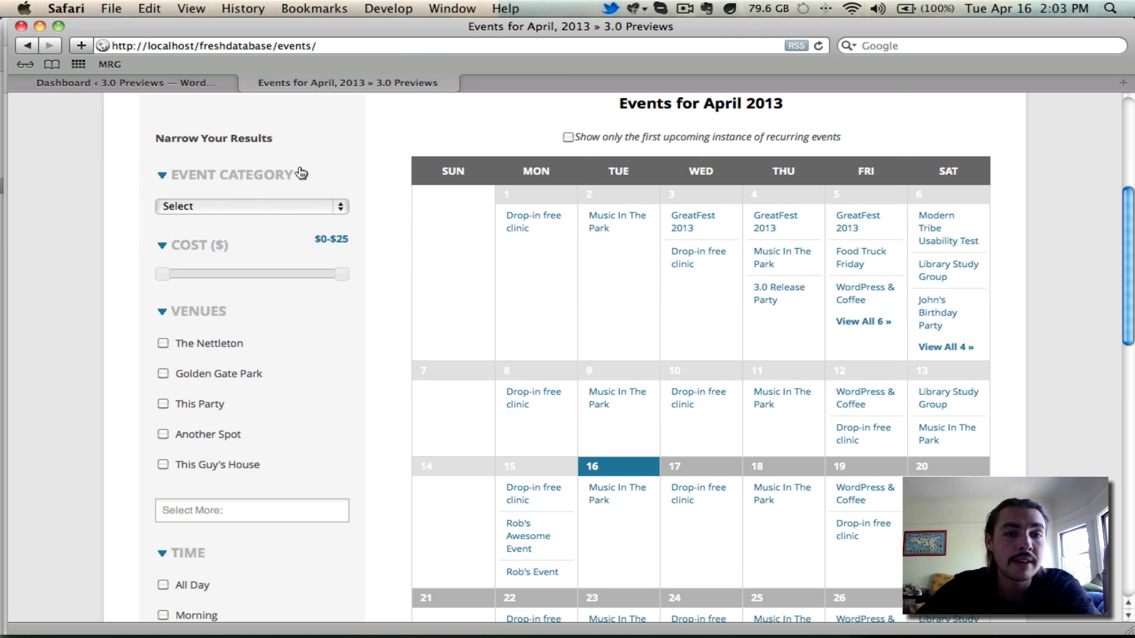
mouse_move(174, 278)
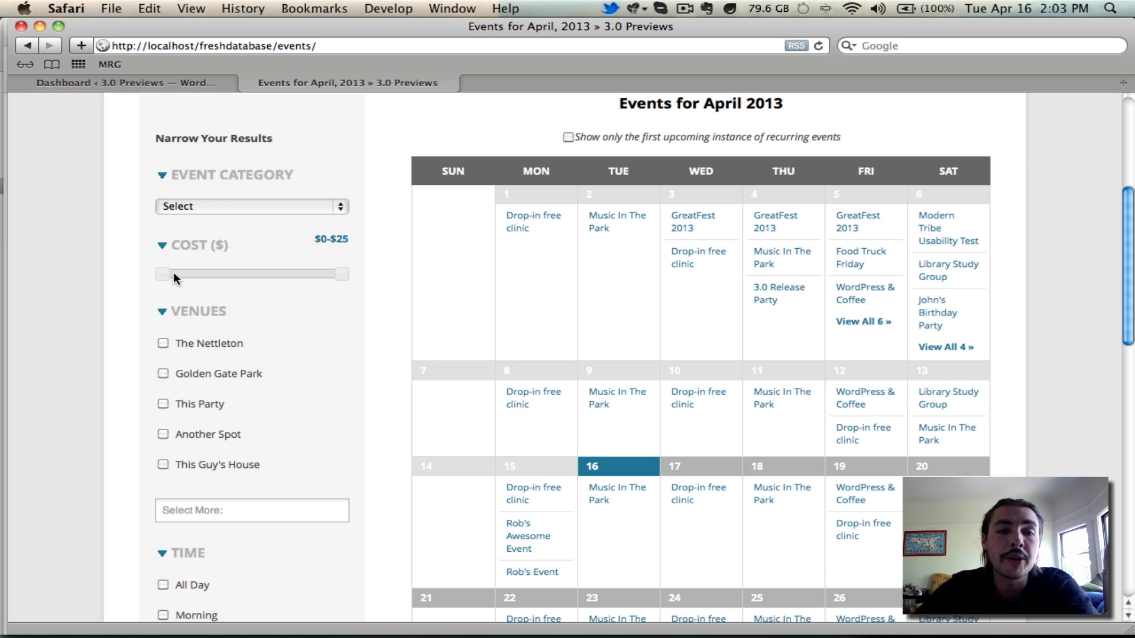
mouse_move(274, 216)
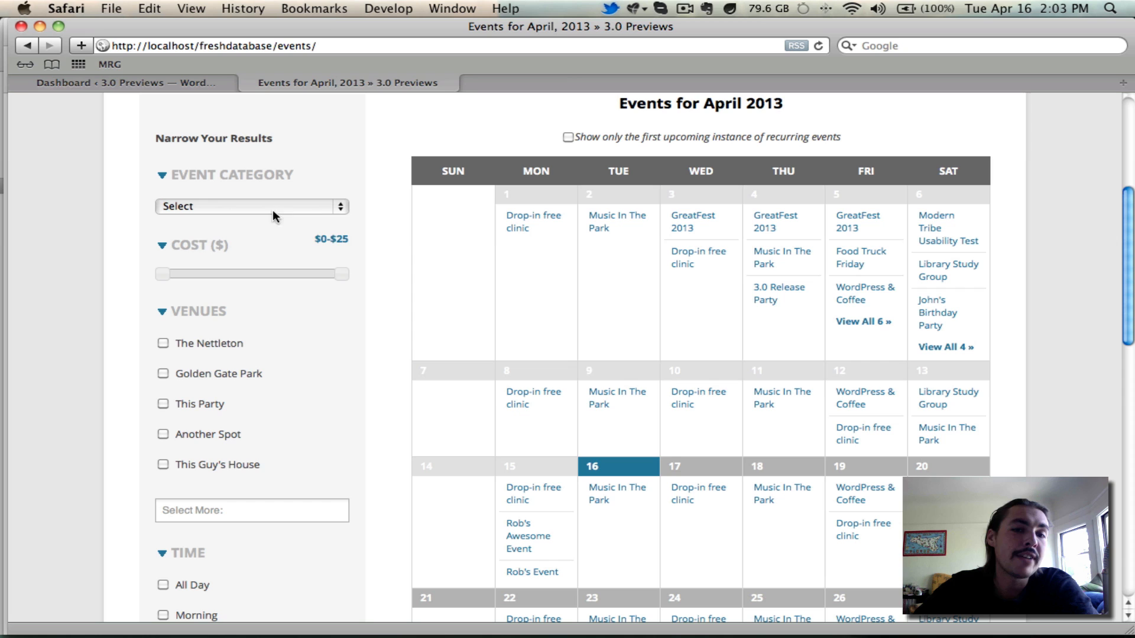
mouse_move(319, 236)
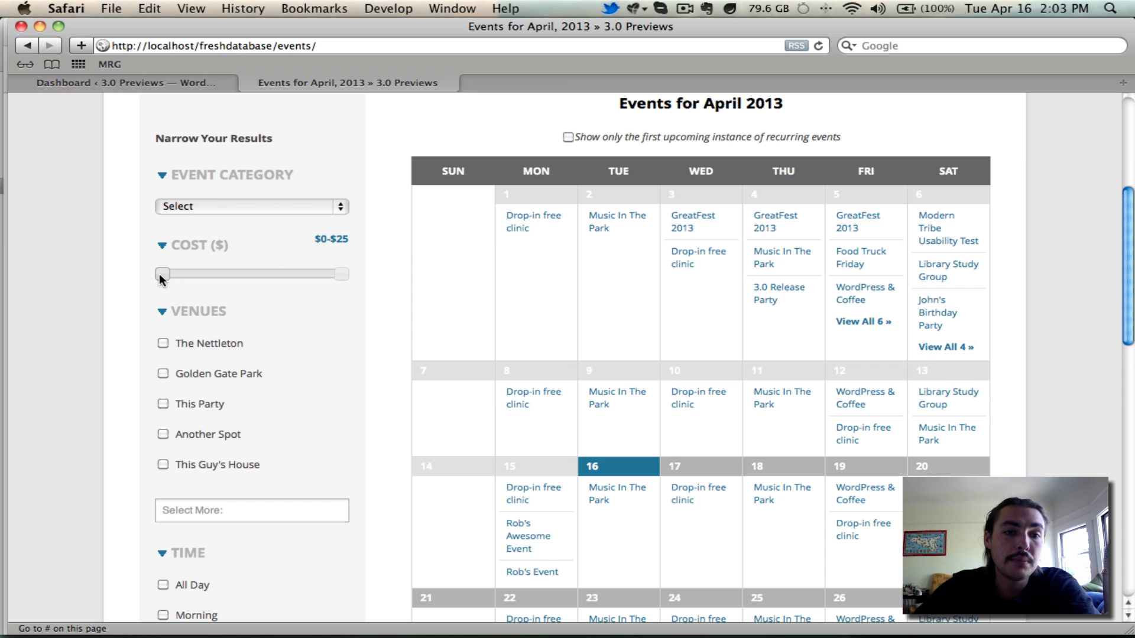
Narrow the cost slider to $14–$25, then $0–$9, then restore the full $0–$25 range
drag(161, 273, 253, 273)
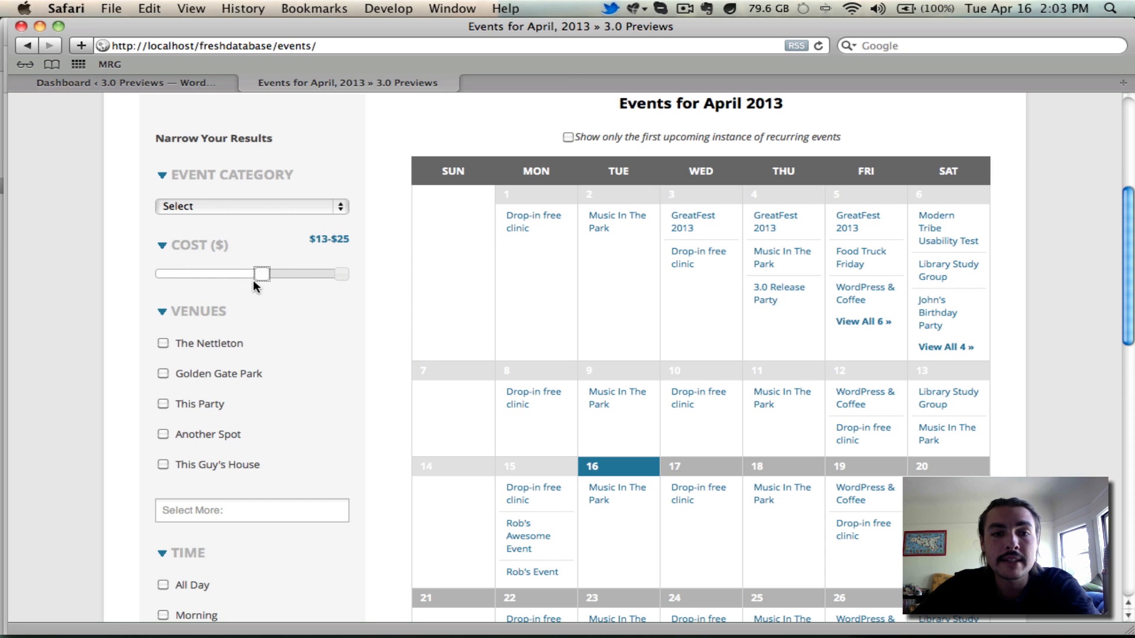
drag(252, 273, 272, 273)
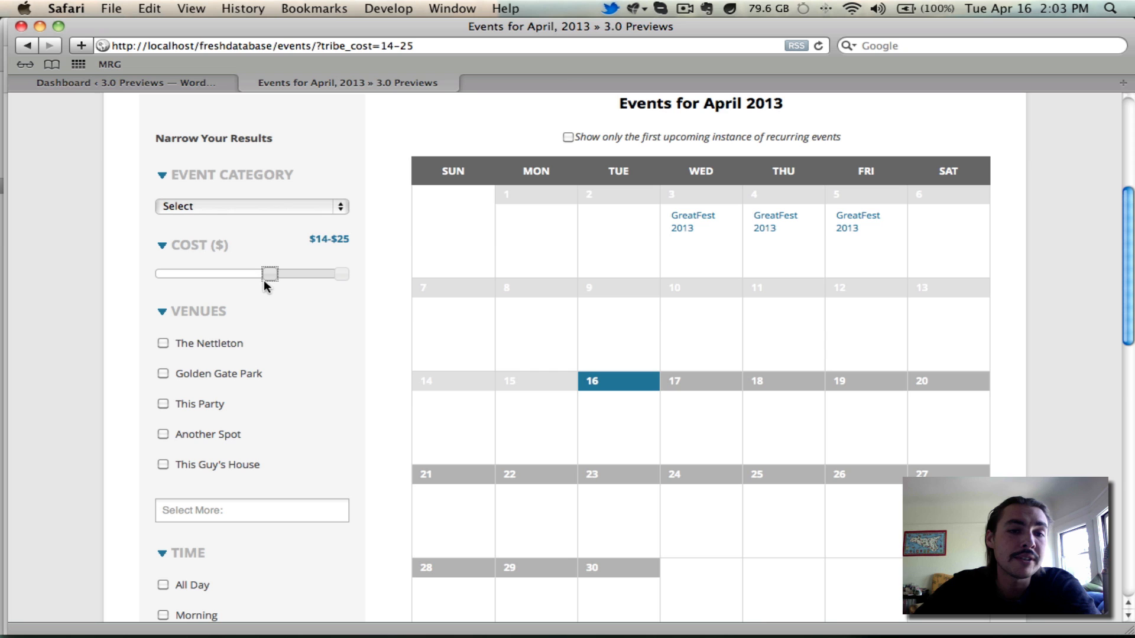
drag(269, 273, 262, 273)
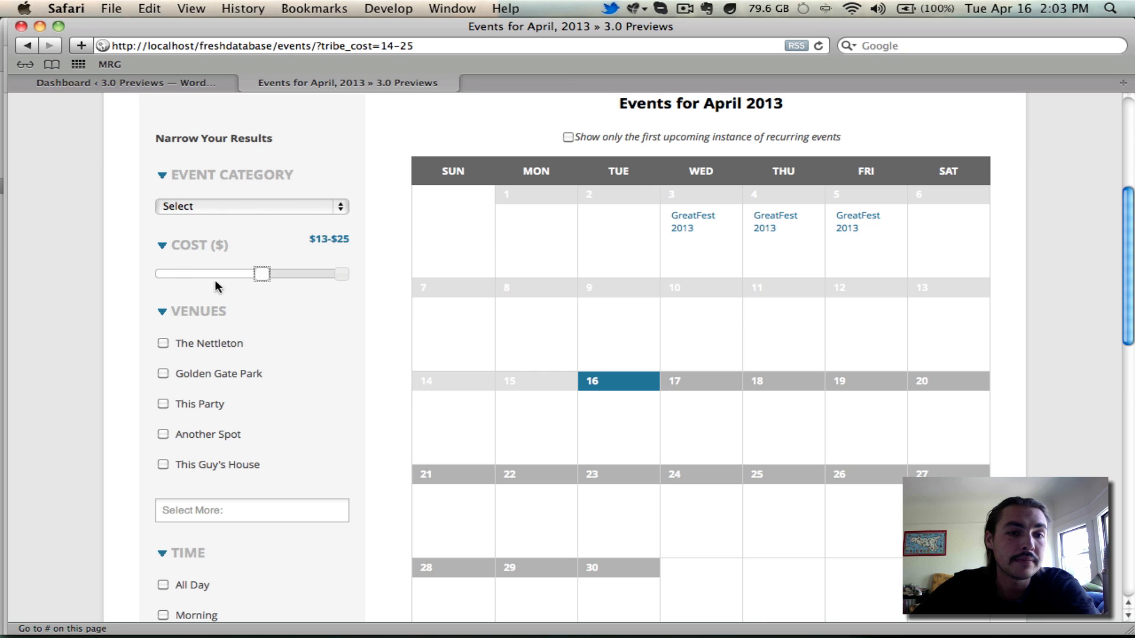
drag(263, 273, 165, 273)
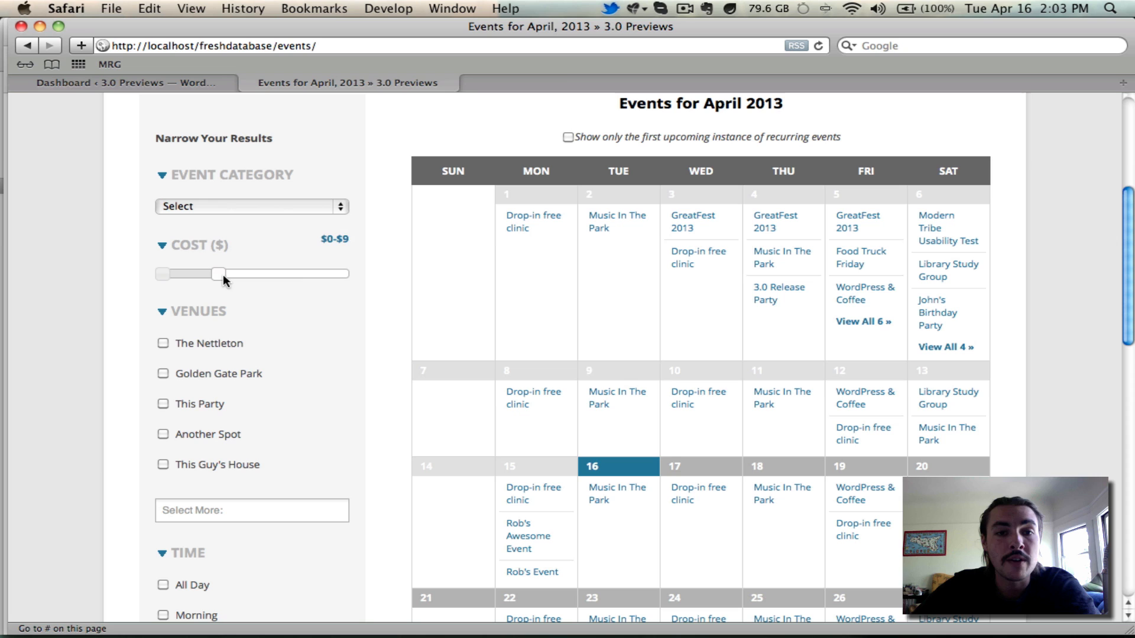
drag(221, 273, 341, 273)
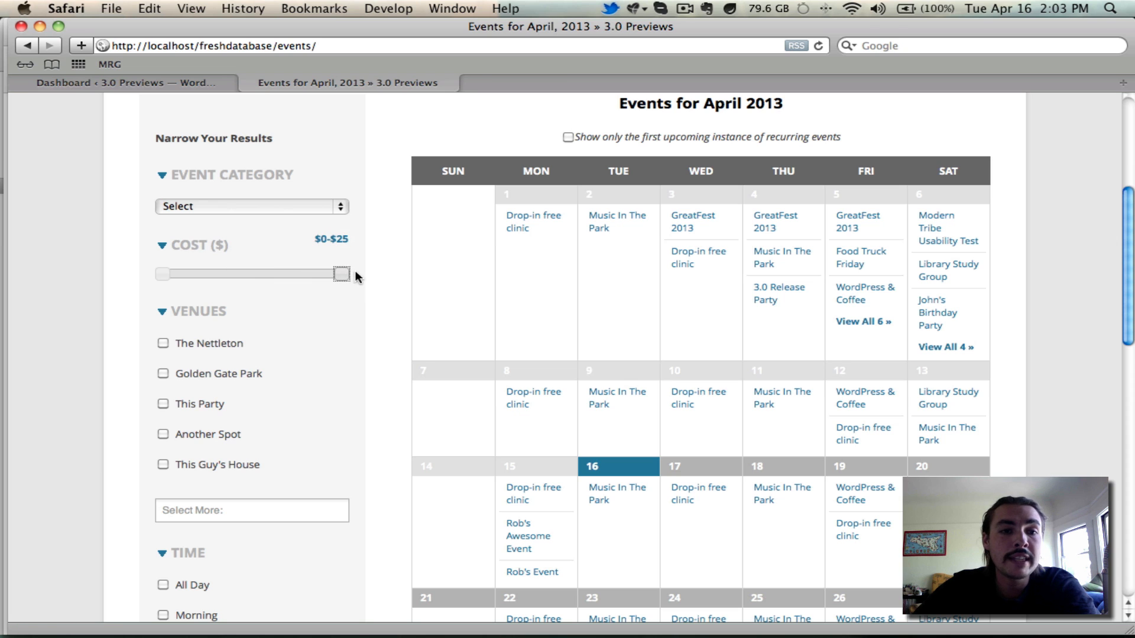
mouse_move(338, 287)
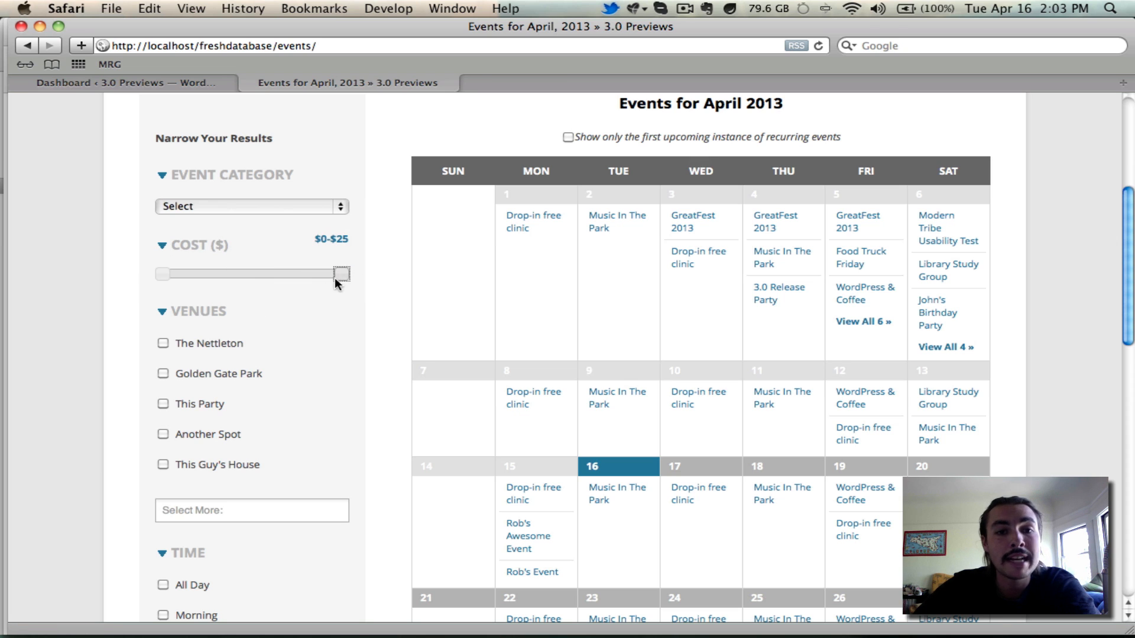
mouse_move(171, 246)
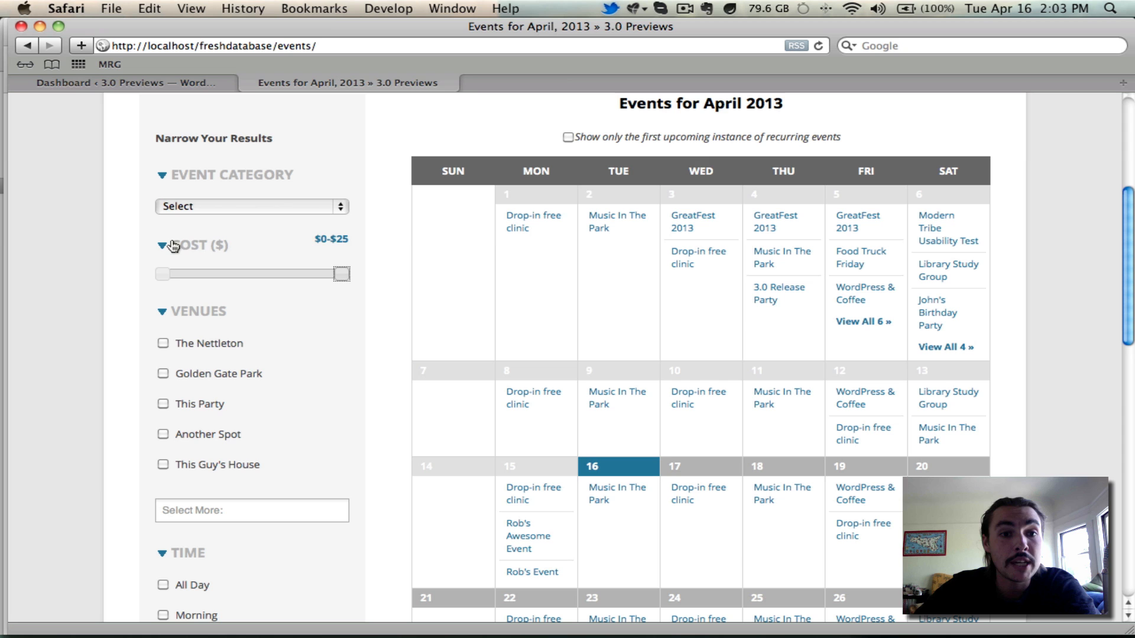
mouse_move(215, 323)
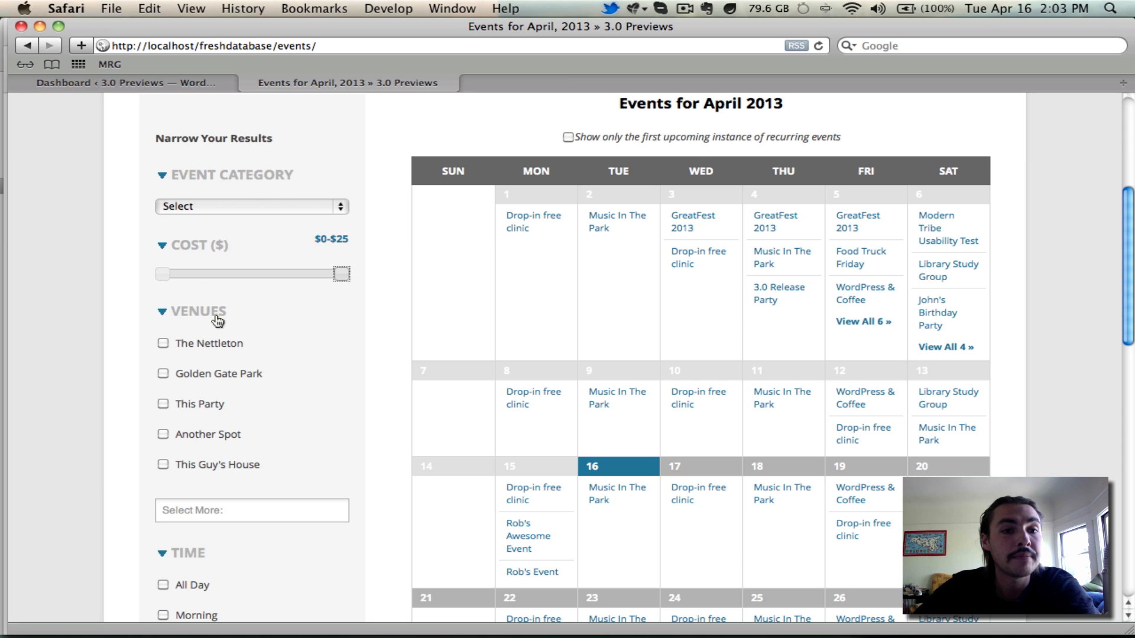
scroll(down, 3)
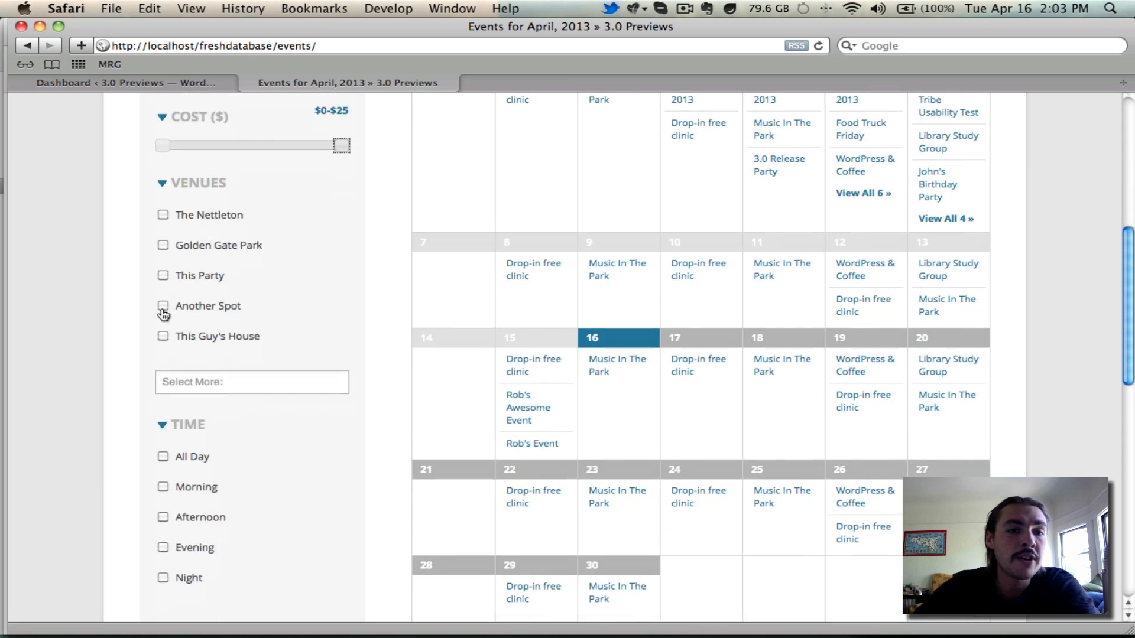
scroll(down, 3)
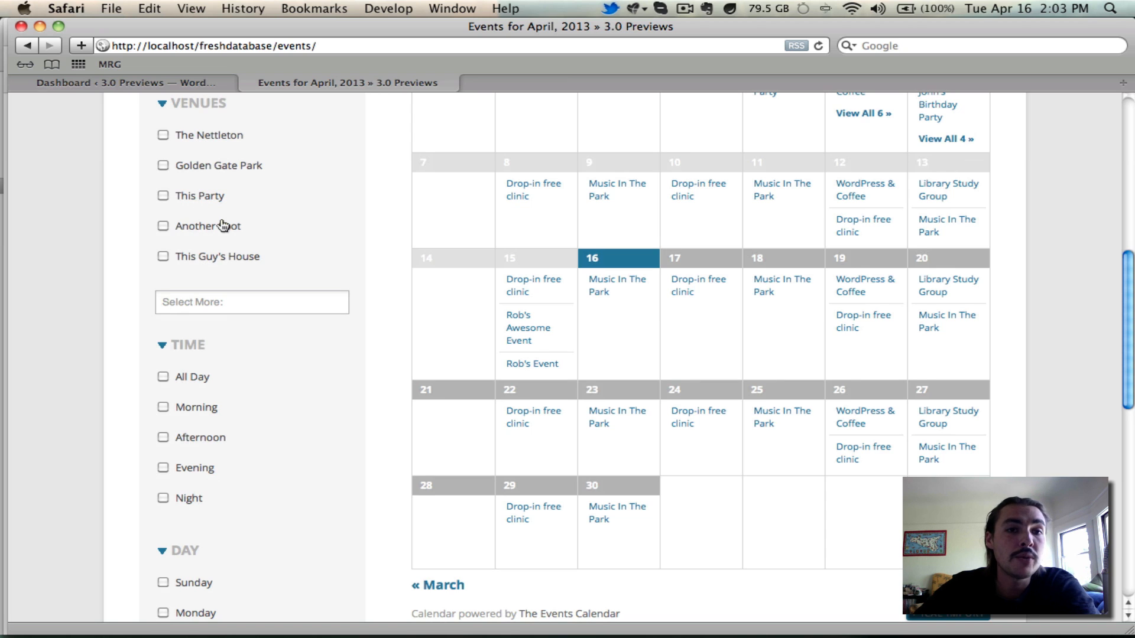
mouse_move(222, 225)
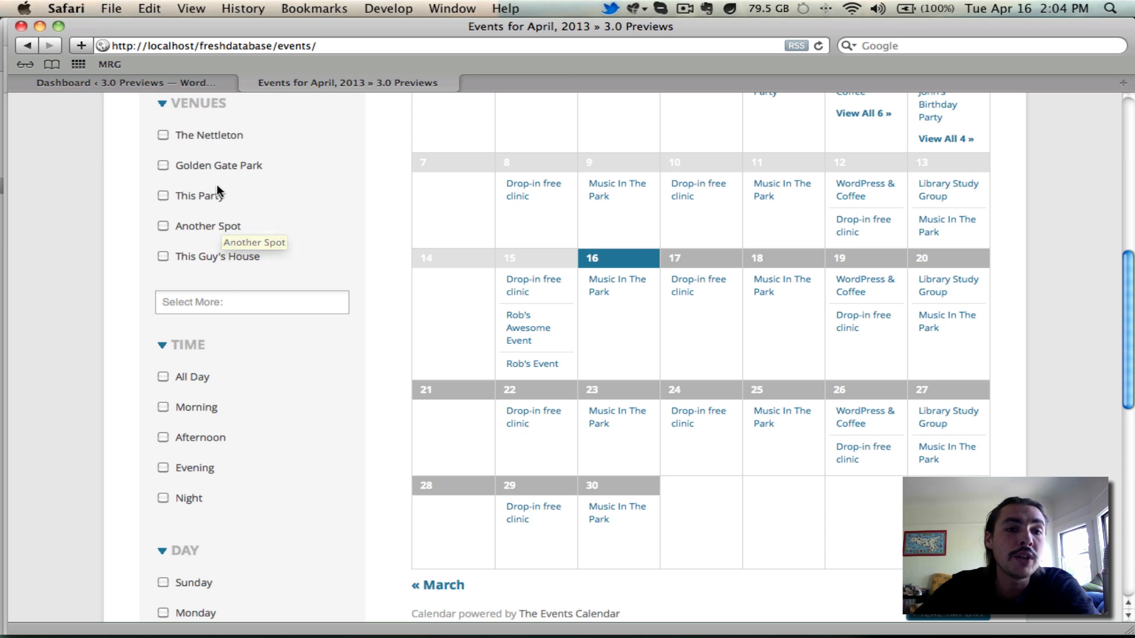
mouse_move(230, 246)
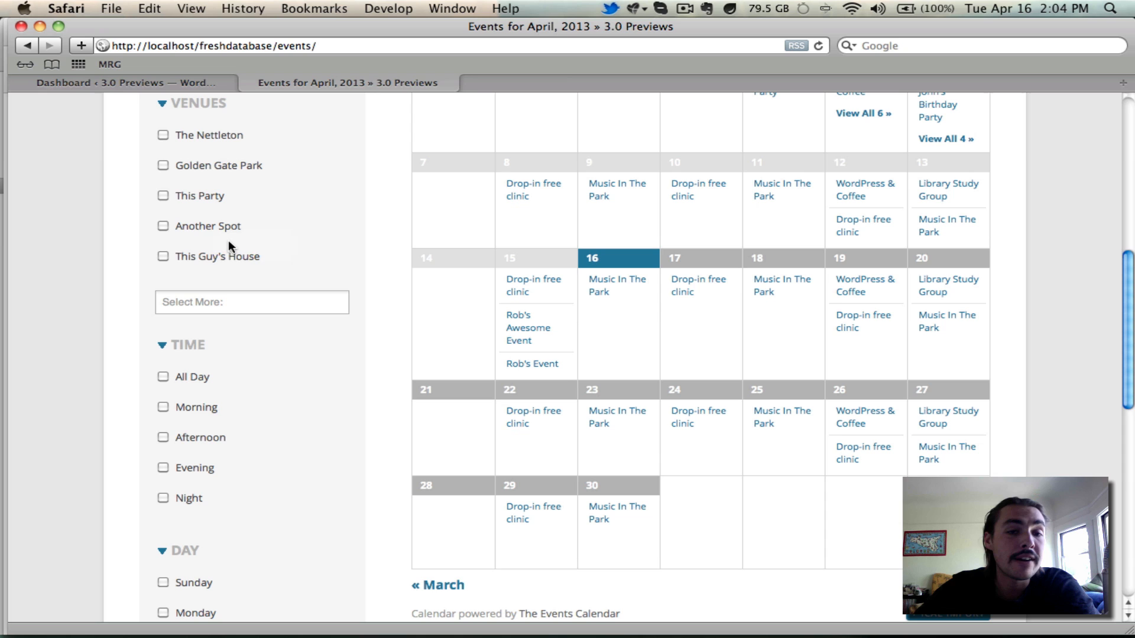
mouse_move(279, 217)
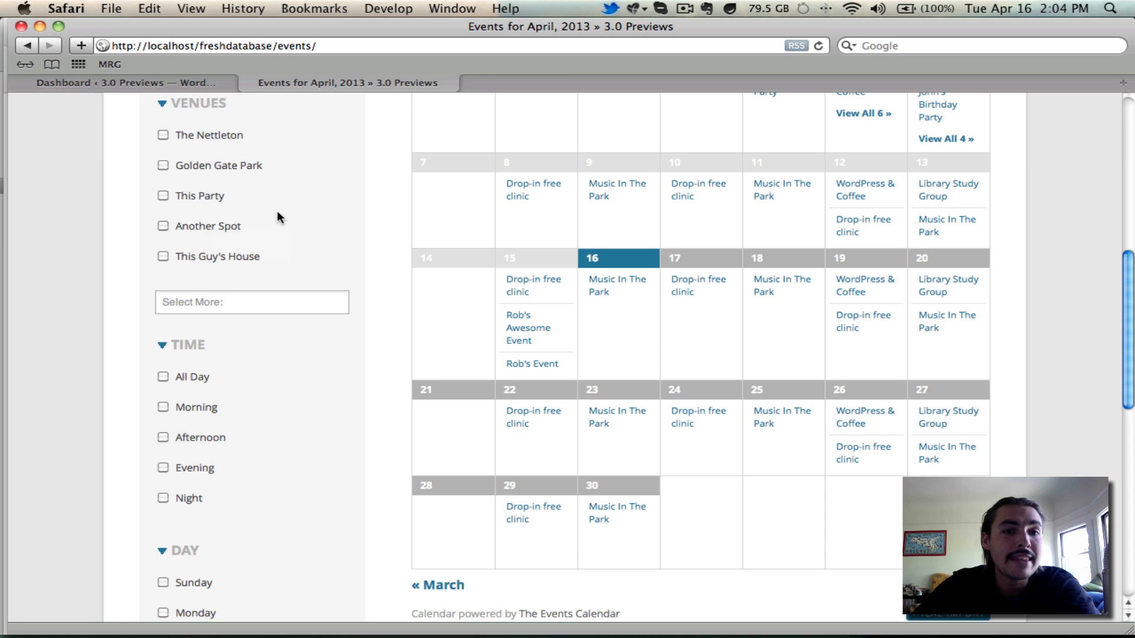
click(252, 303)
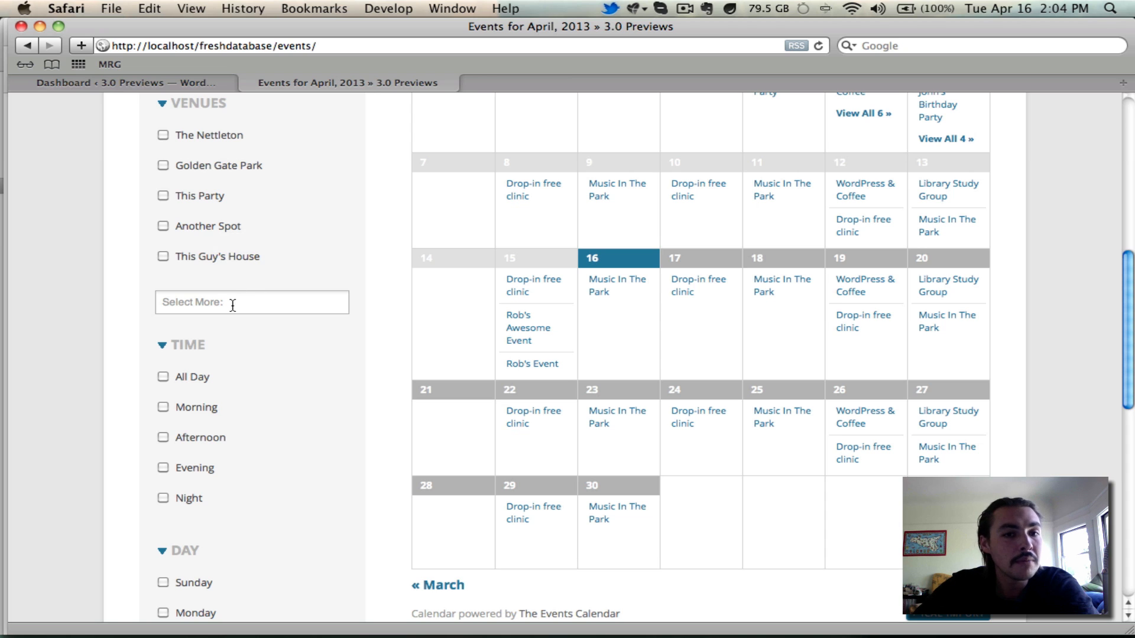
mouse_move(203, 269)
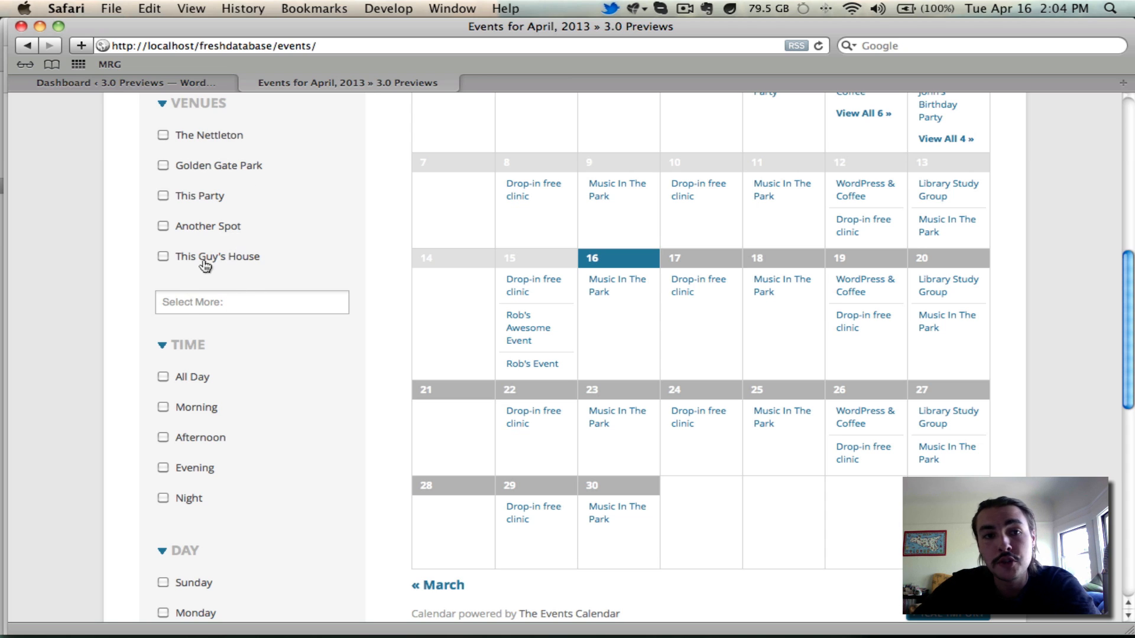
mouse_move(174, 136)
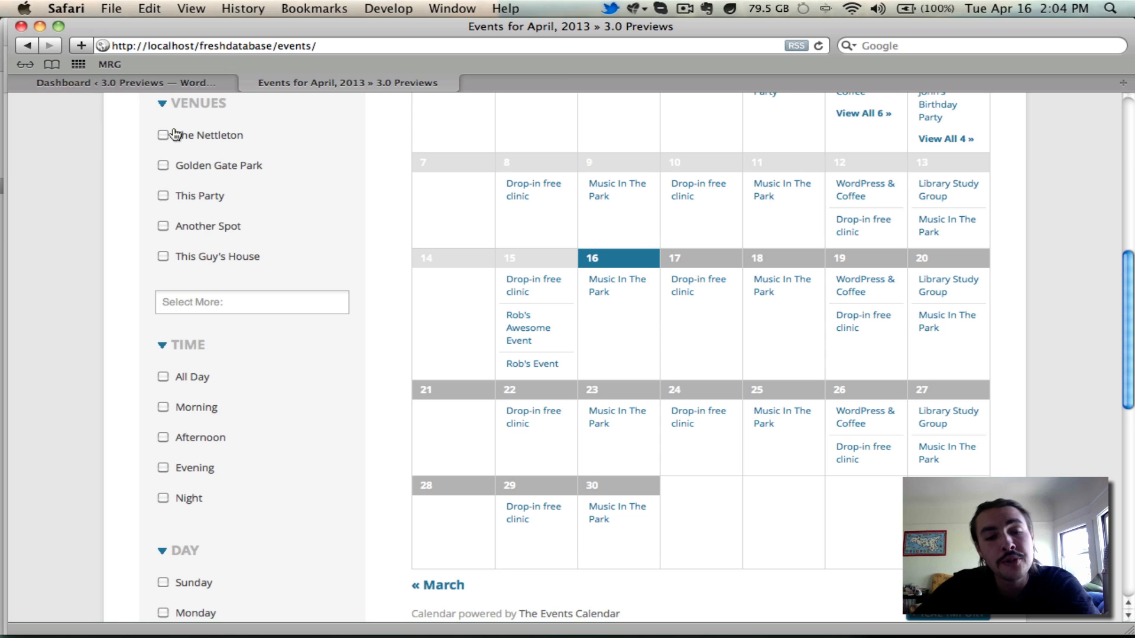
click(251, 303)
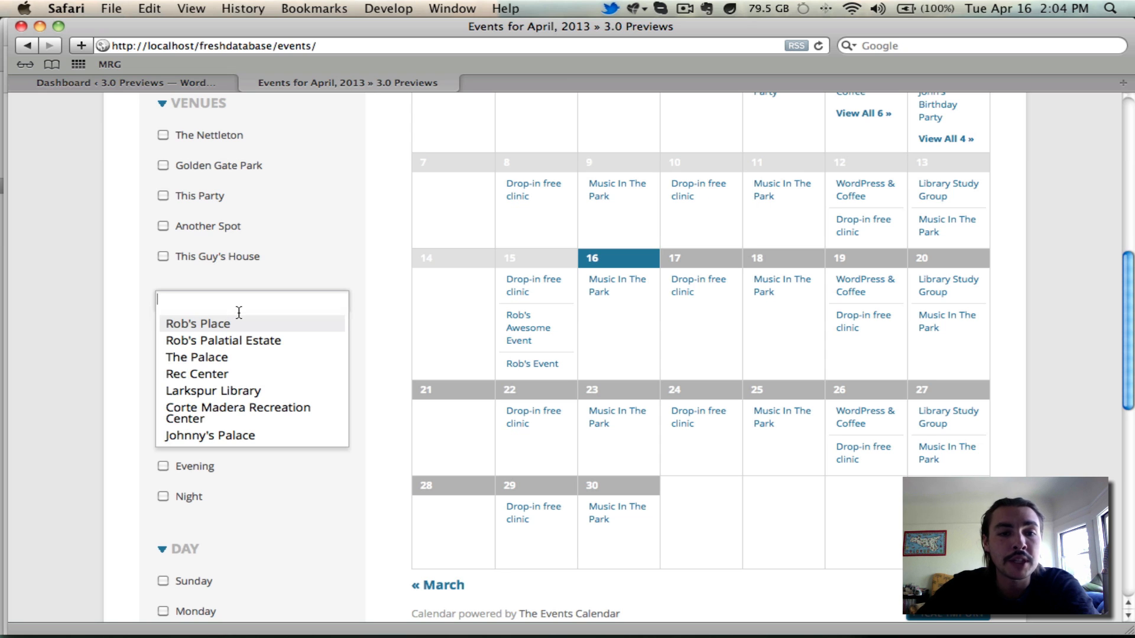
mouse_move(240, 432)
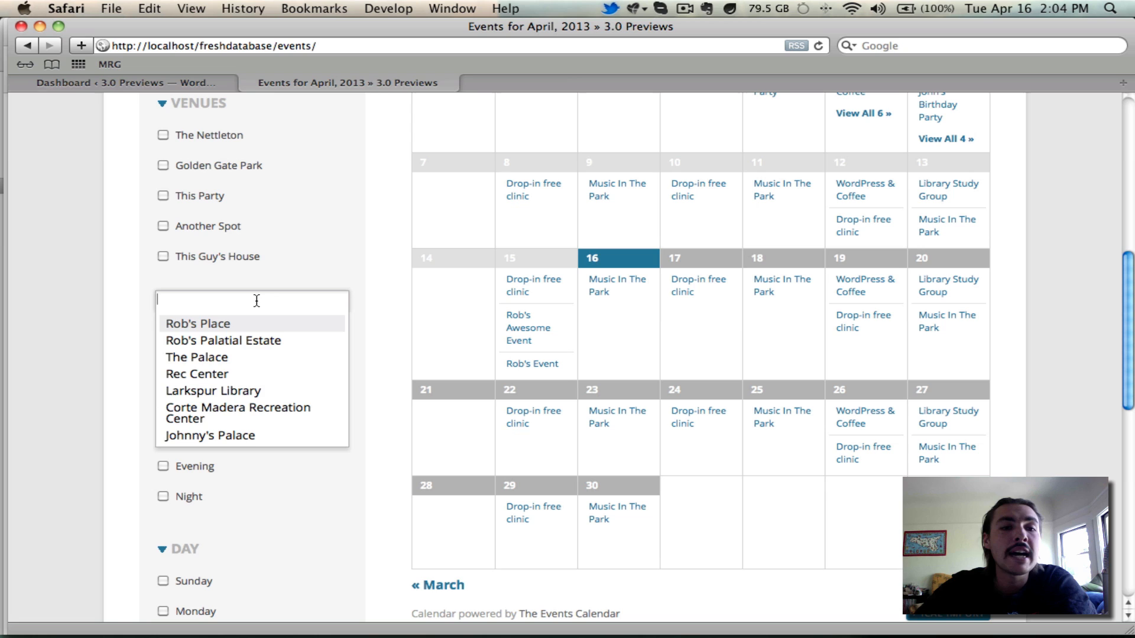
text(as)
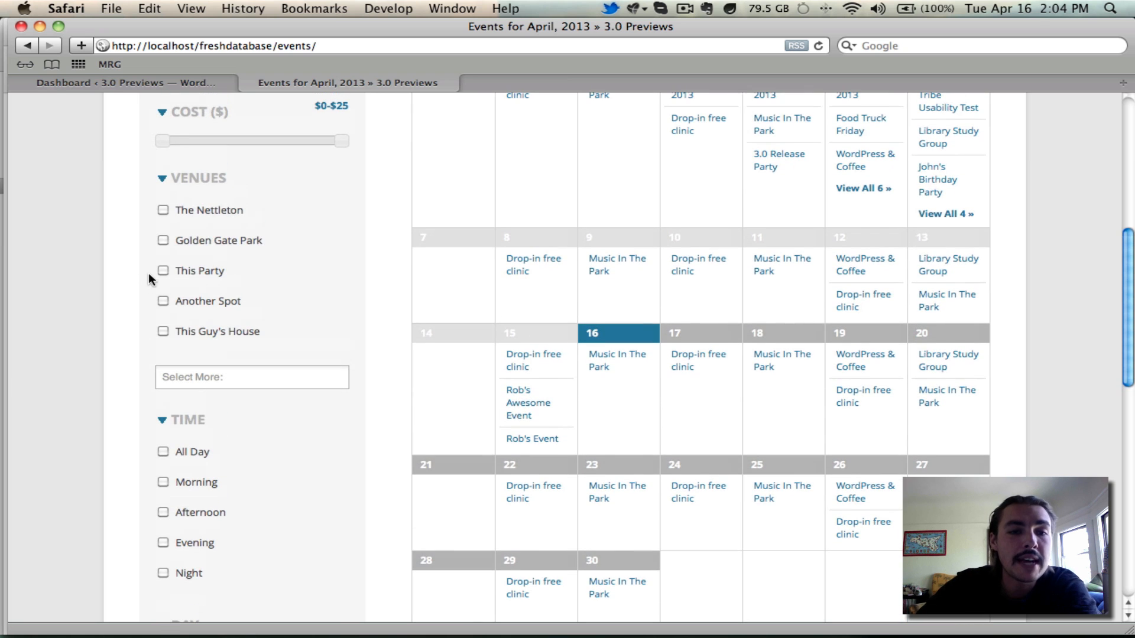
mouse_move(210, 214)
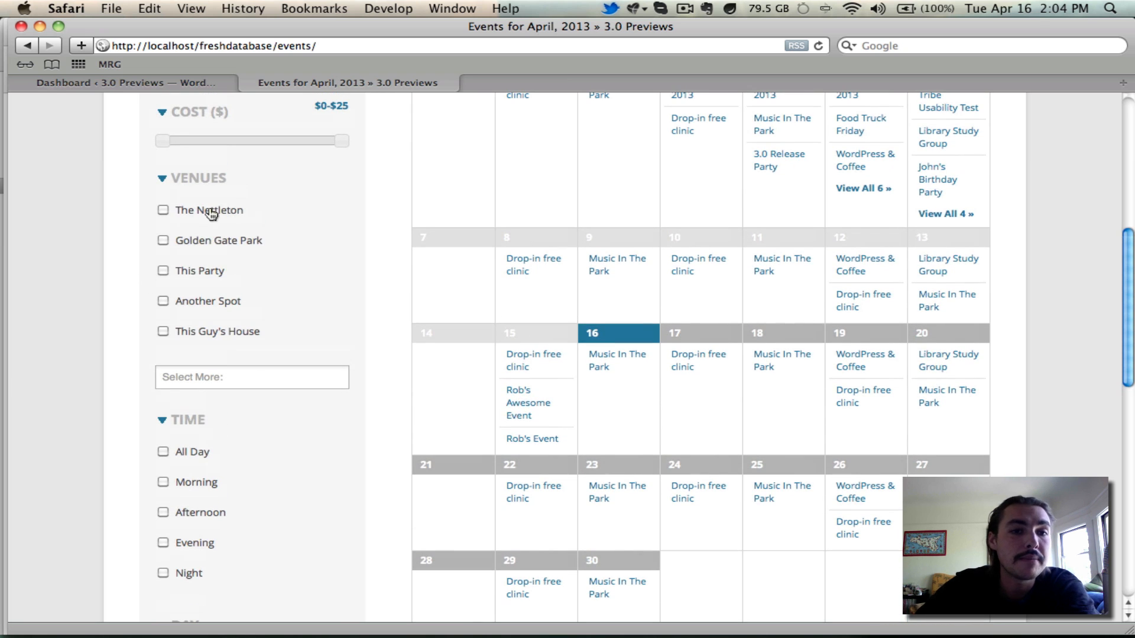
click(163, 210)
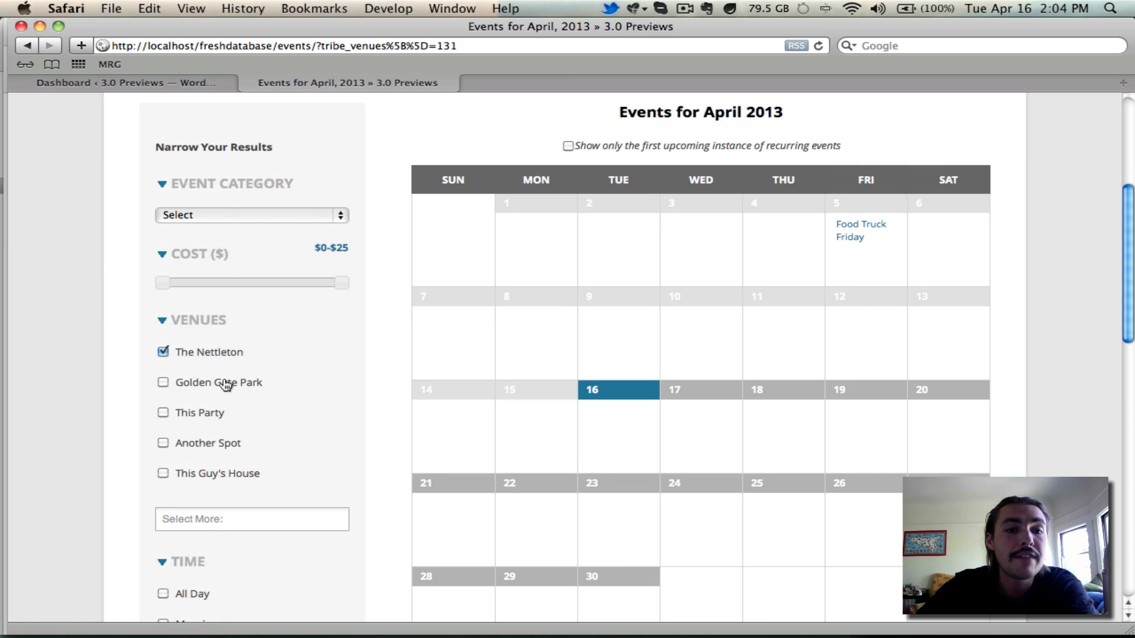
click(163, 383)
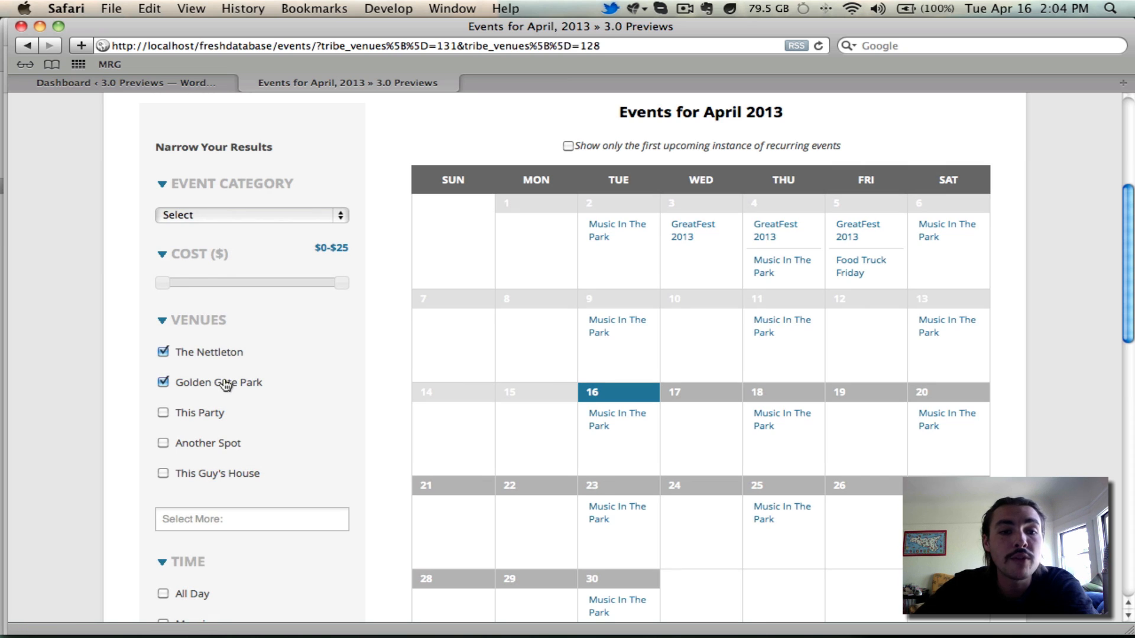
click(164, 413)
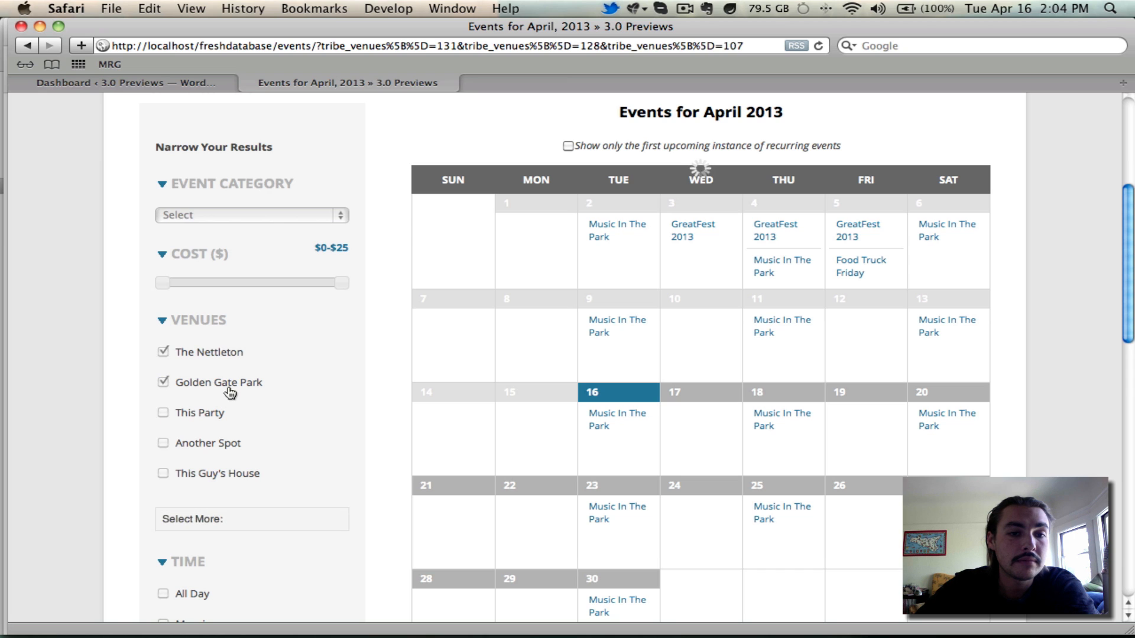
click(163, 352)
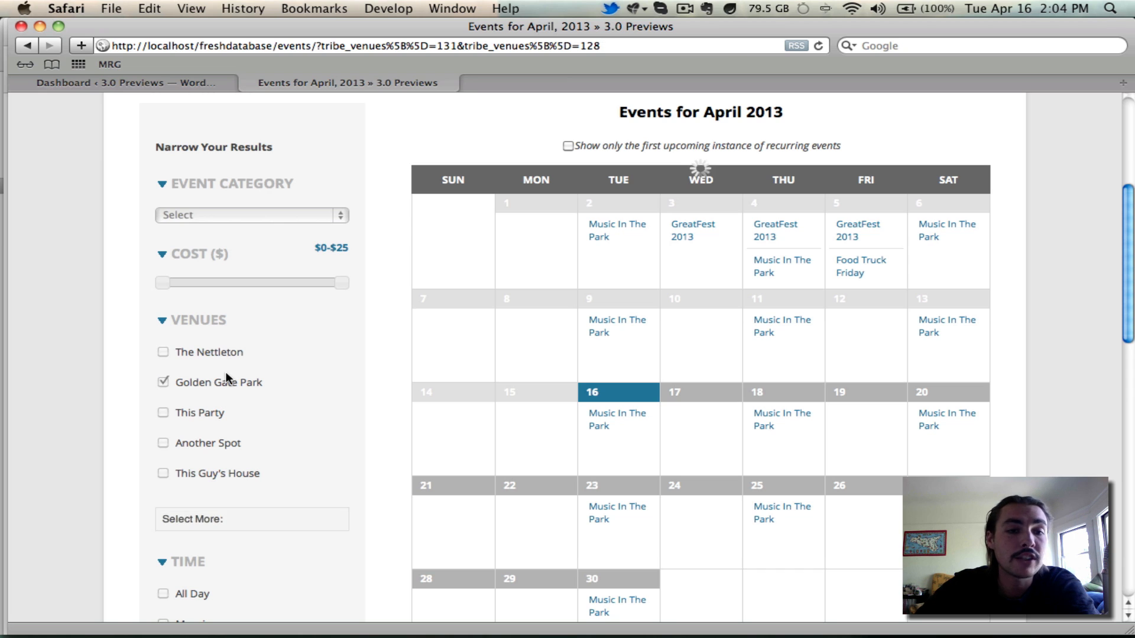
click(164, 383)
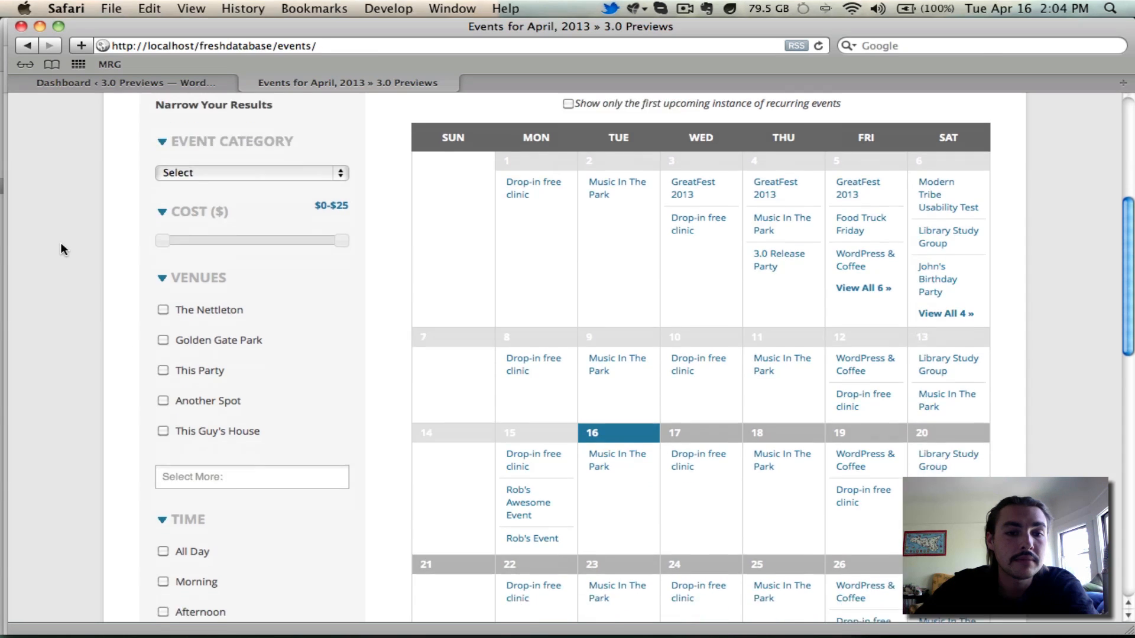
scroll(down, 3)
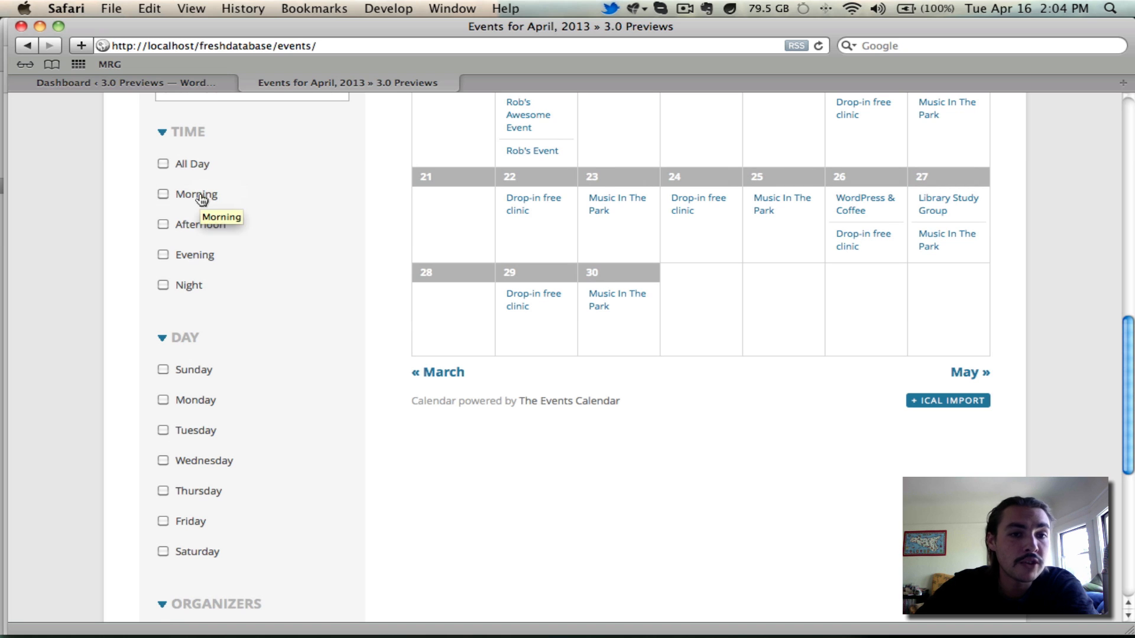
mouse_move(204, 289)
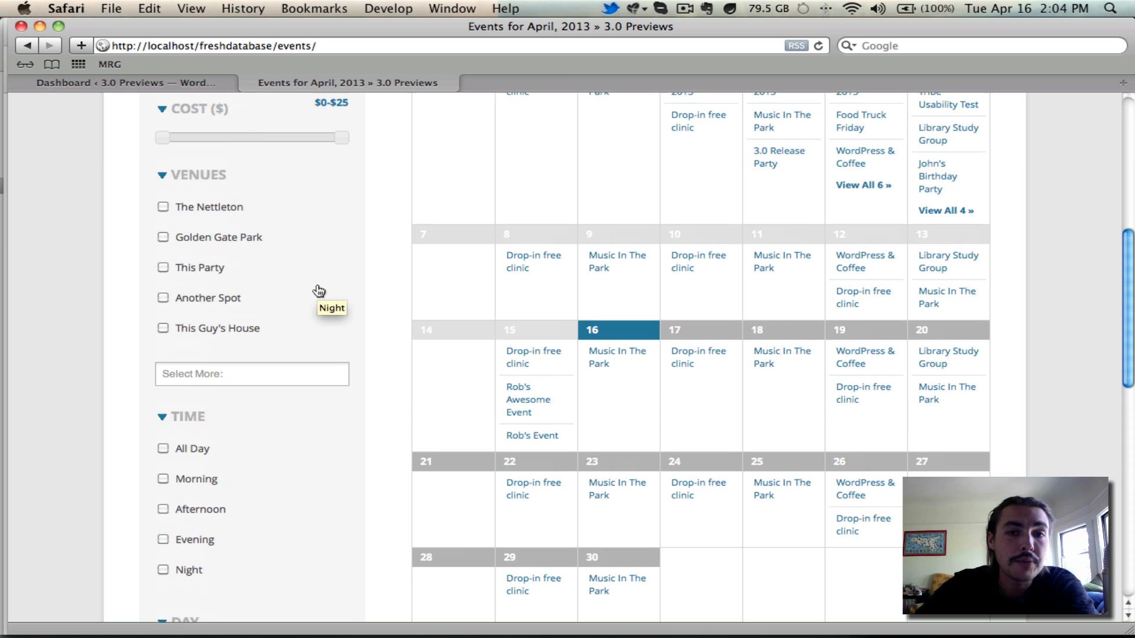
click(163, 448)
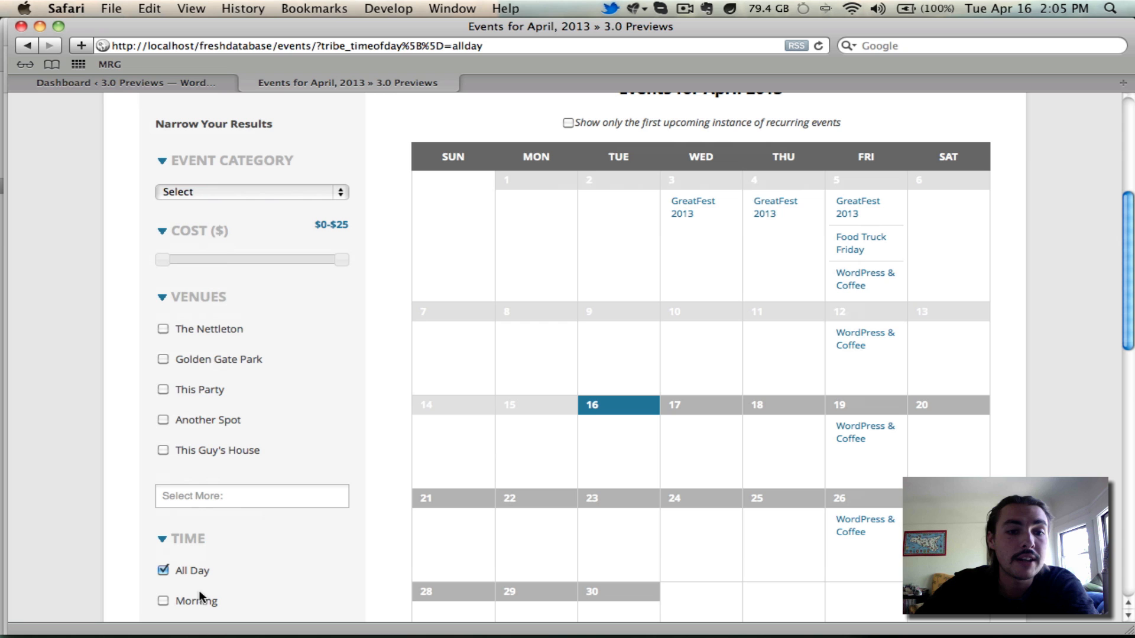
click(163, 571)
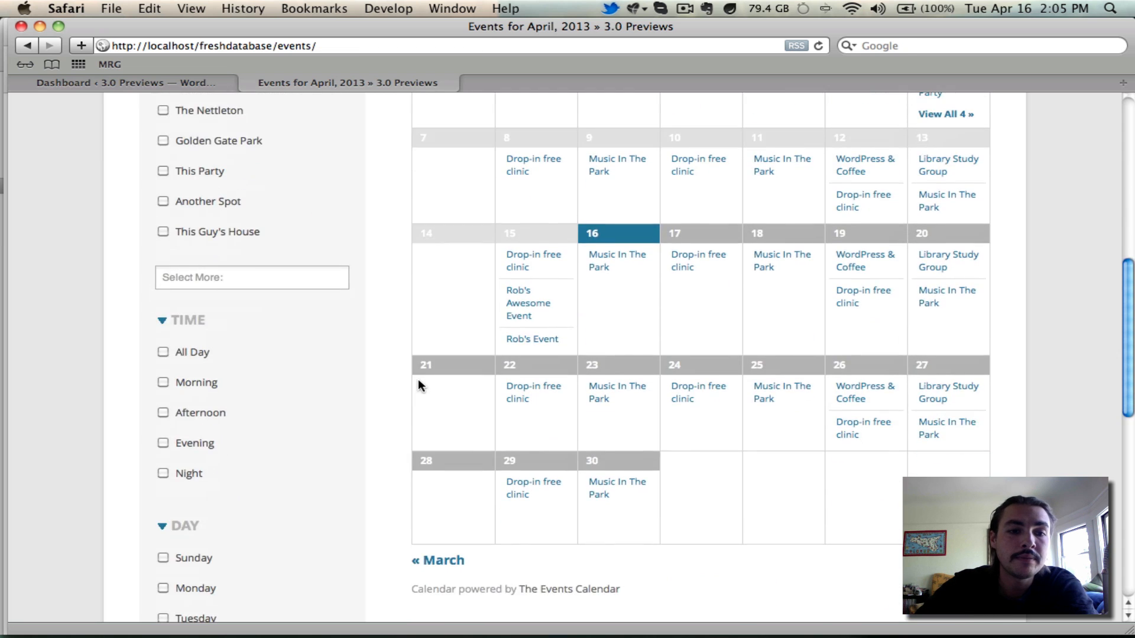
scroll(down, 3)
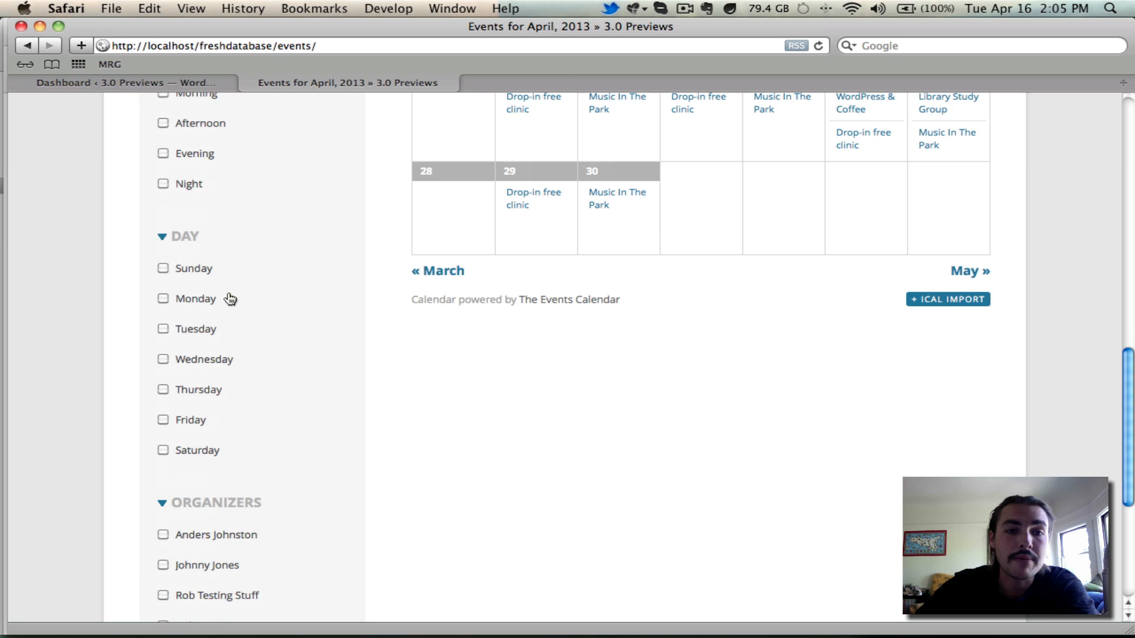
mouse_move(210, 302)
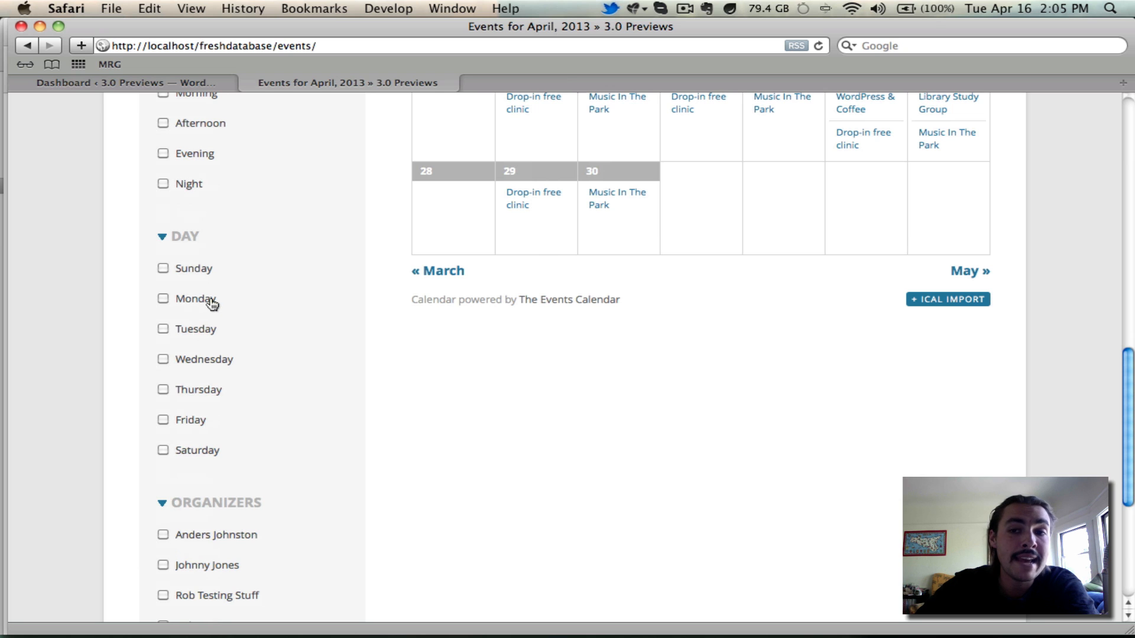
mouse_move(211, 364)
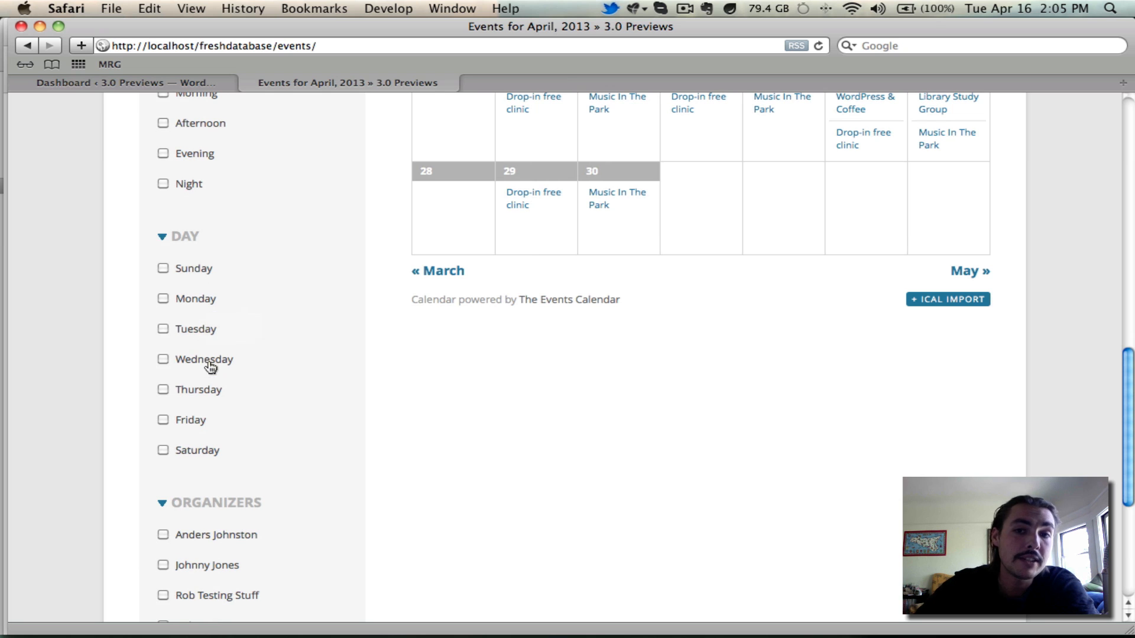
Clear the Wednesday day-of-week filter so the April calendar lists all events again
click(163, 359)
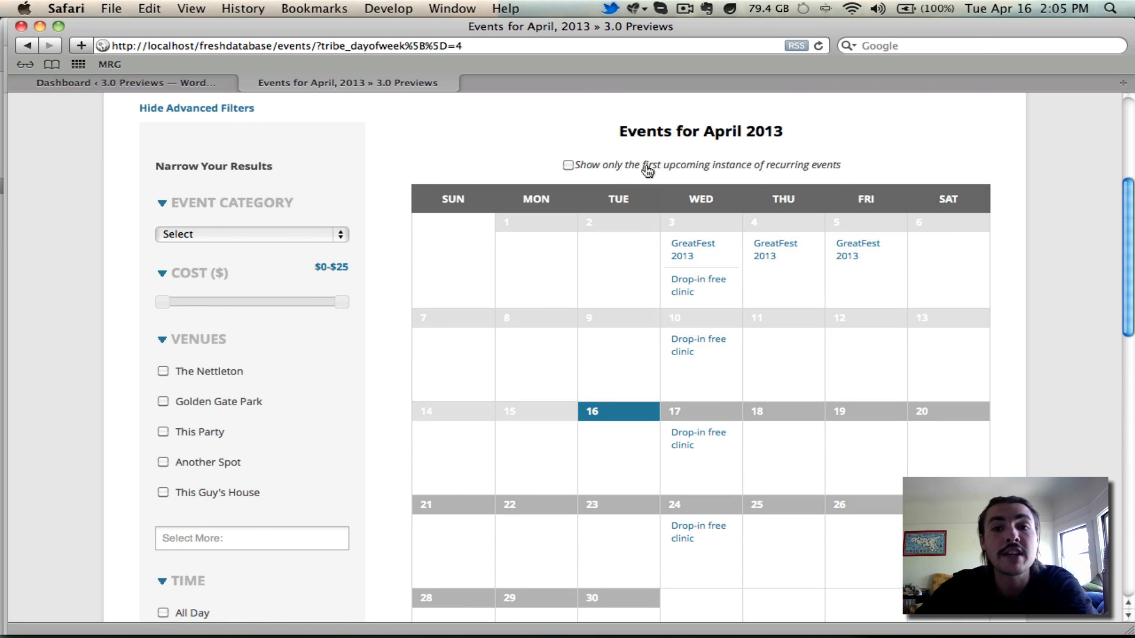
mouse_move(706, 196)
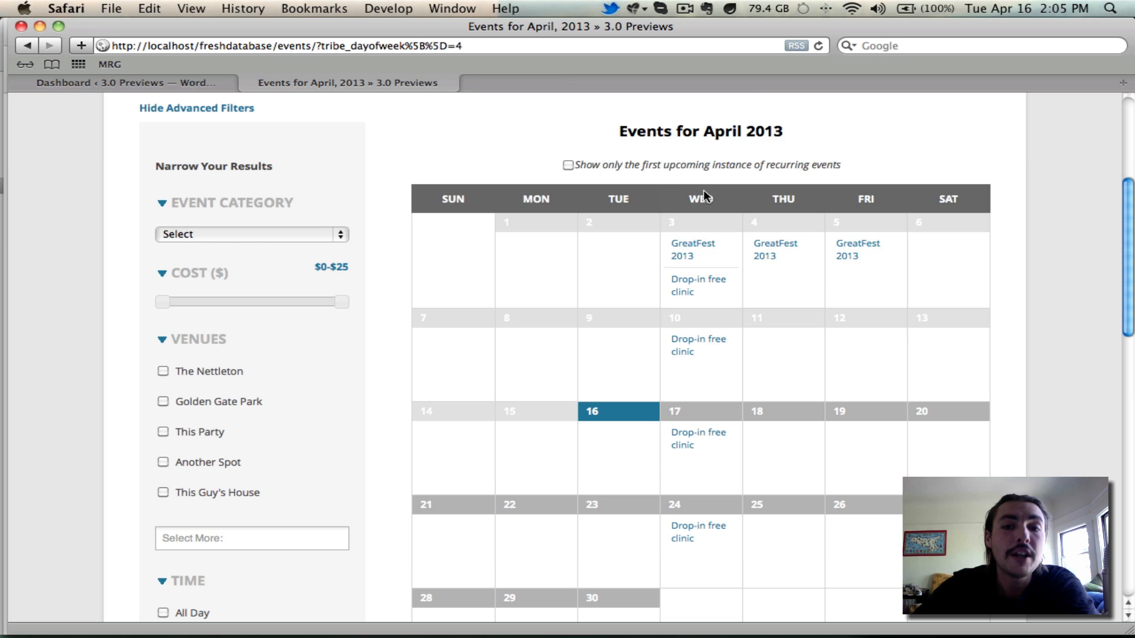
mouse_move(653, 184)
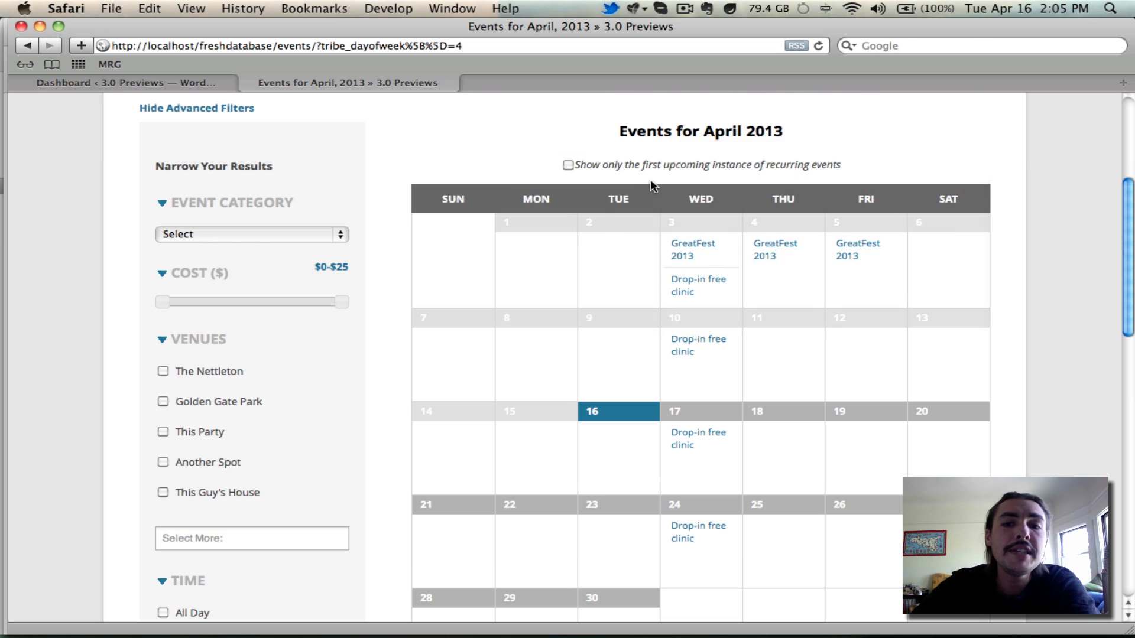
mouse_move(853, 251)
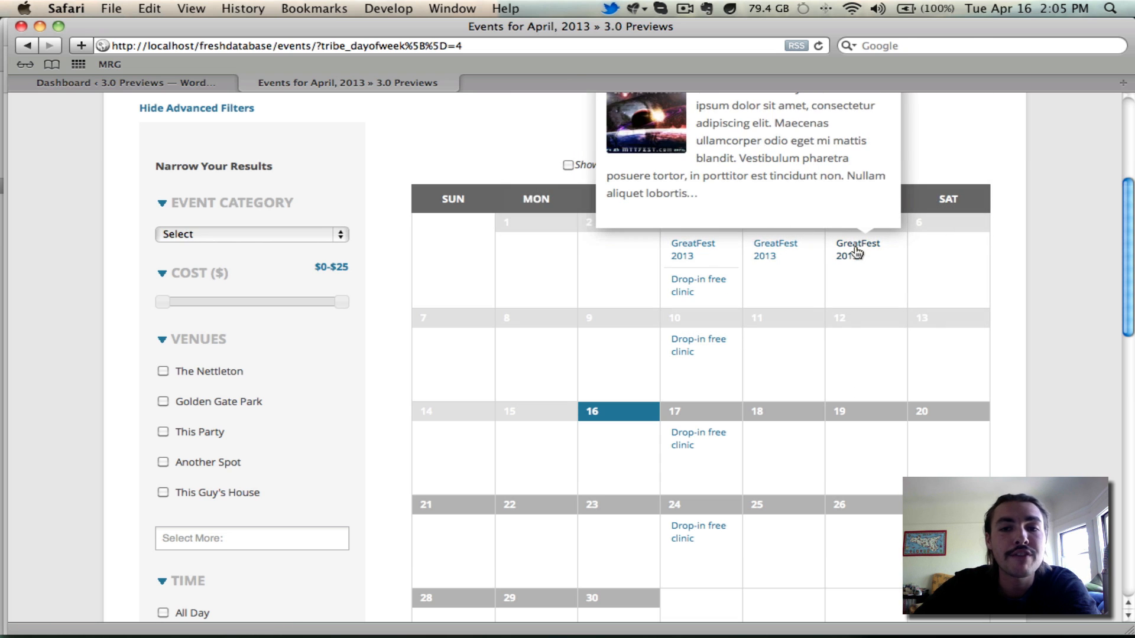
mouse_move(569, 256)
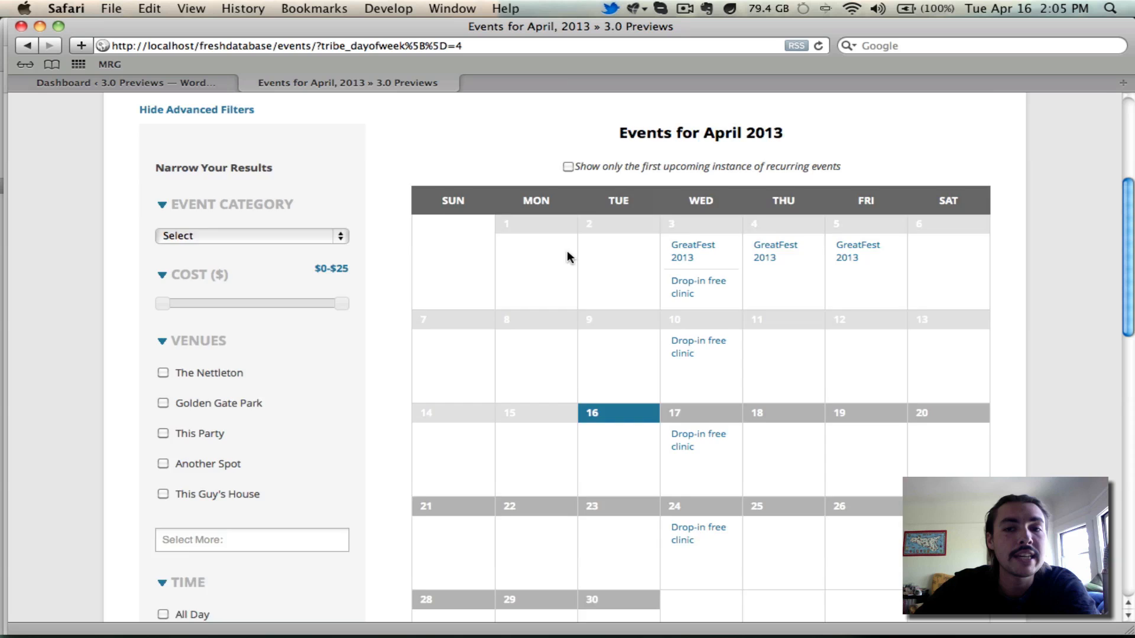
scroll(down, 3)
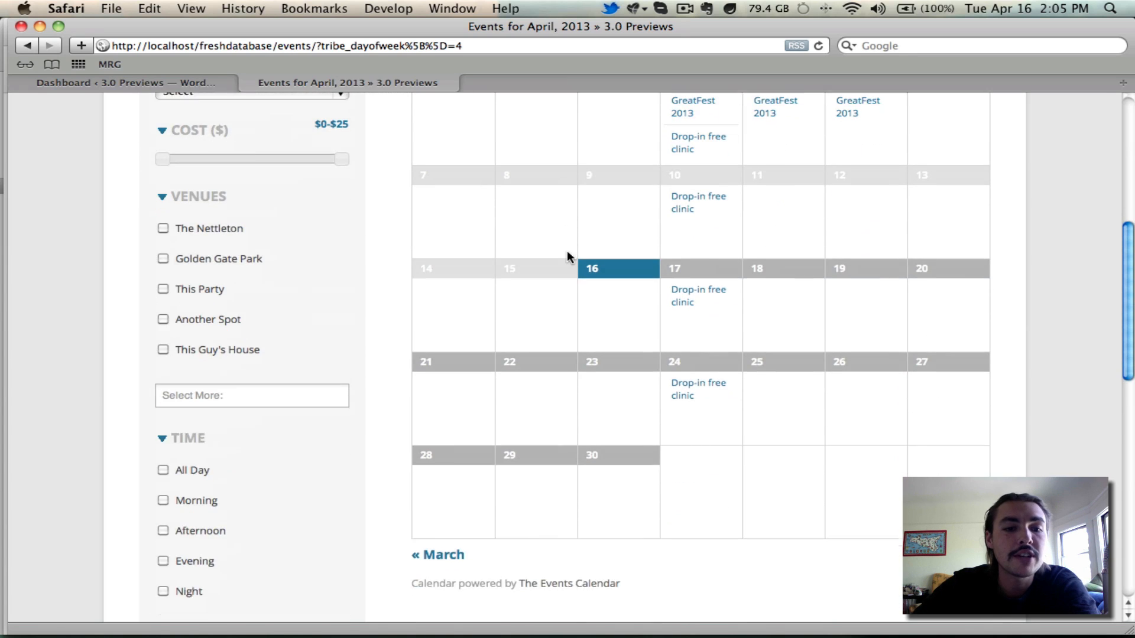
scroll(down, 3)
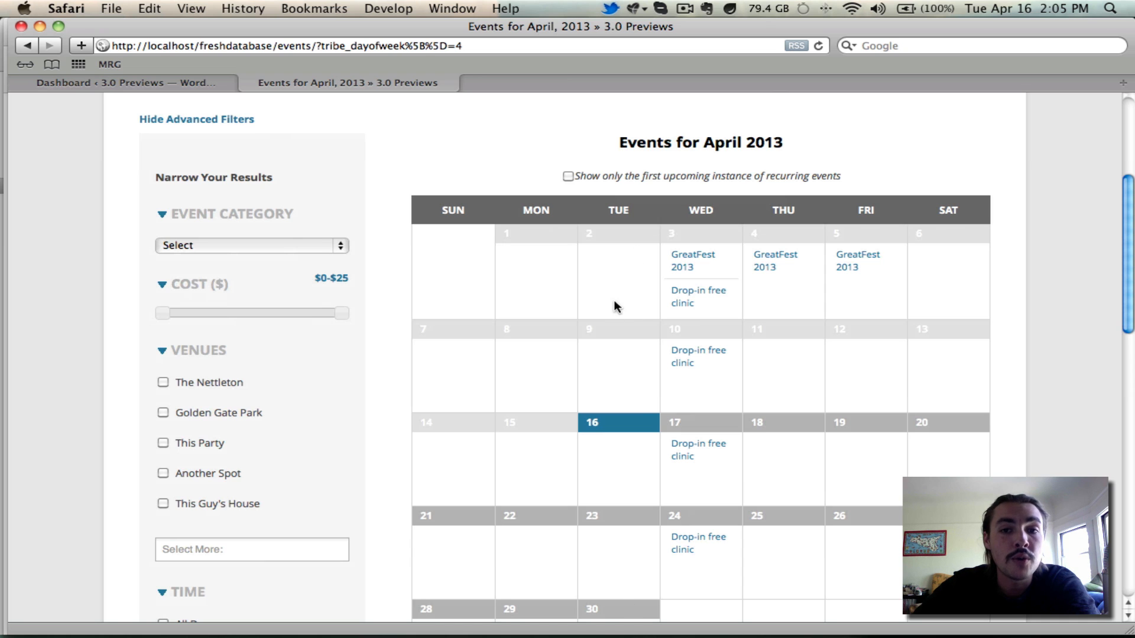
mouse_move(582, 322)
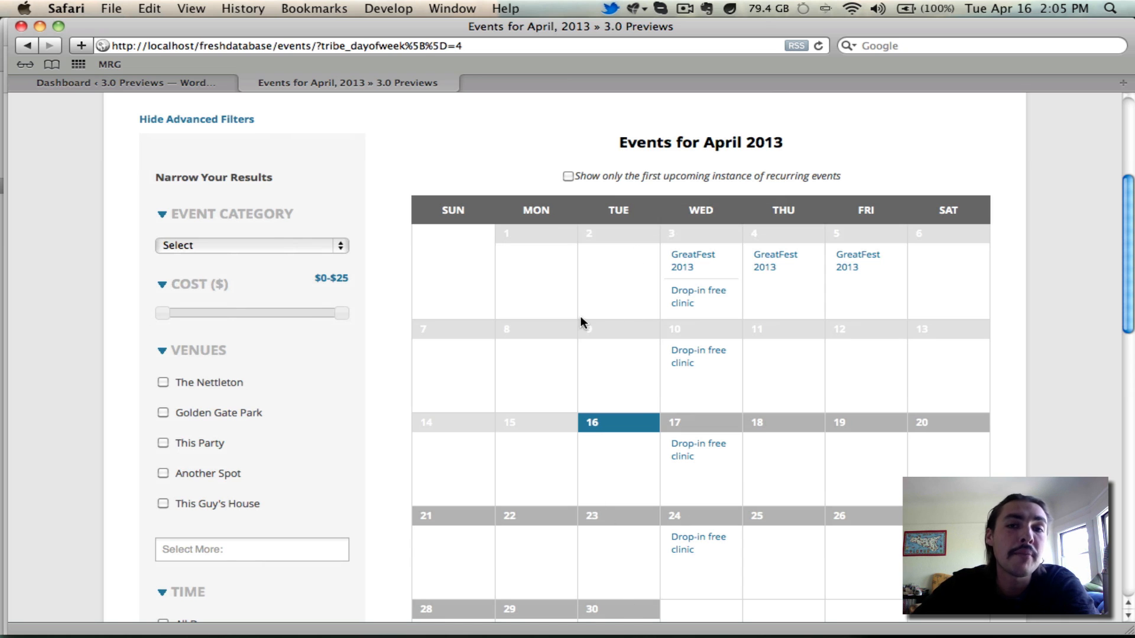
scroll(down, 3)
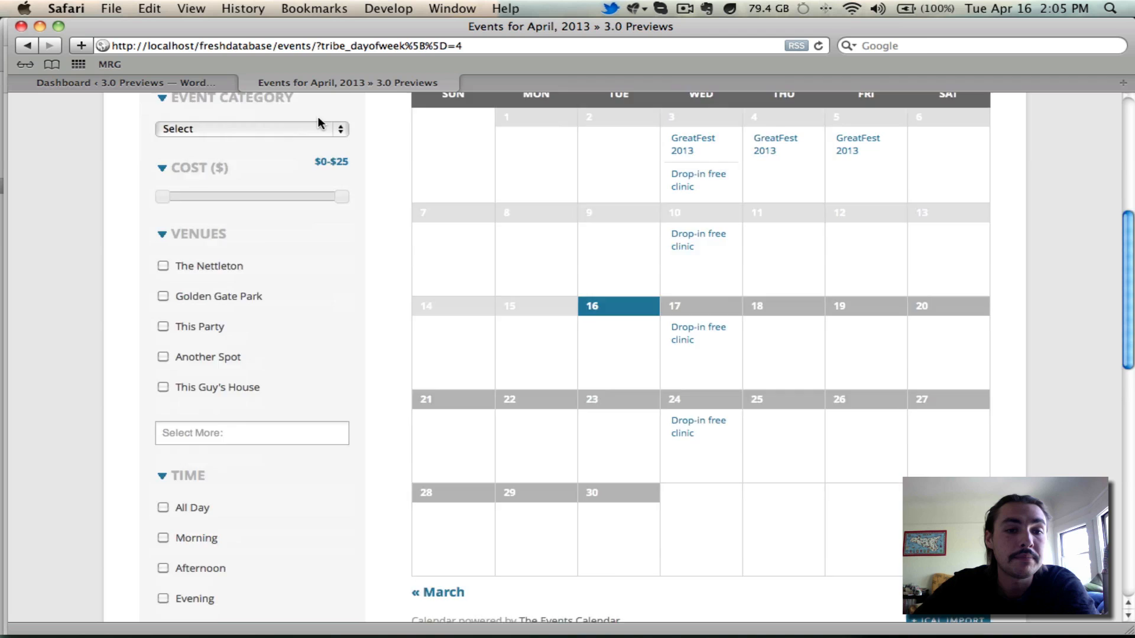
scroll(down, 3)
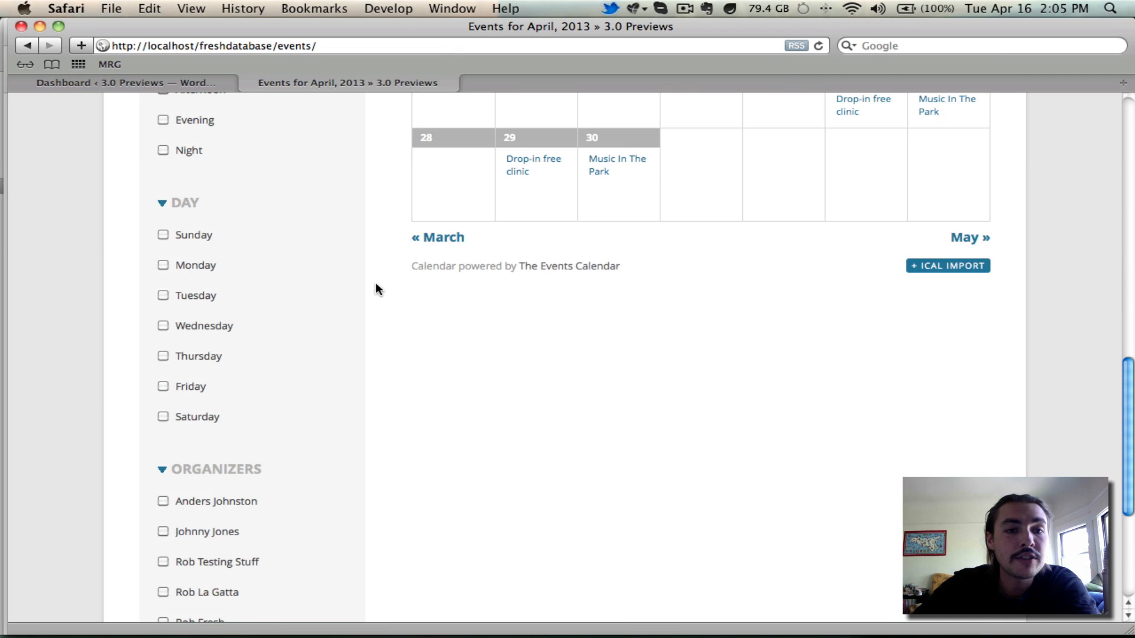
scroll(down, 3)
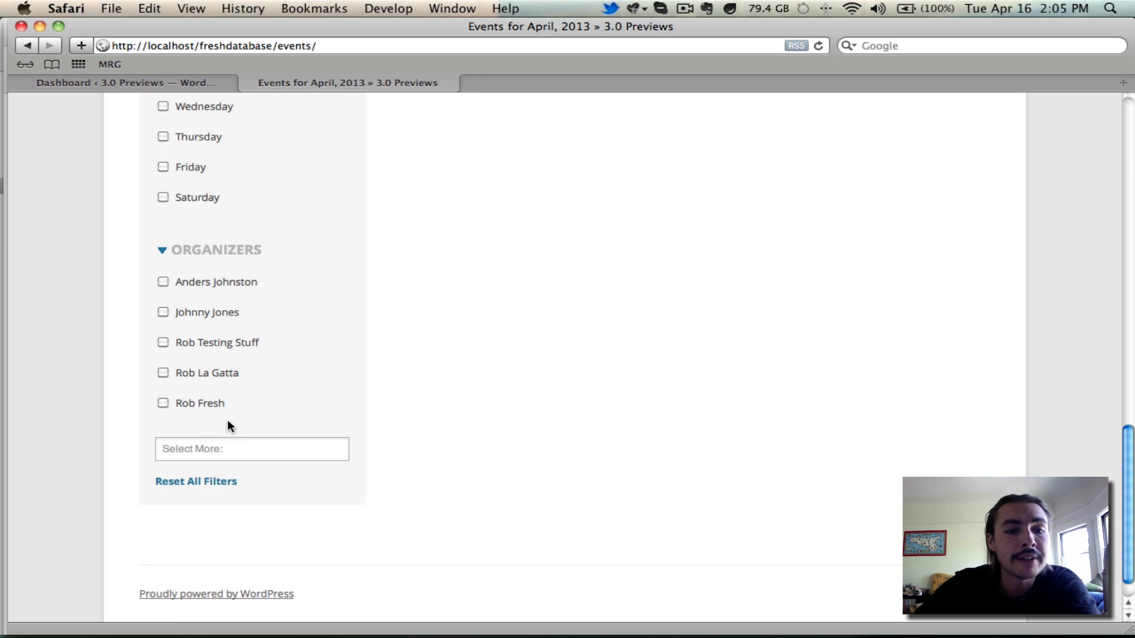
click(252, 449)
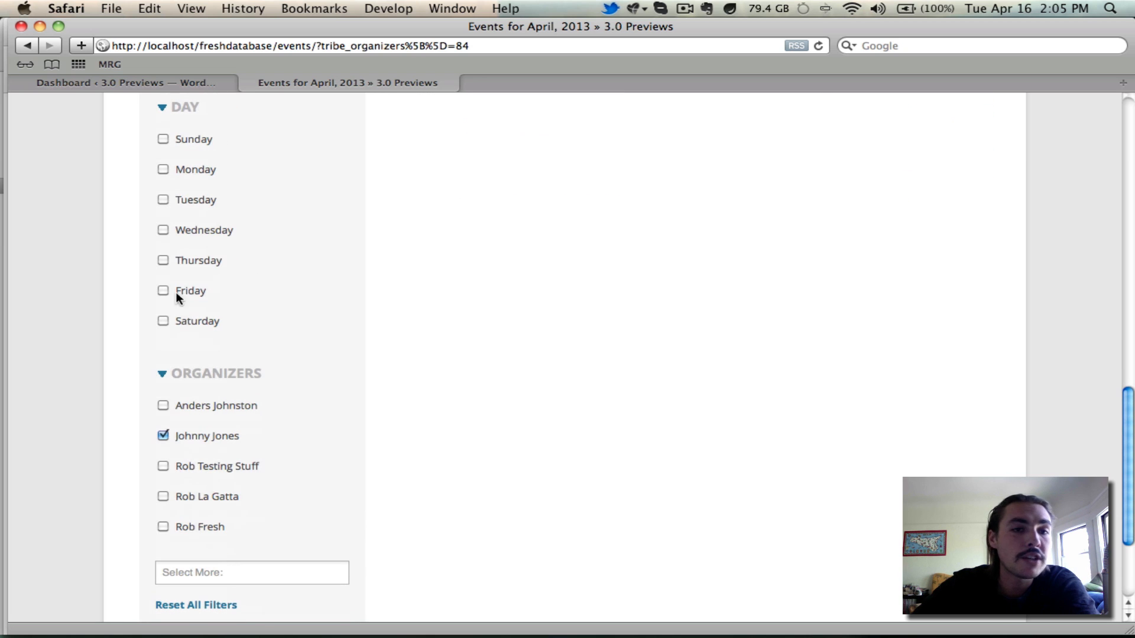
scroll(down, 3)
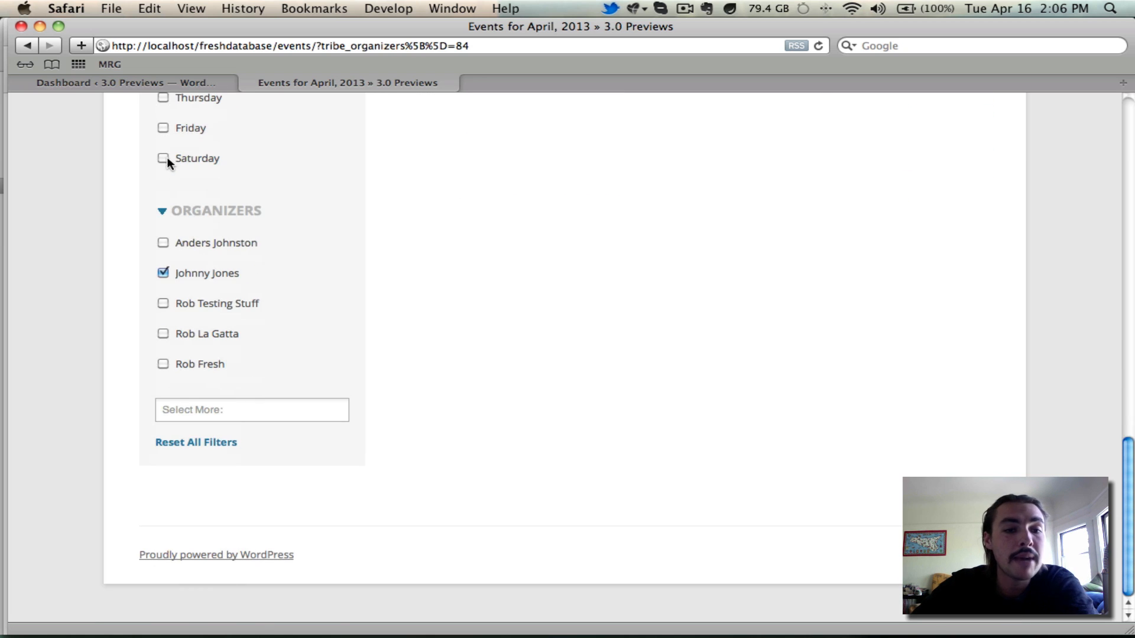
mouse_move(215, 450)
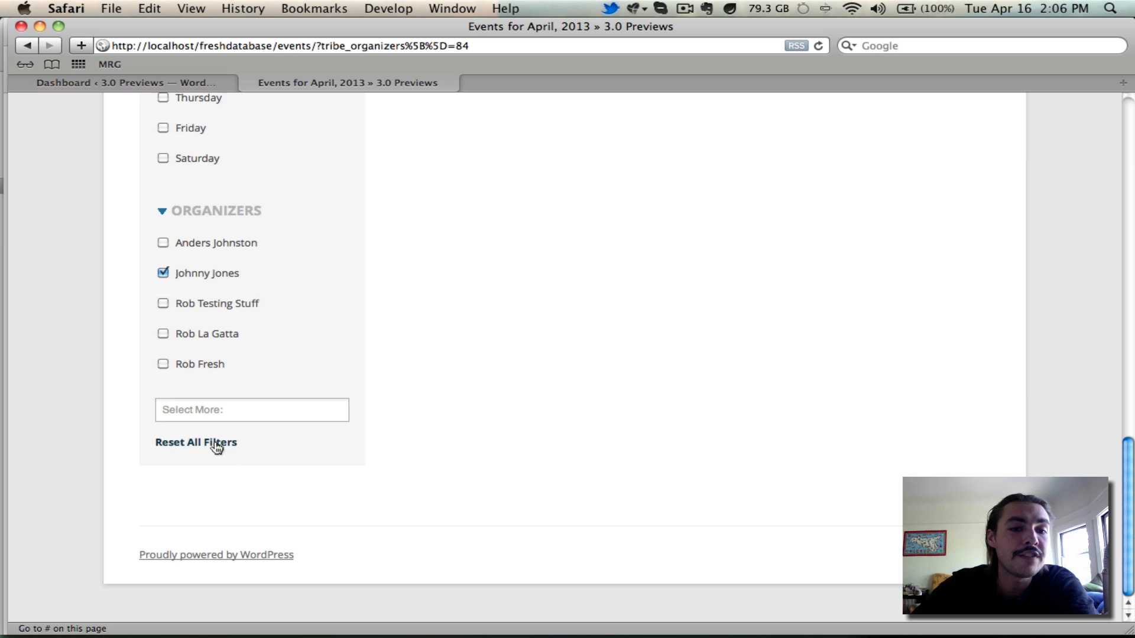
click(196, 442)
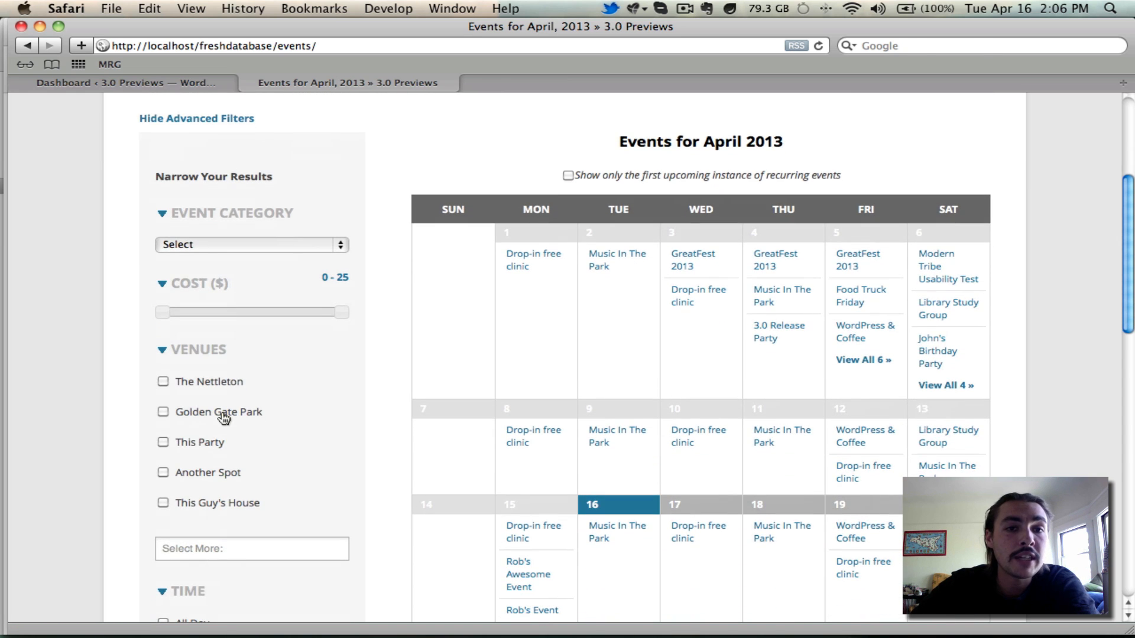
mouse_move(222, 417)
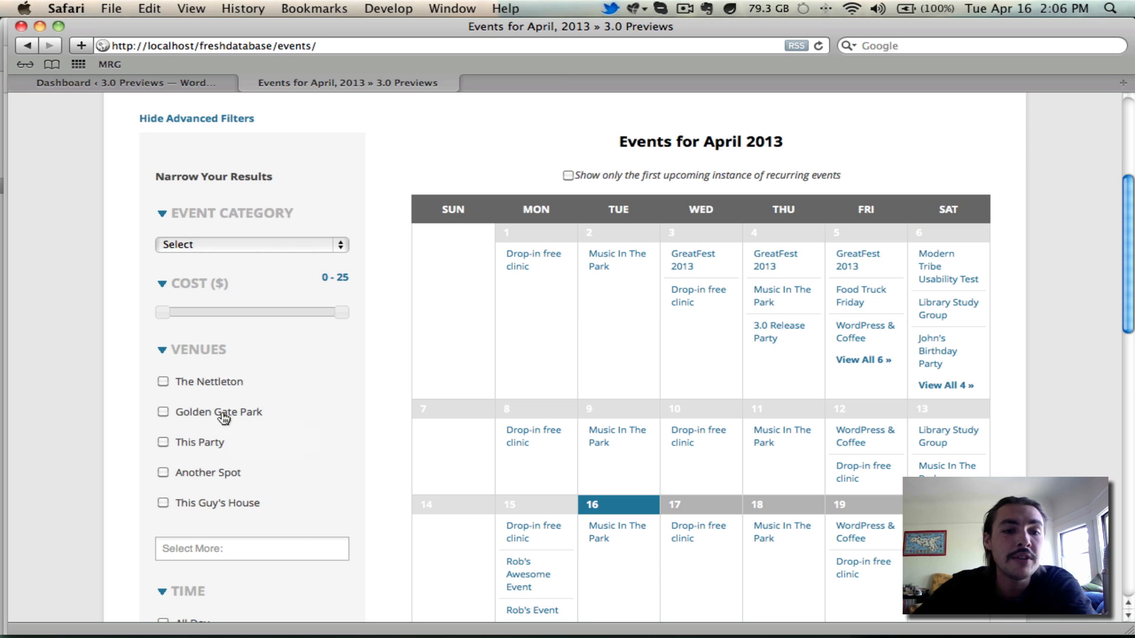
Tick Golden Gate Park in the Venues filter
click(163, 412)
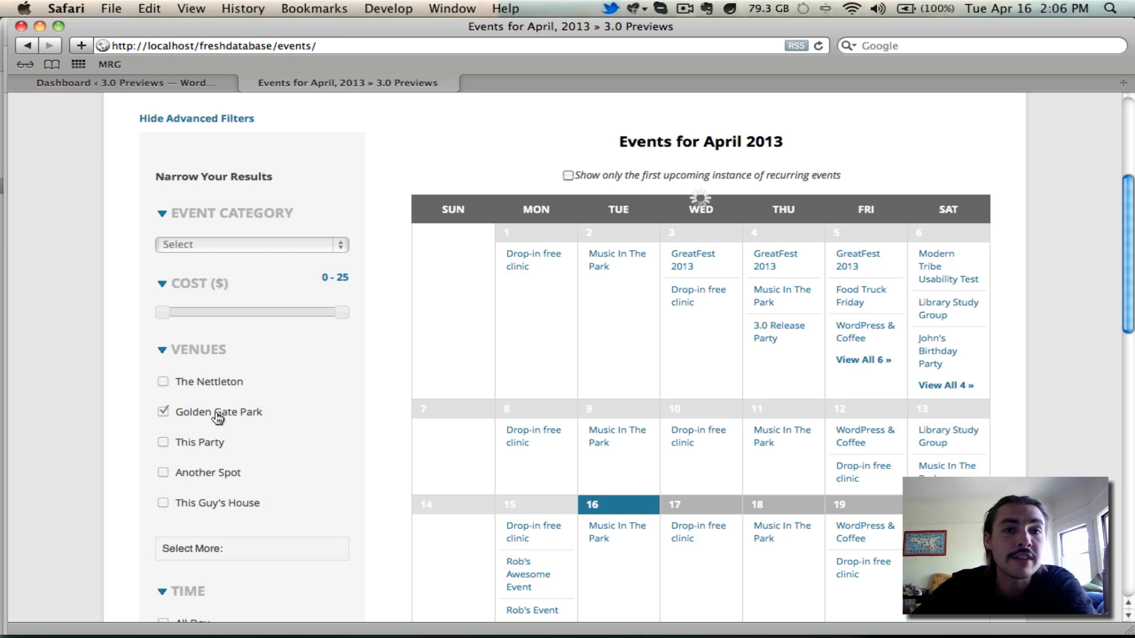
Add a Health & Wellness category filter to the Golden Gate Park venue, emptying April, then return to the WordPress dashboard
click(163, 411)
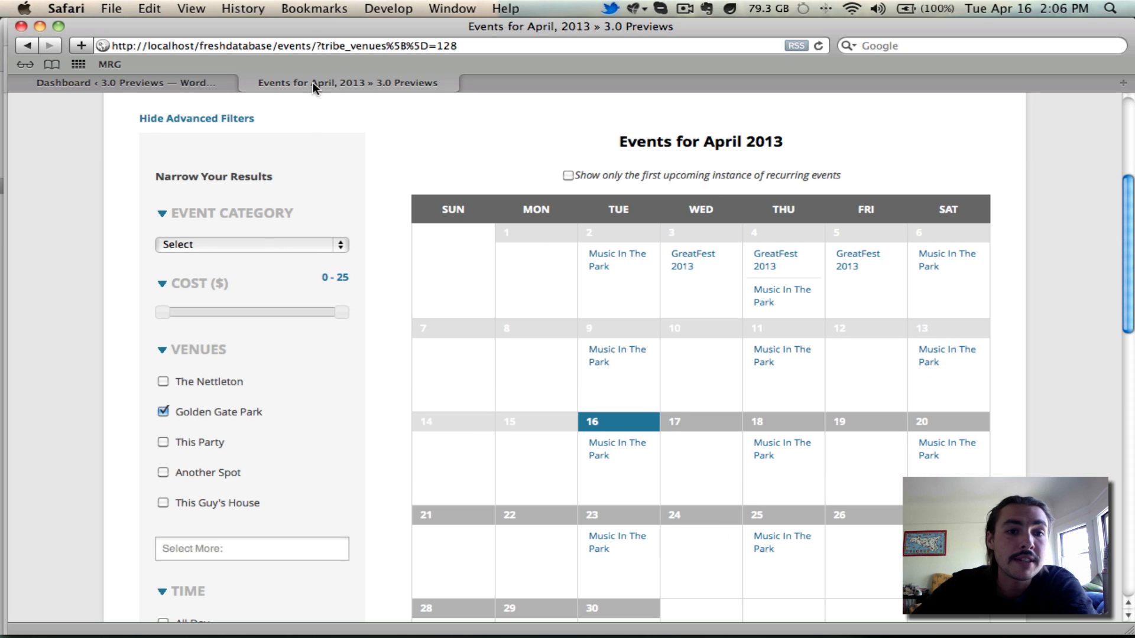
click(252, 244)
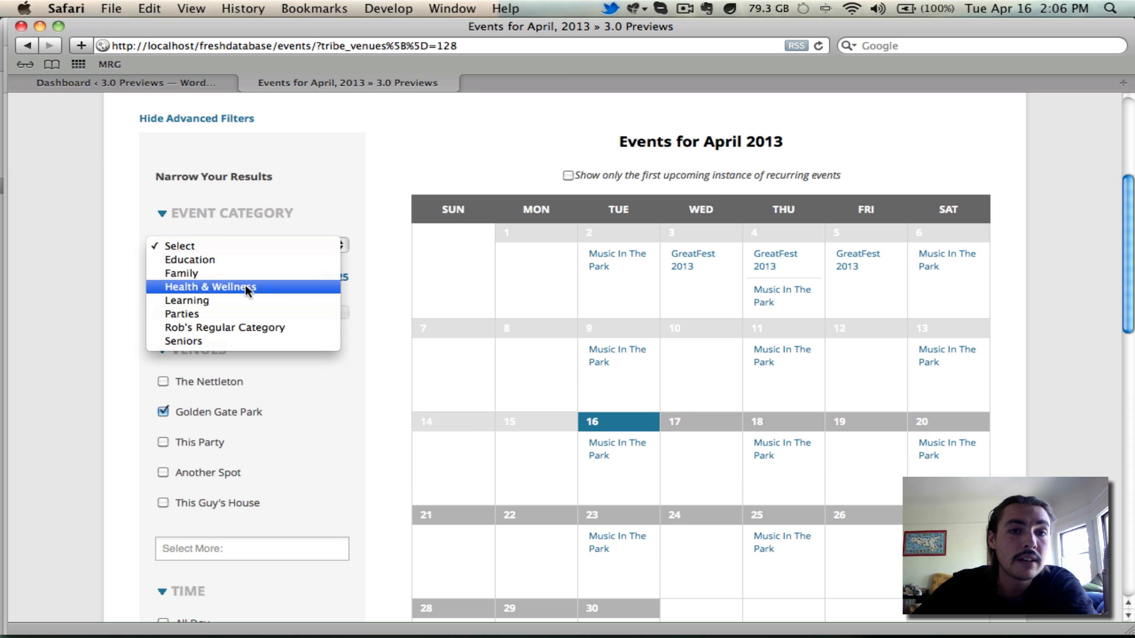
click(210, 286)
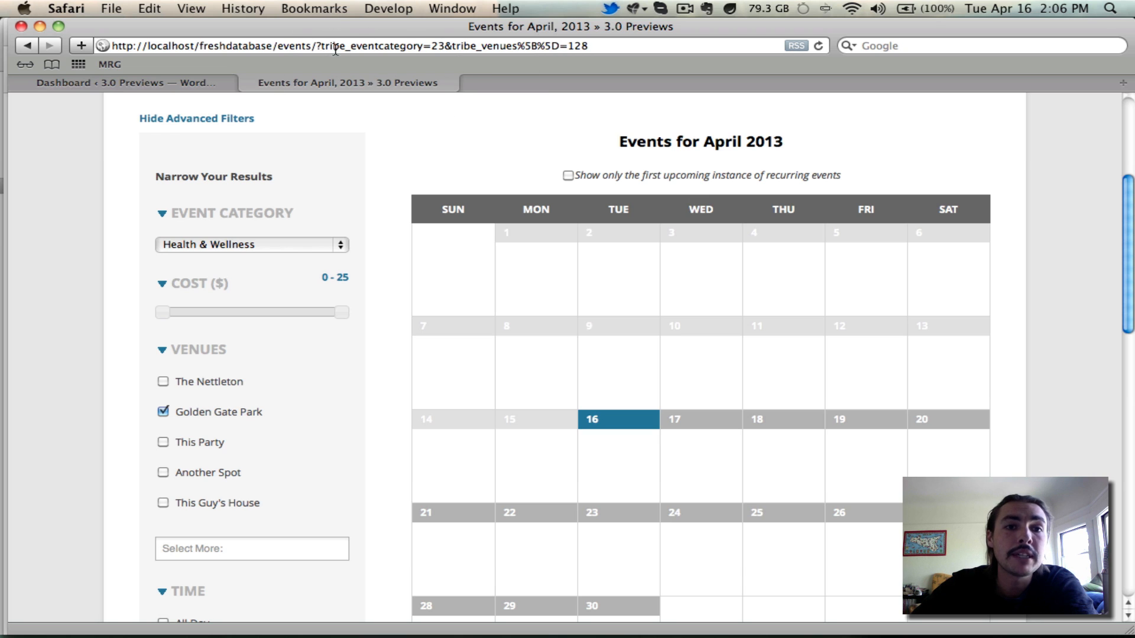
click(336, 45)
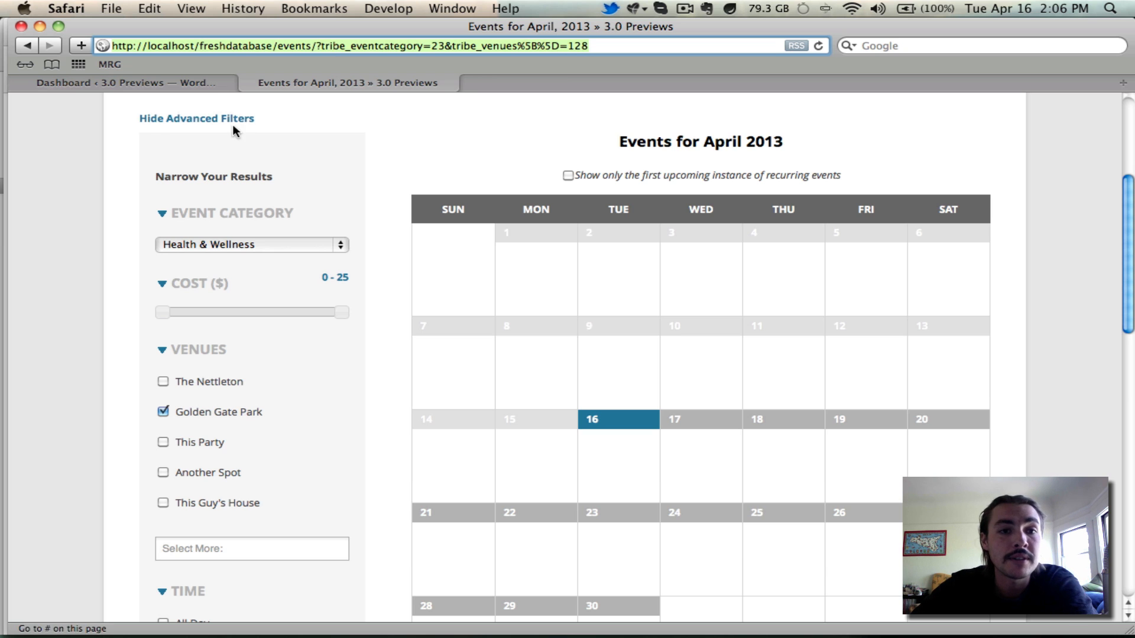
click(131, 83)
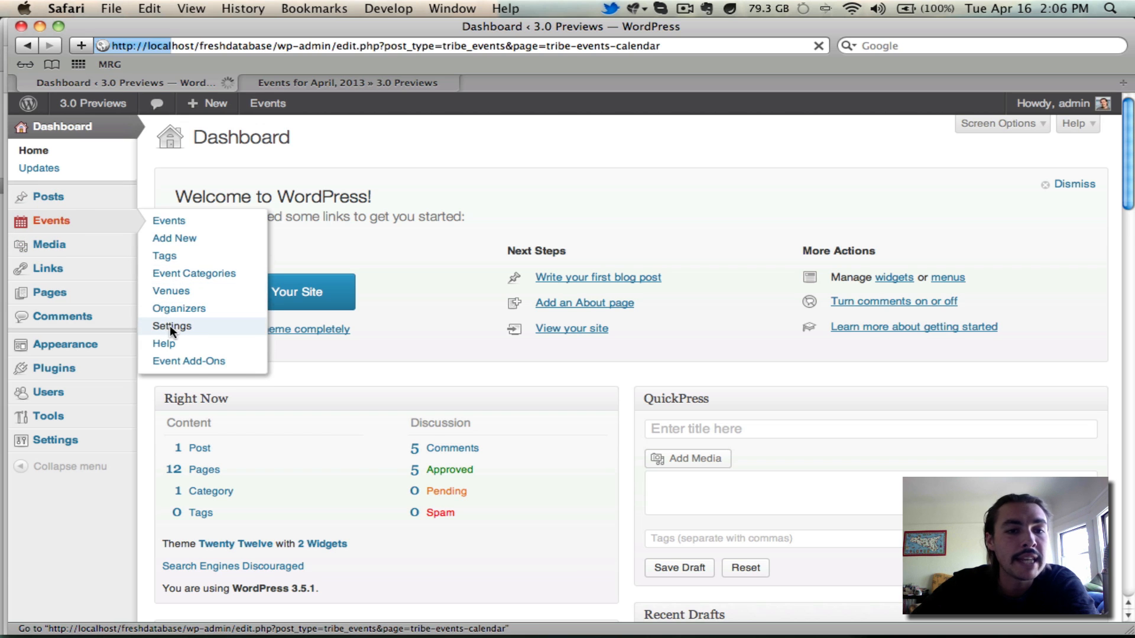
In Events settings Filters, reduce the active filters to Time, Day and Event Category
click(171, 326)
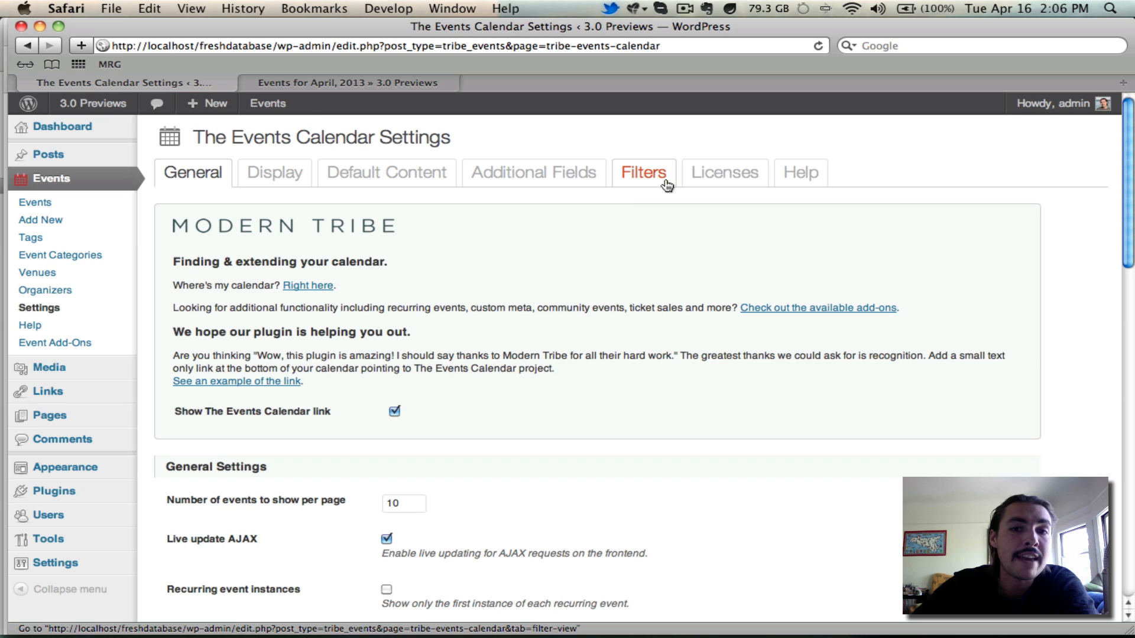
click(644, 173)
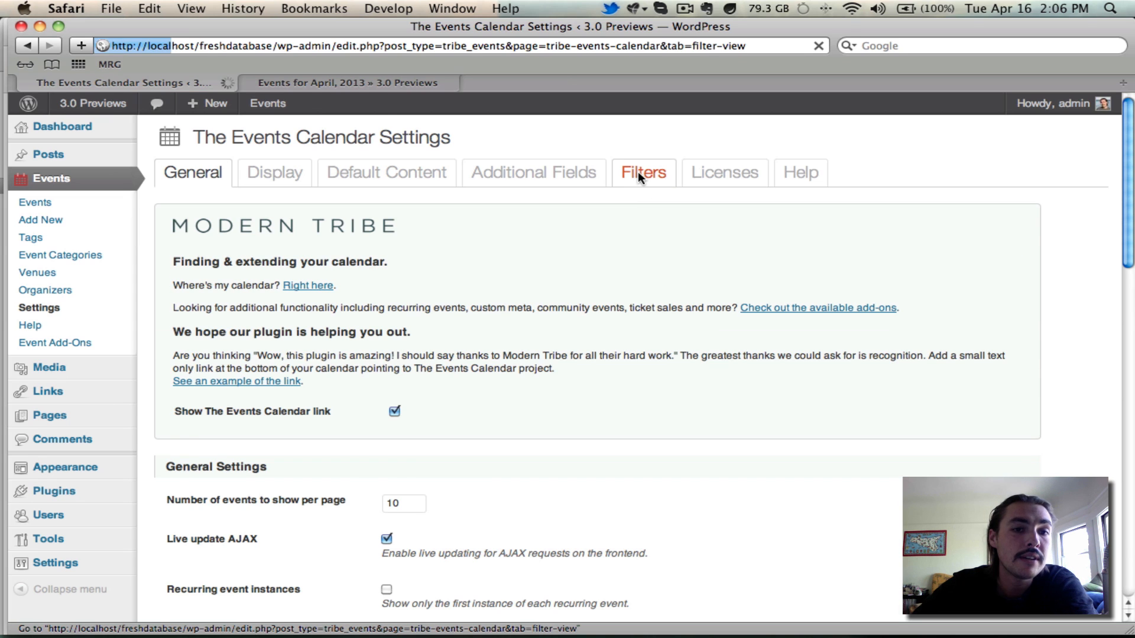
click(643, 173)
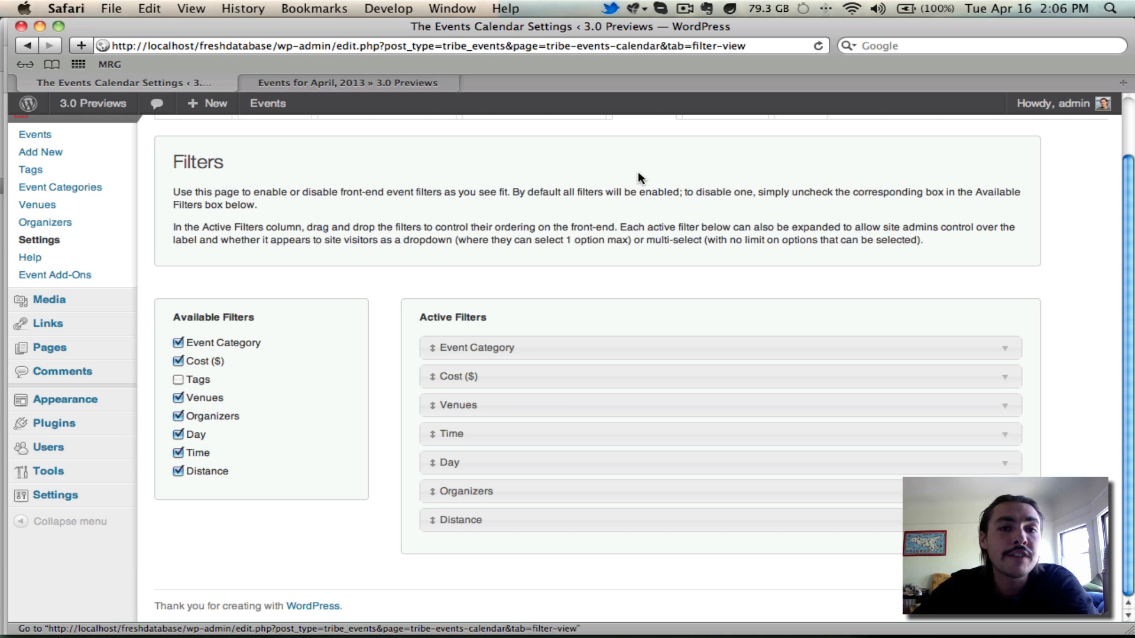
mouse_move(388, 288)
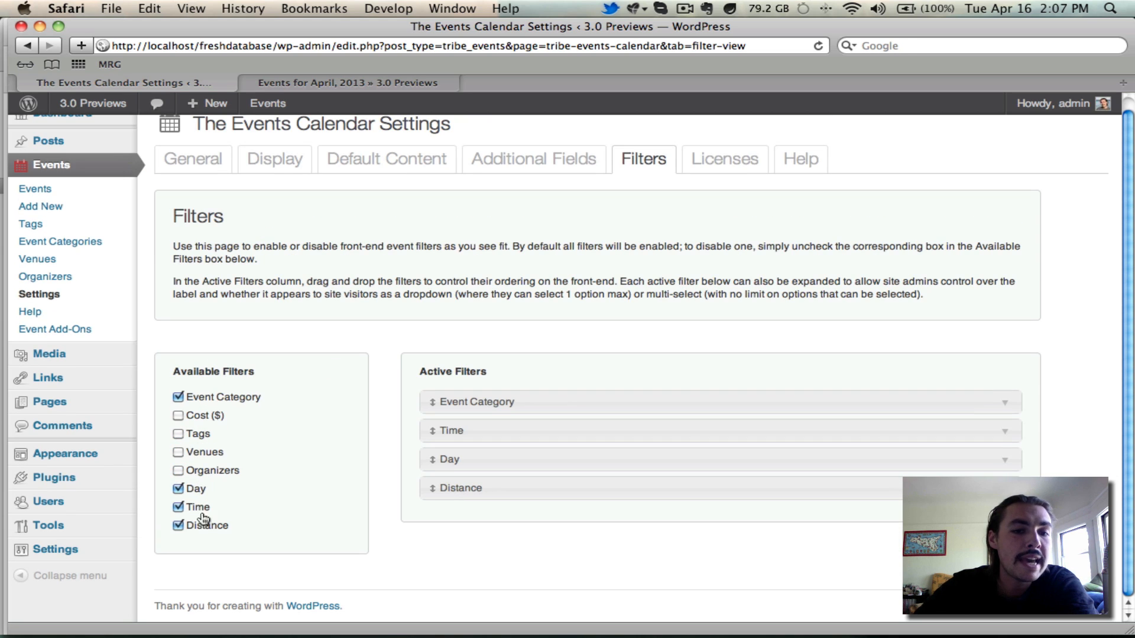
click(177, 525)
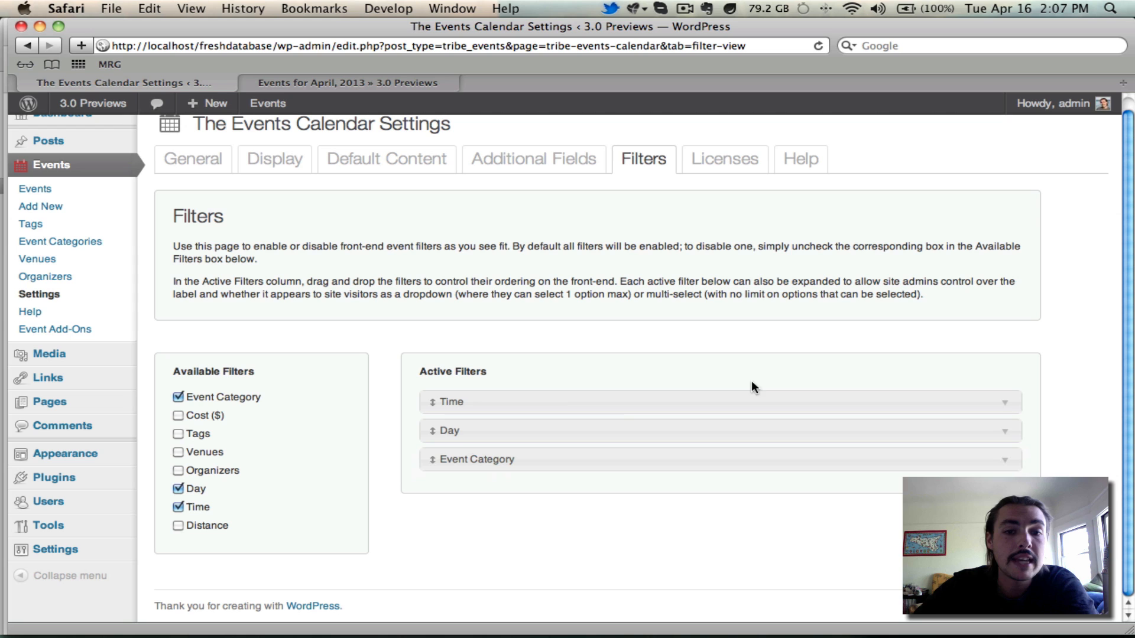
mouse_move(502, 458)
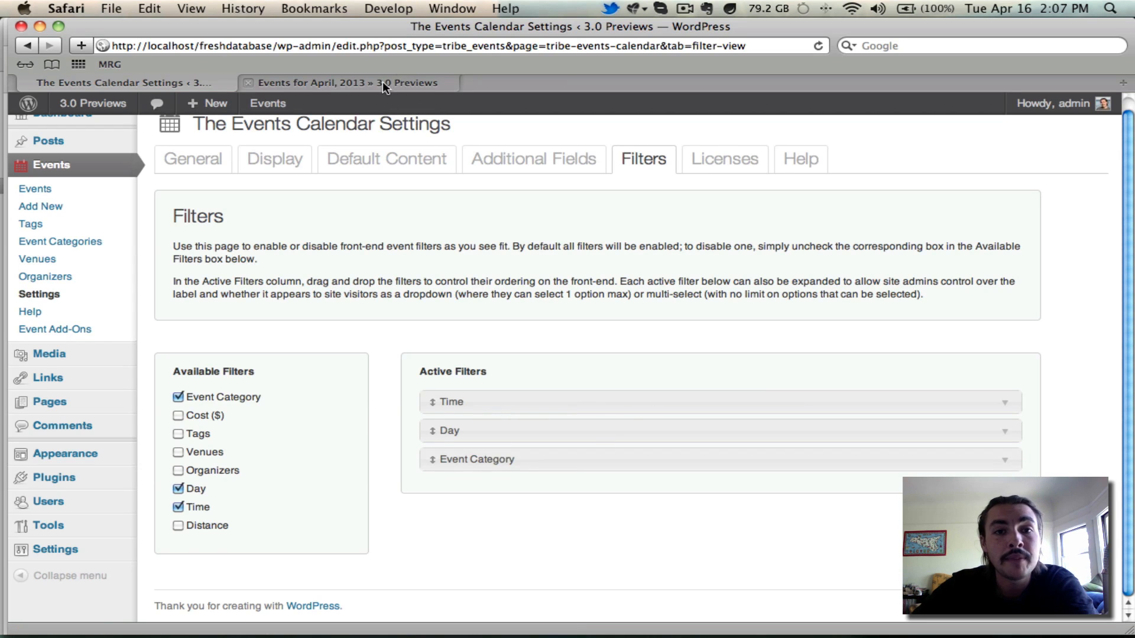
Check the front-end April calendar sidebar shows filters ordered Time, Day, Event Category
click(348, 82)
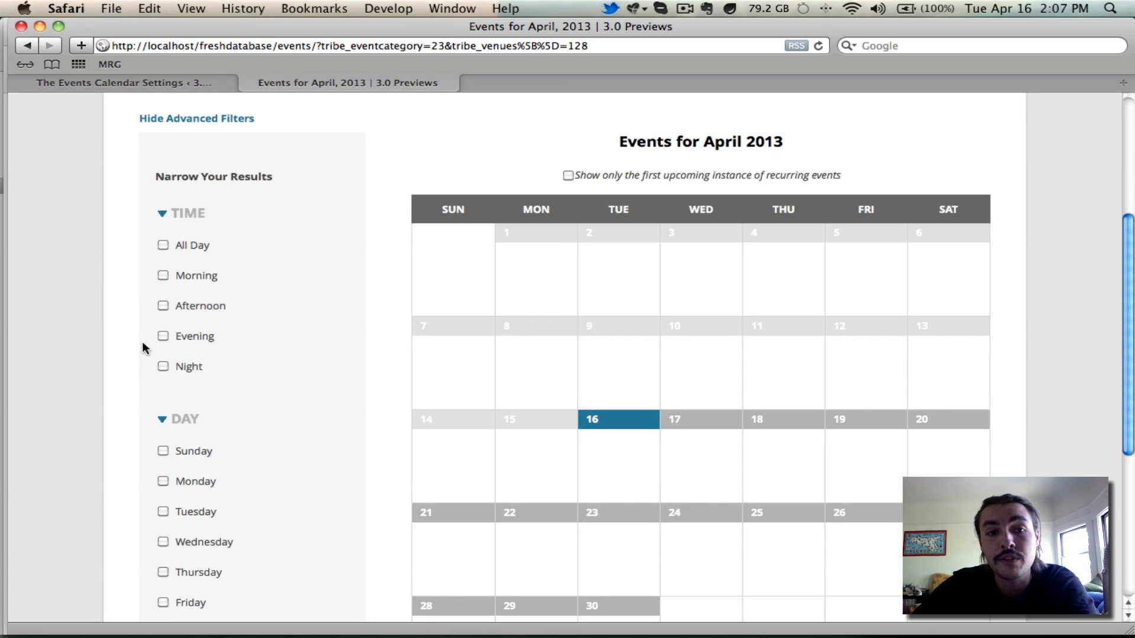
scroll(down, 3)
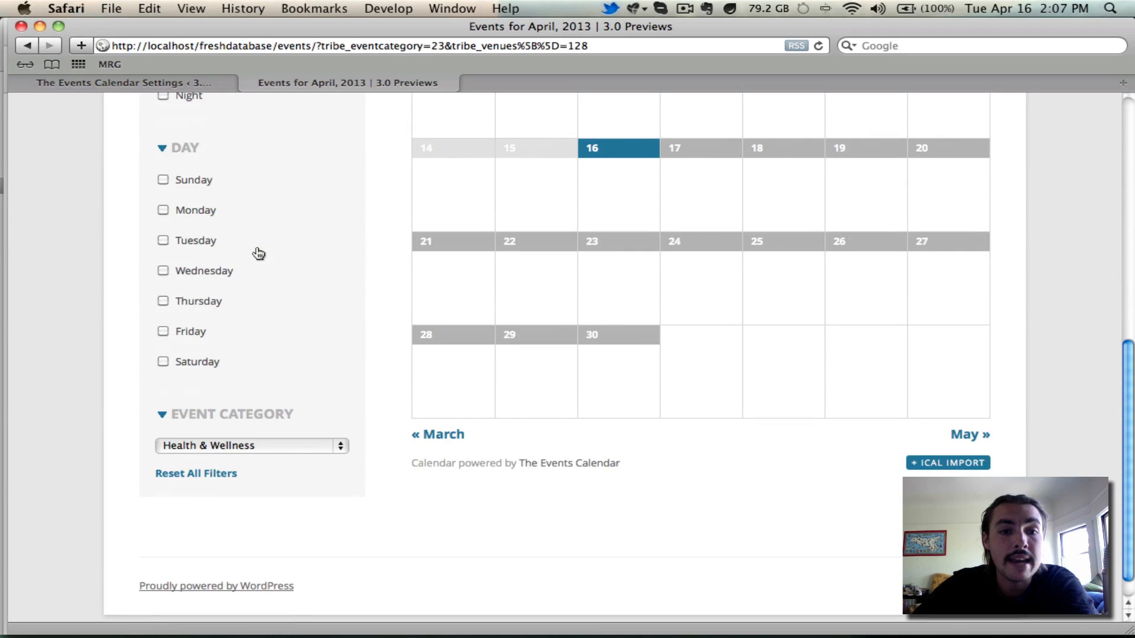
click(118, 83)
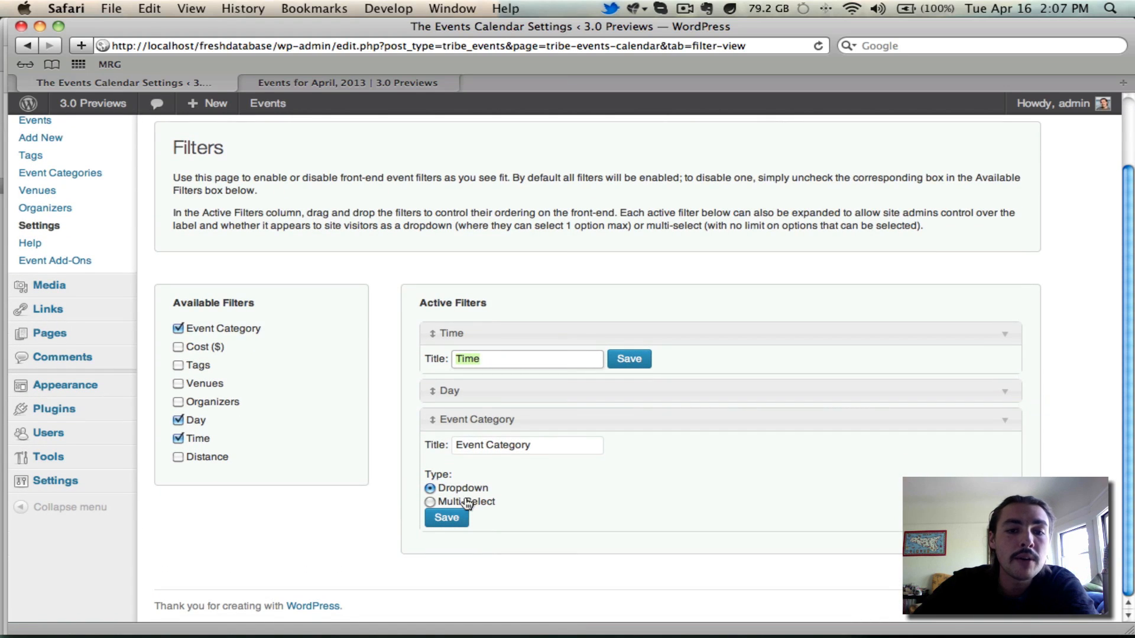
mouse_move(378, 80)
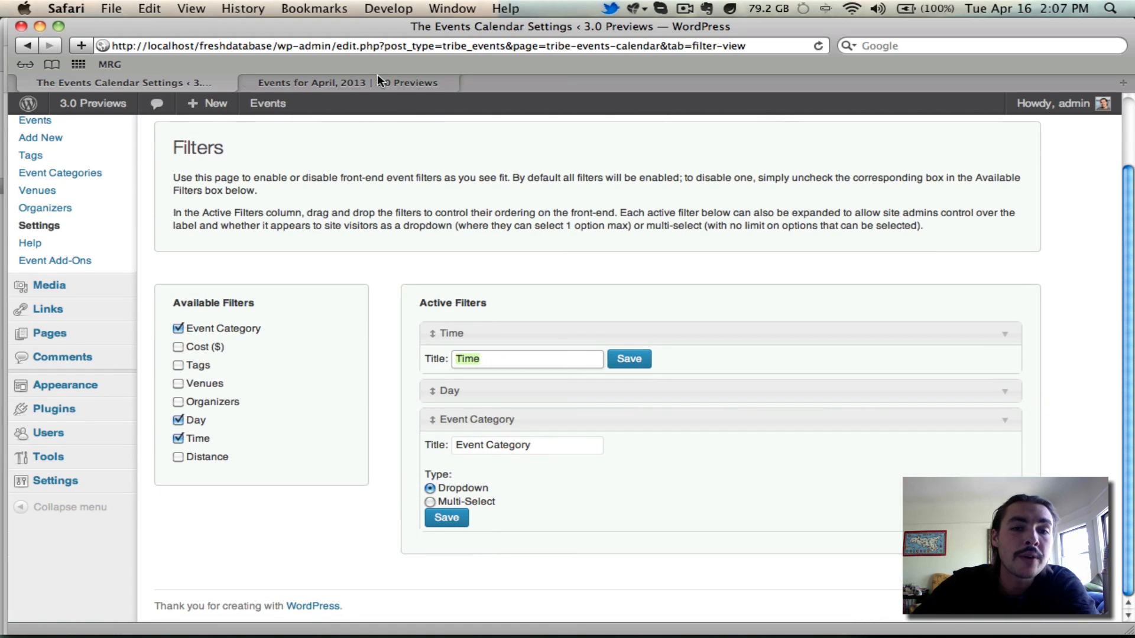
mouse_move(585, 384)
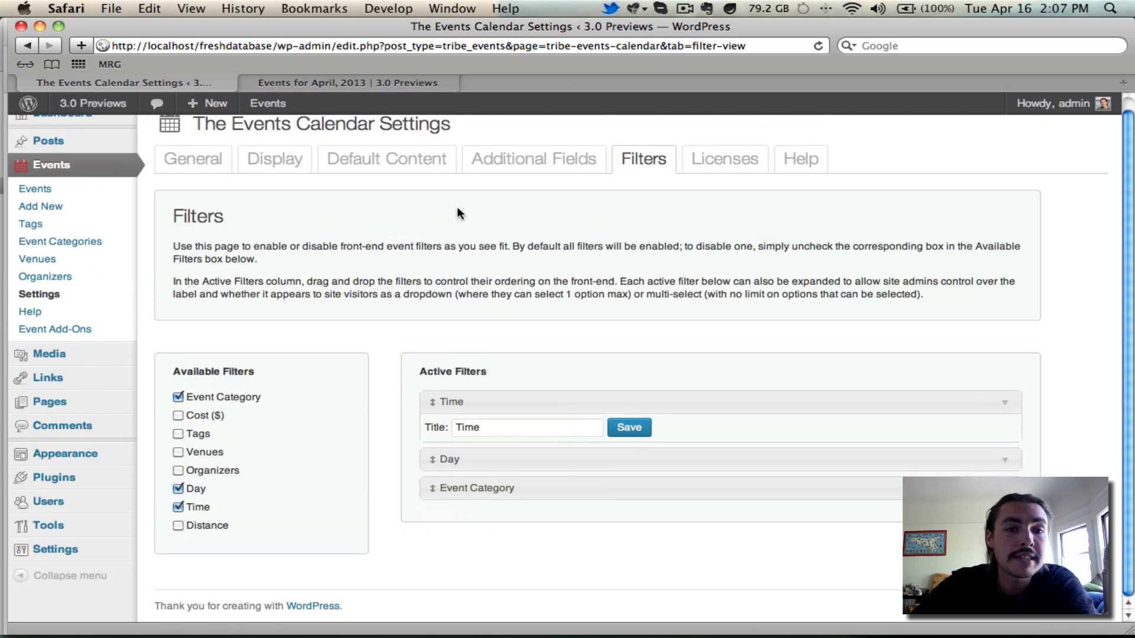
View the front-end calendar with Event Category now shown as multi-select checkboxes
click(340, 82)
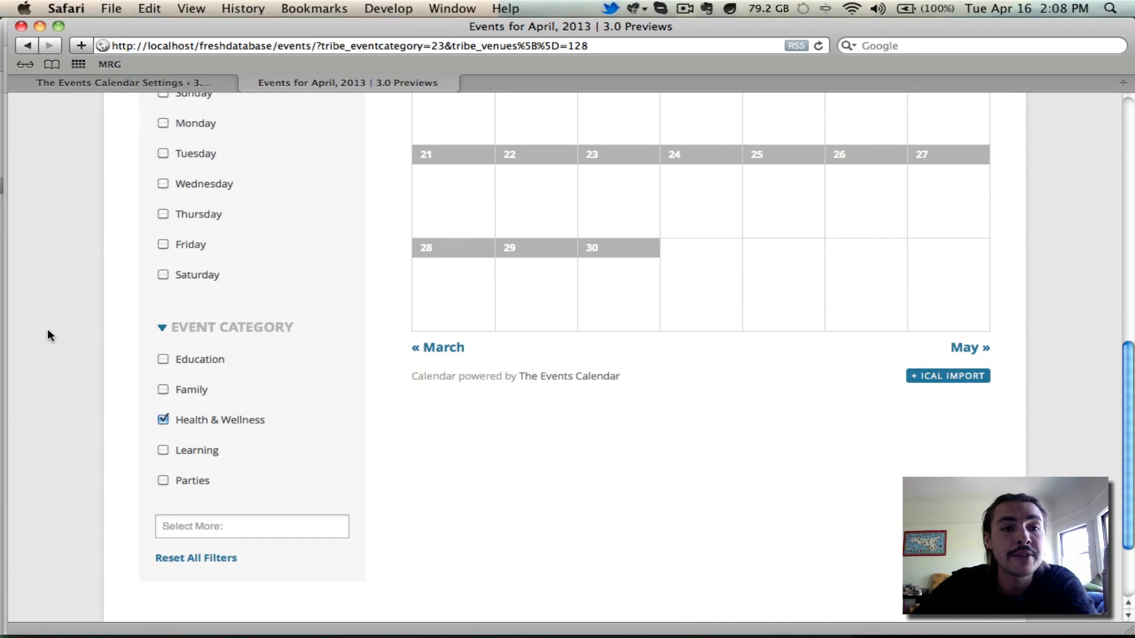
scroll(down, 3)
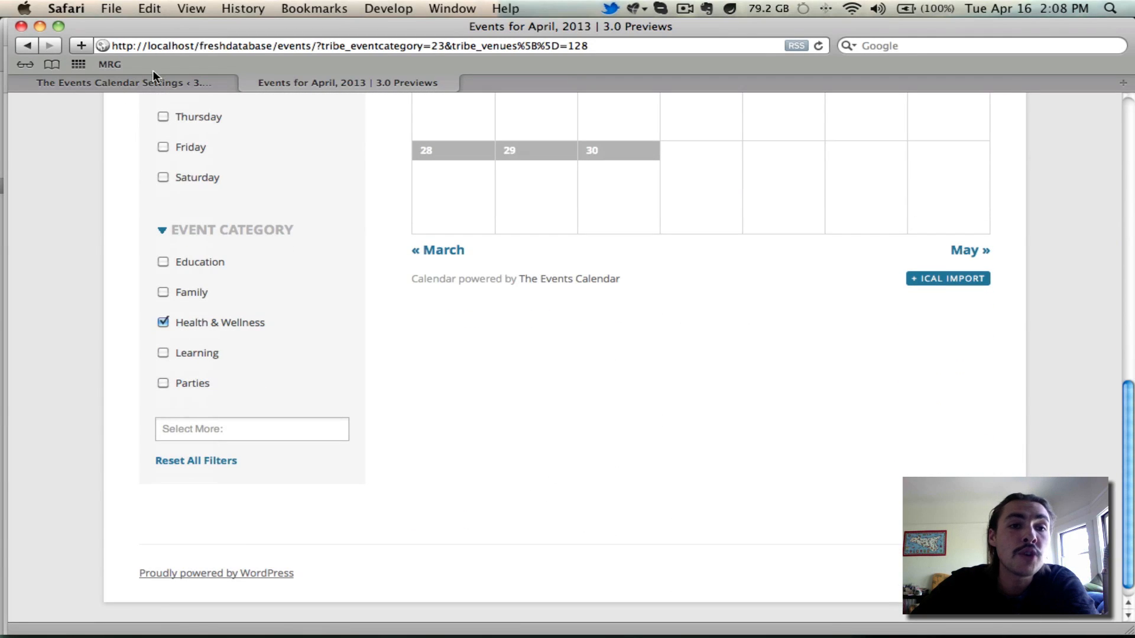
Tick Distance in Available Filters so it becomes a fourth active filter
click(121, 83)
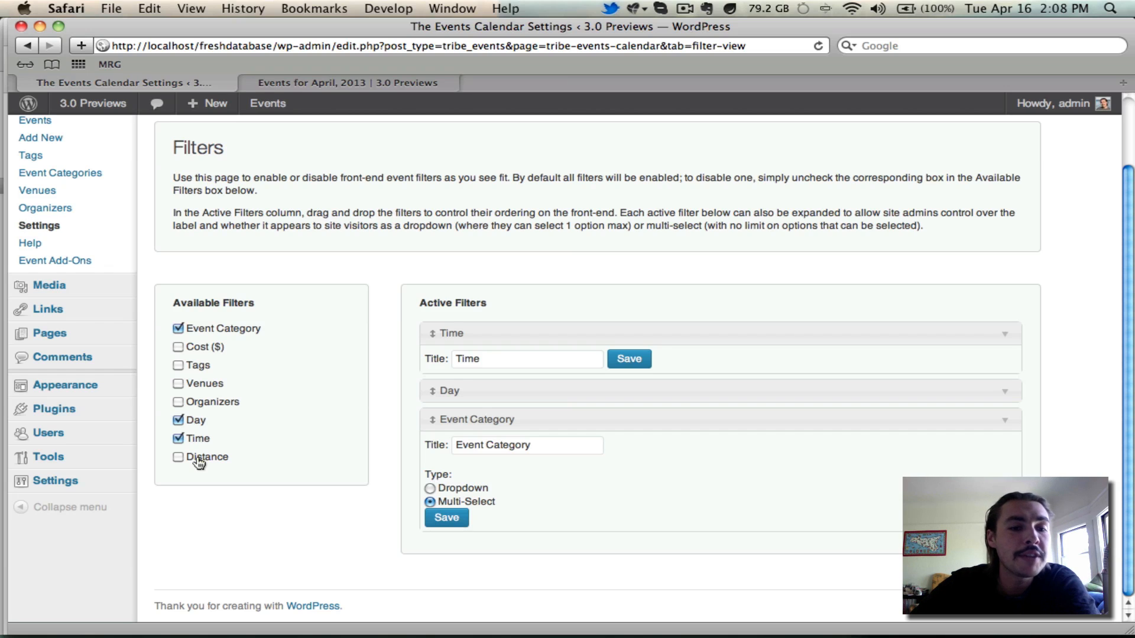
click(177, 456)
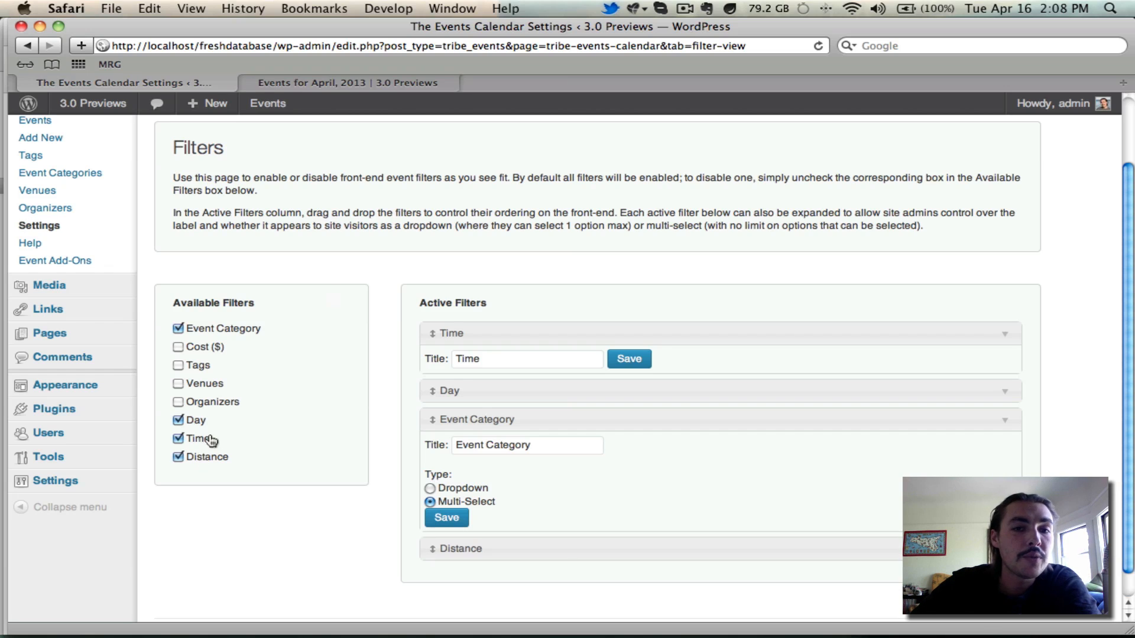
click(345, 83)
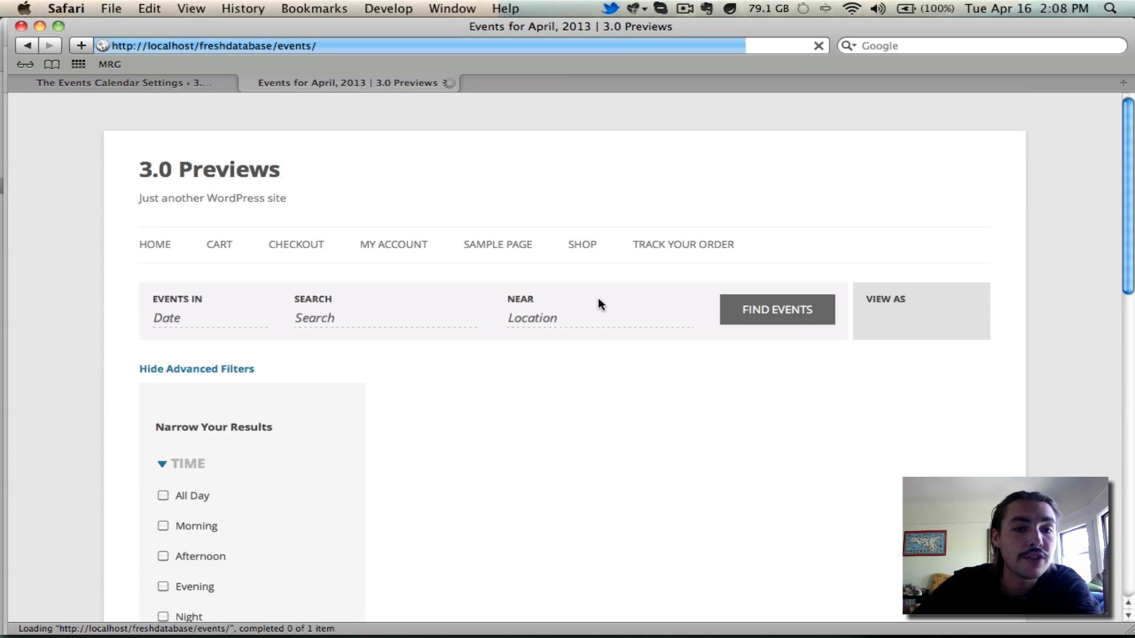
Search for April events near 'Oakland' using the Near location field
scroll(down, 3)
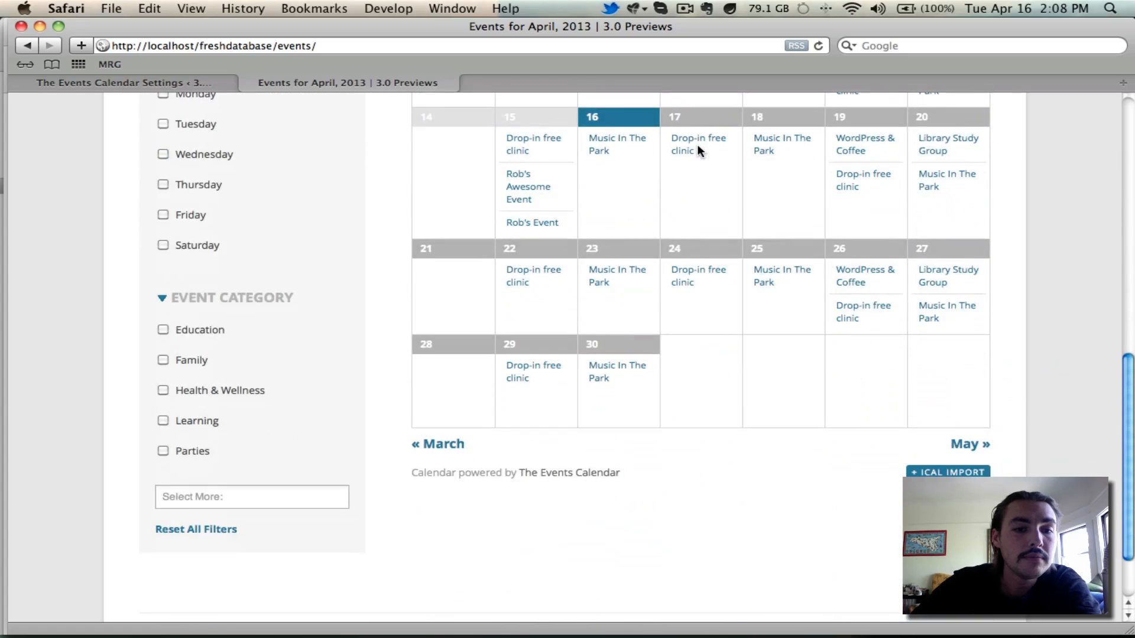
scroll(up, 3)
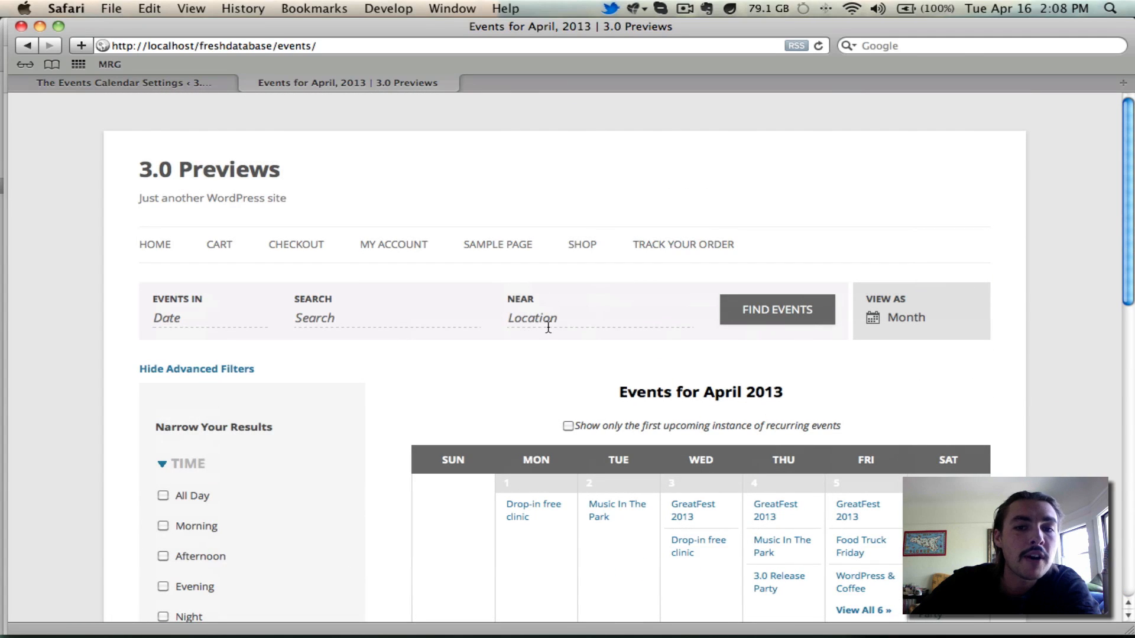
click(527, 321)
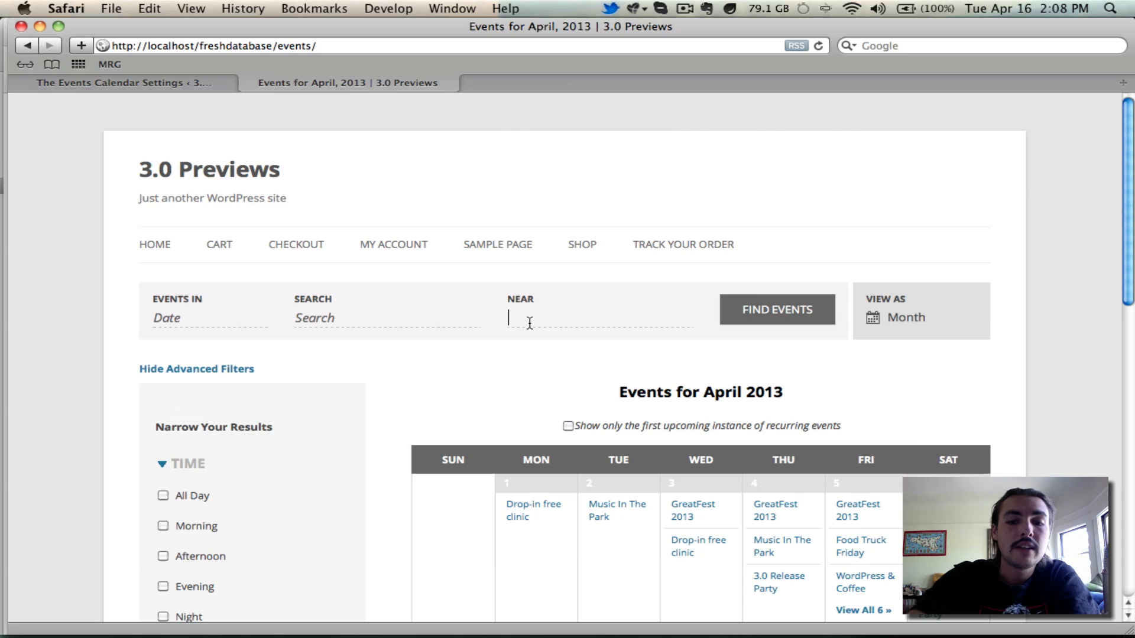
text(Oakland)
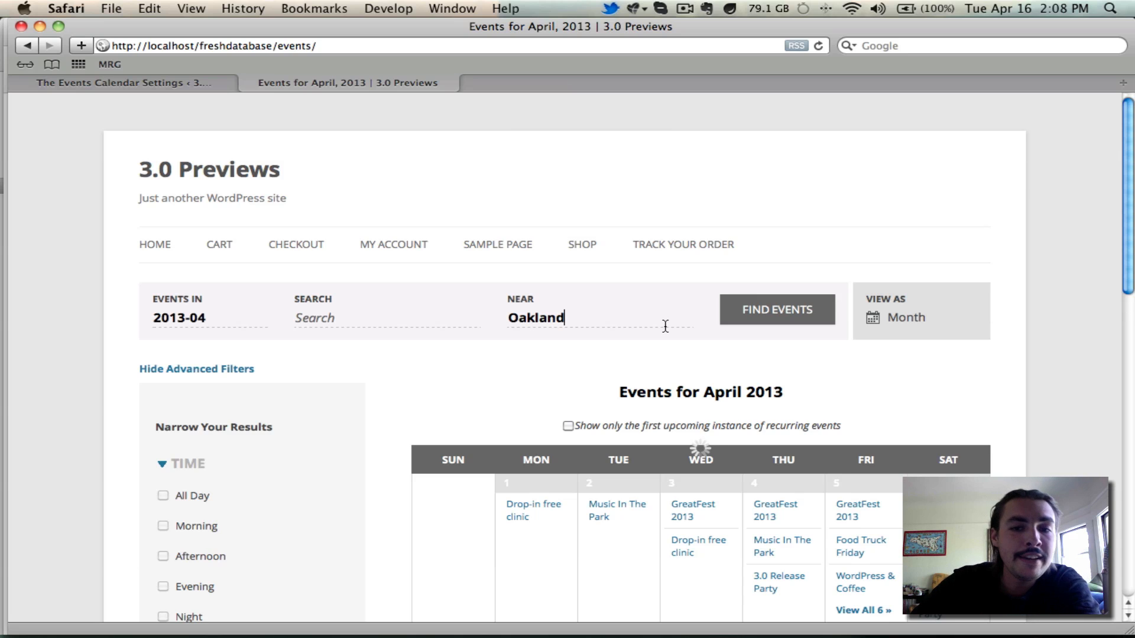
click(777, 310)
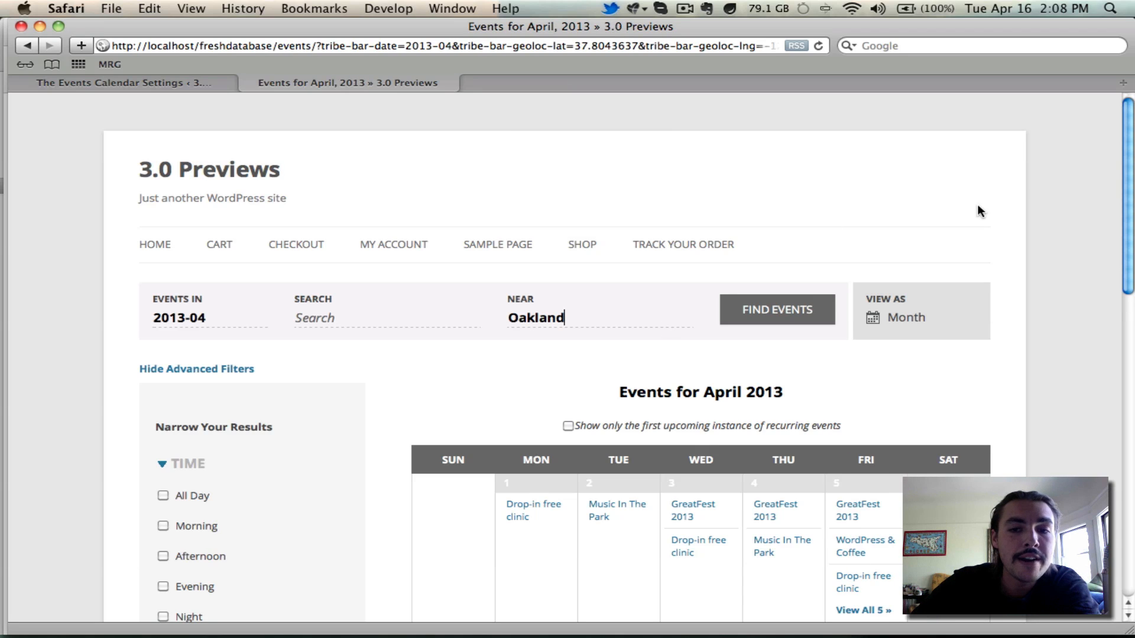
Expand the Distance filter to show its mile-radius options
scroll(down, 3)
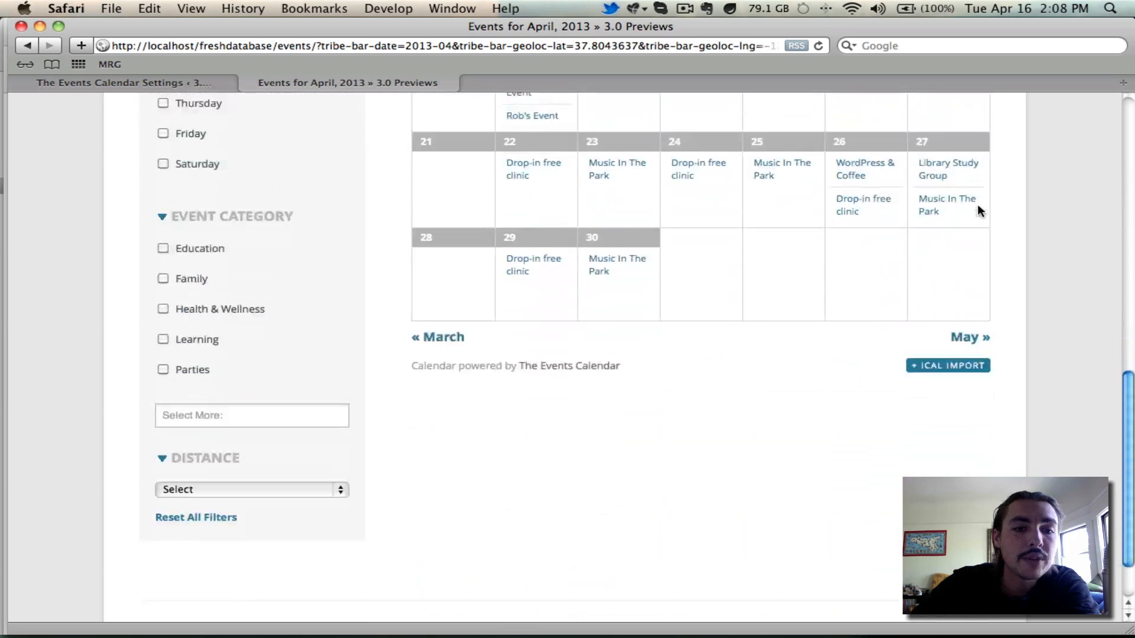
click(251, 489)
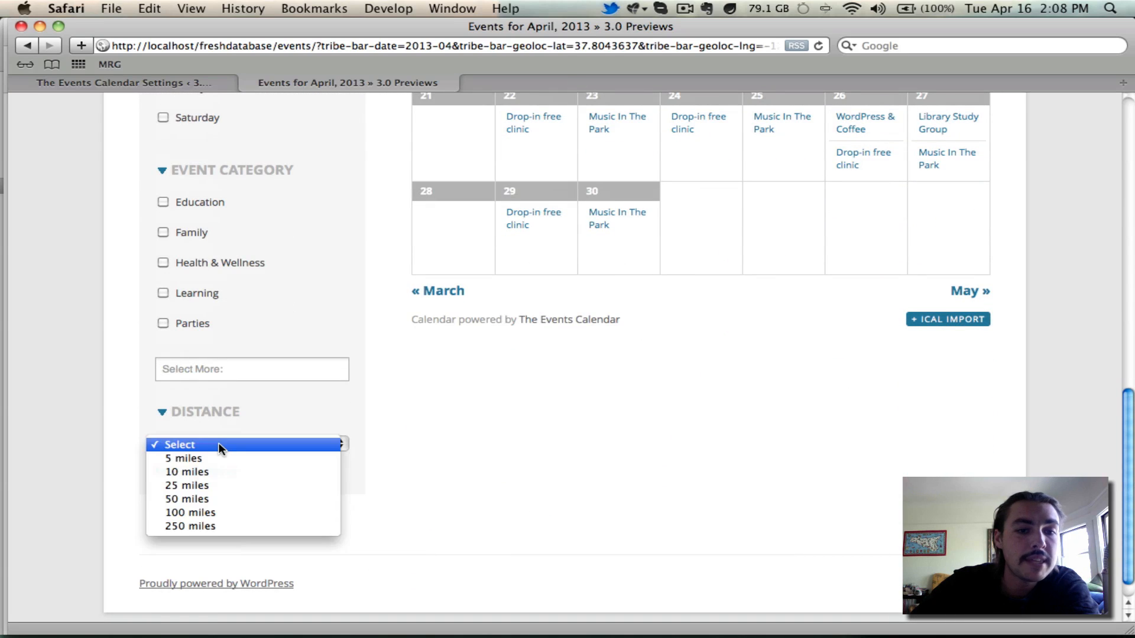
mouse_move(220, 529)
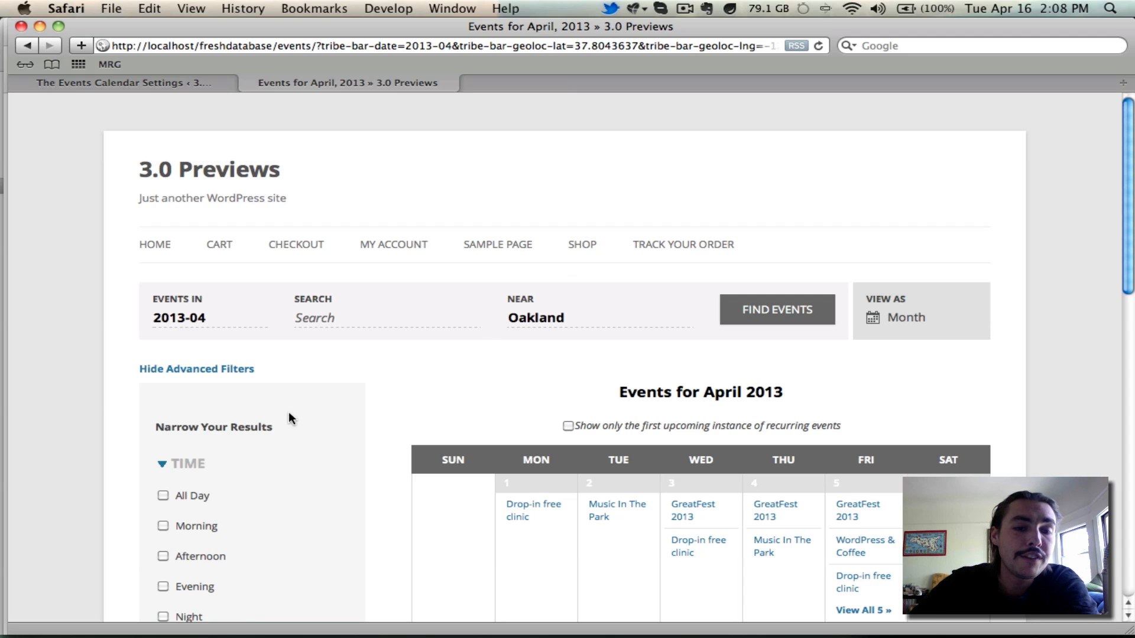
mouse_move(215, 343)
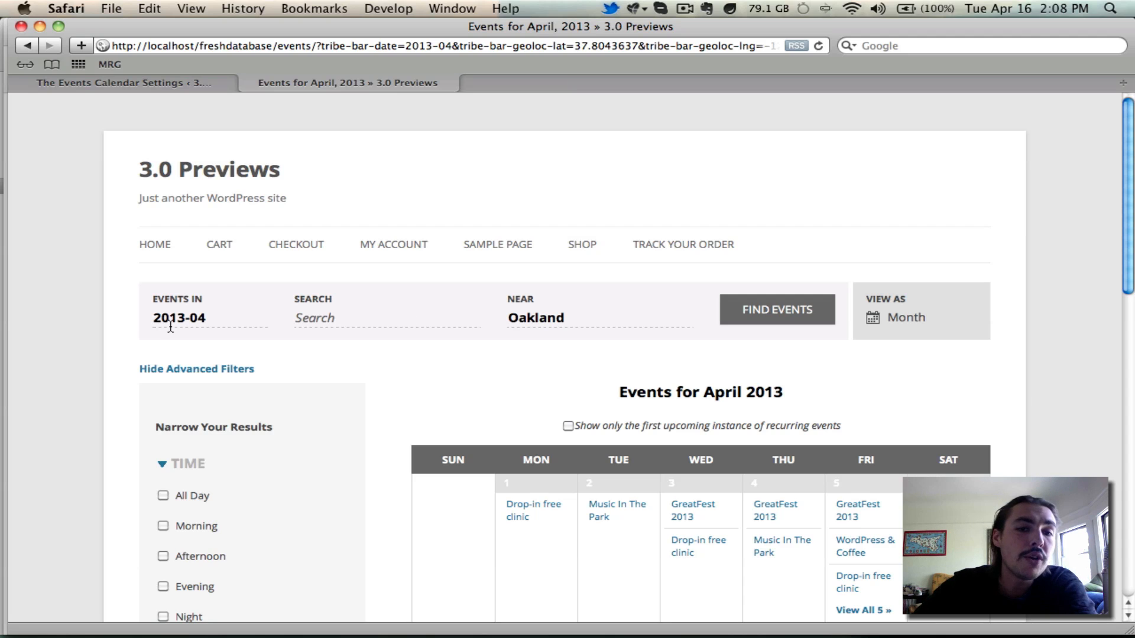
mouse_move(211, 401)
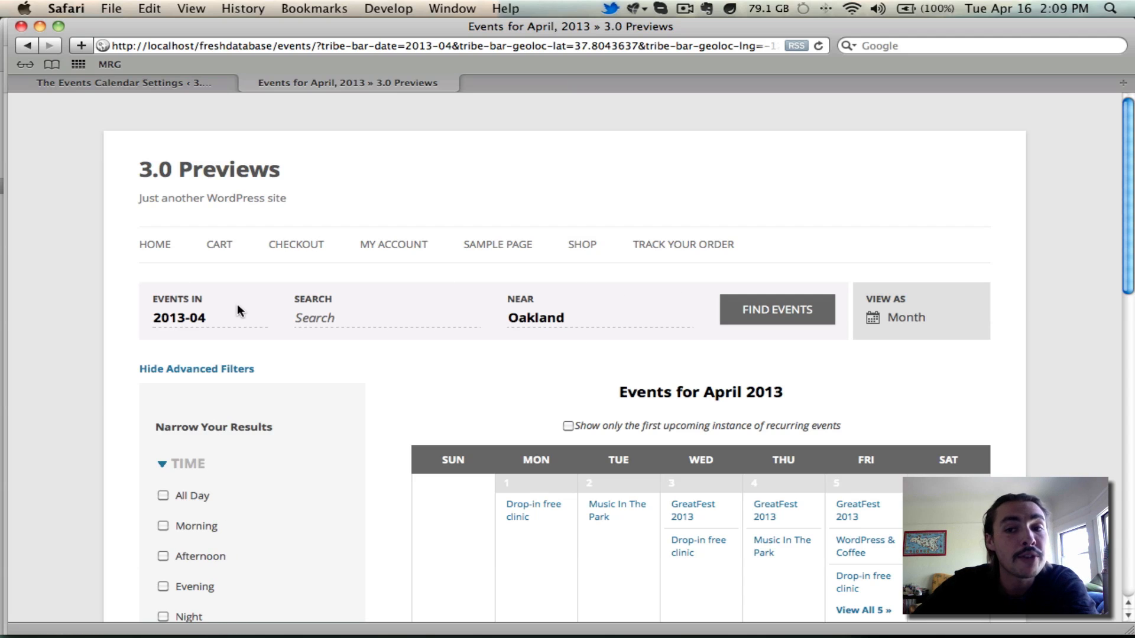
mouse_move(997, 250)
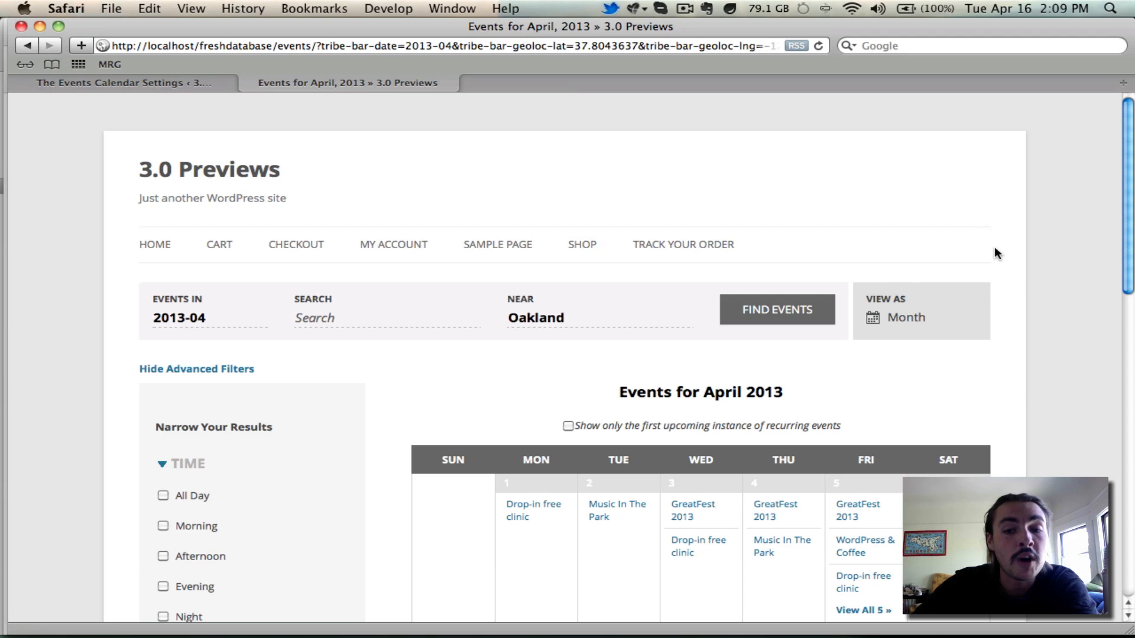